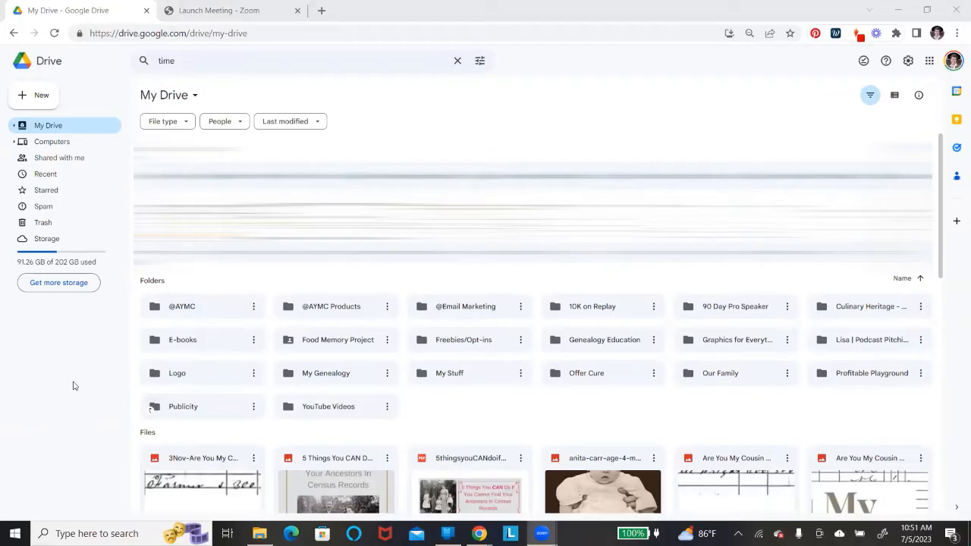
mouse_move(93, 383)
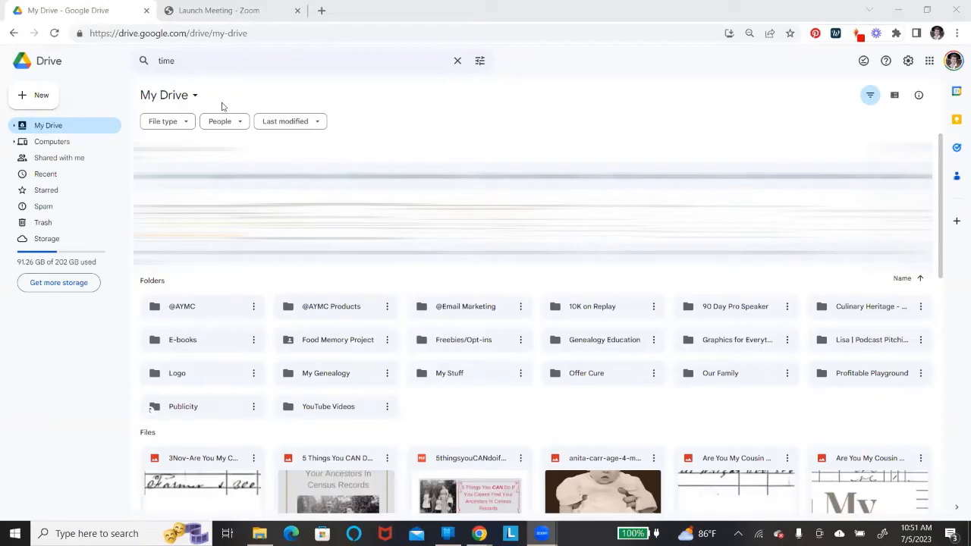
mouse_move(34, 94)
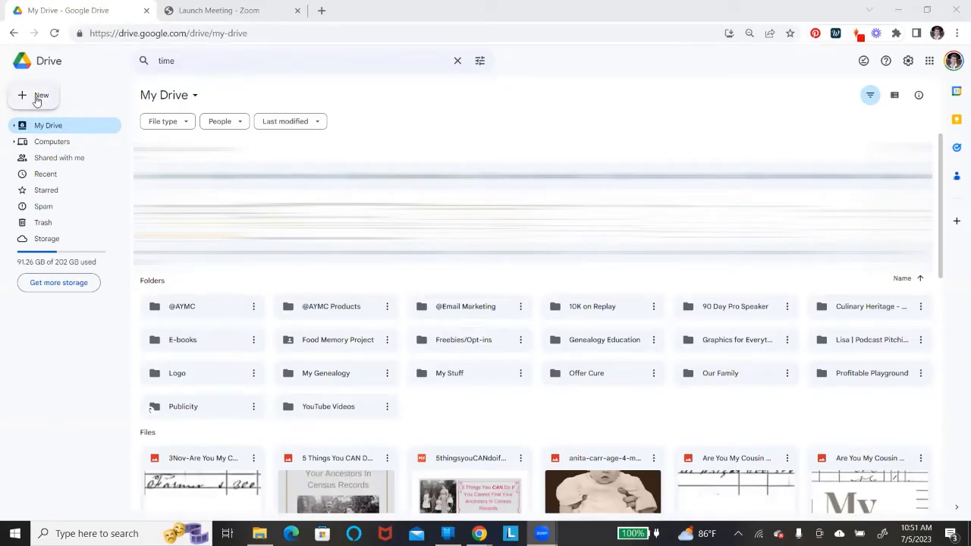
Step: Create a new blank Google Sheets spreadsheet from Google Drive's New menu
left_click(36, 95)
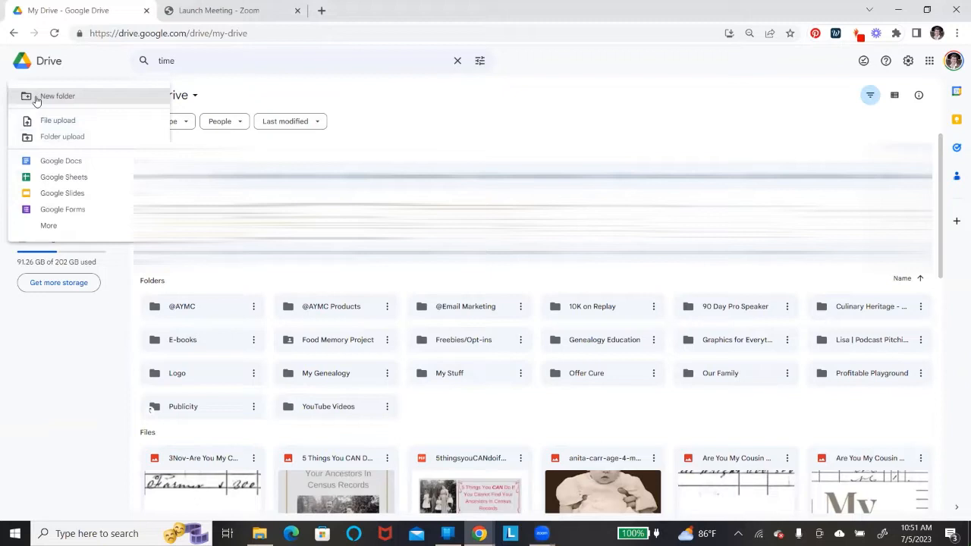
mouse_move(48, 177)
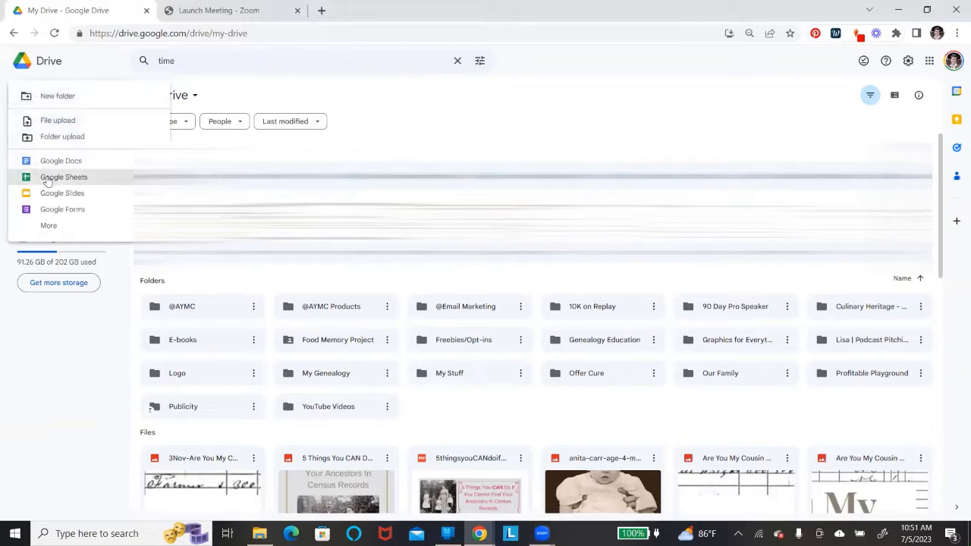
left_click(64, 177)
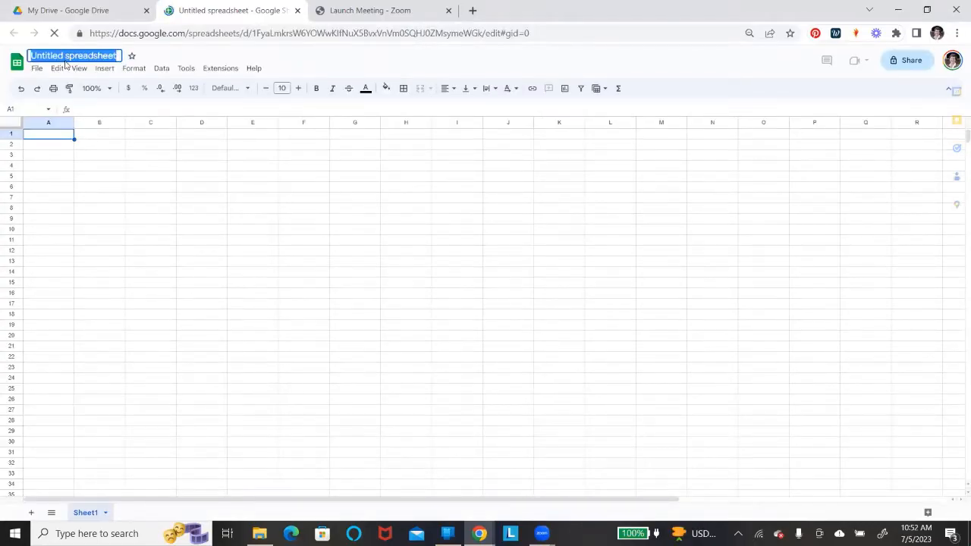
Step: Title the untitled spreadsheet 'Genealogy Timeline' and return to cell A1
type("Genealogy")
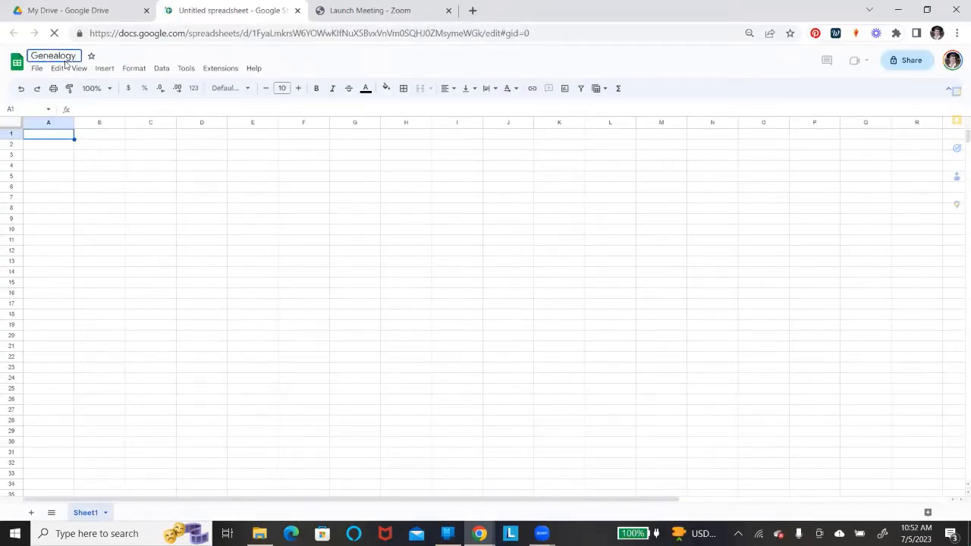
type("tim")
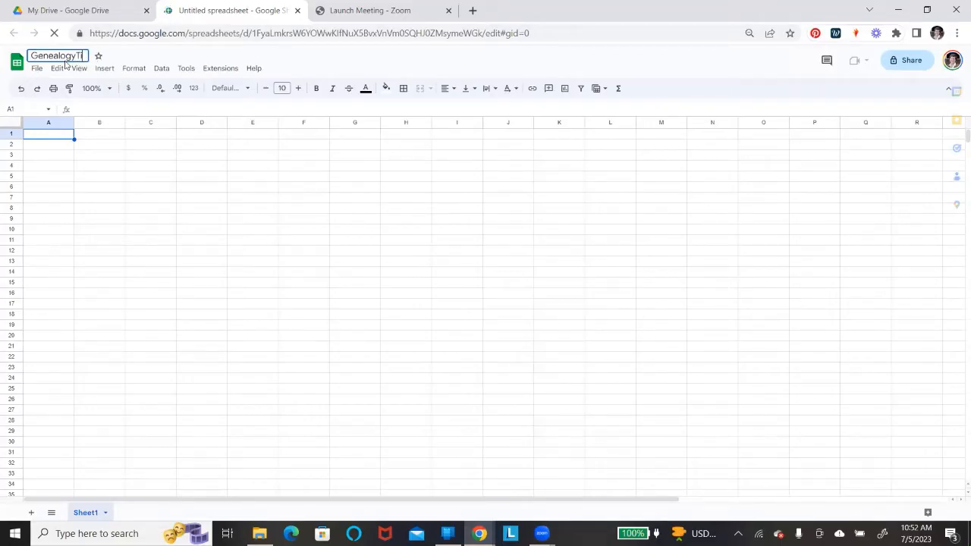
left_click(100, 197)
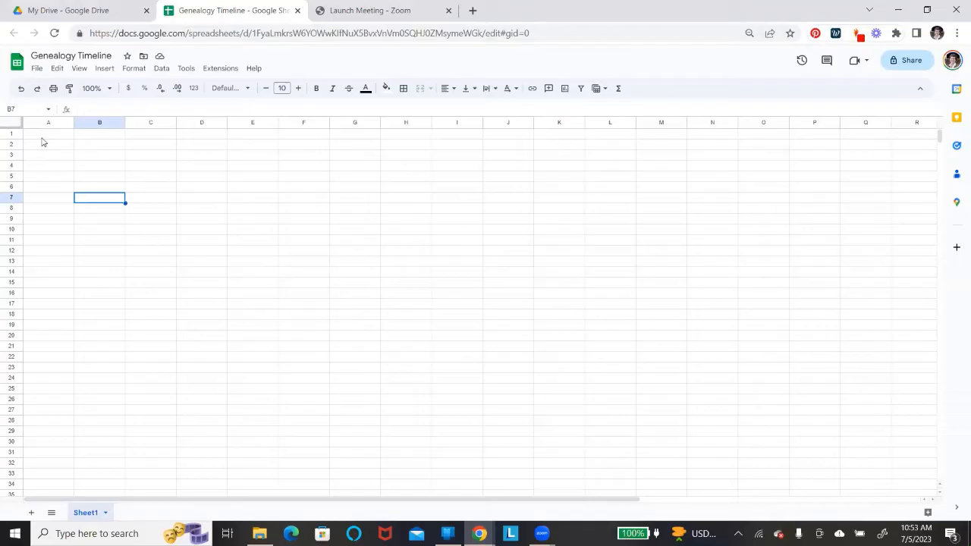
left_click(48, 134)
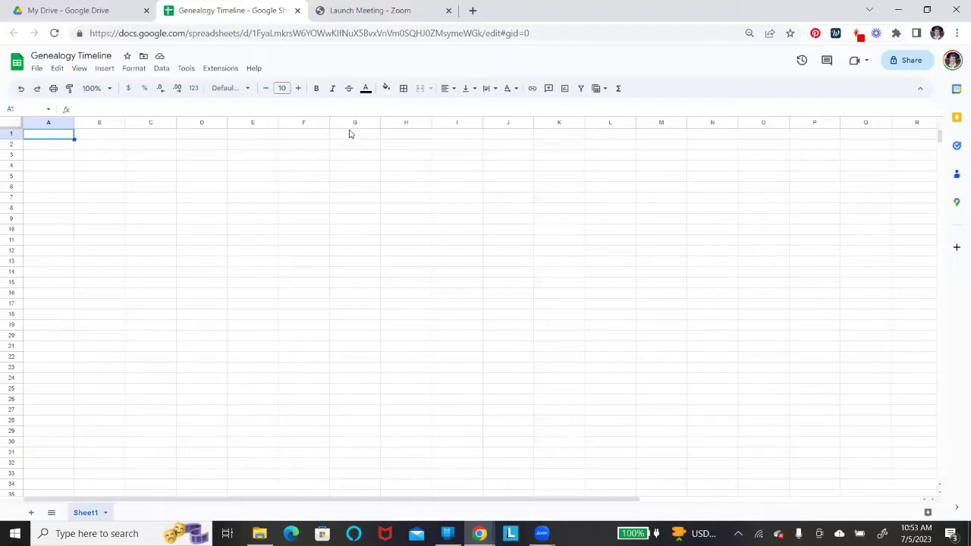
Step: Enter 'Genealogy Timeline' as the title spanning cells A1 through G1
left_click_drag(48, 134, 354, 134)
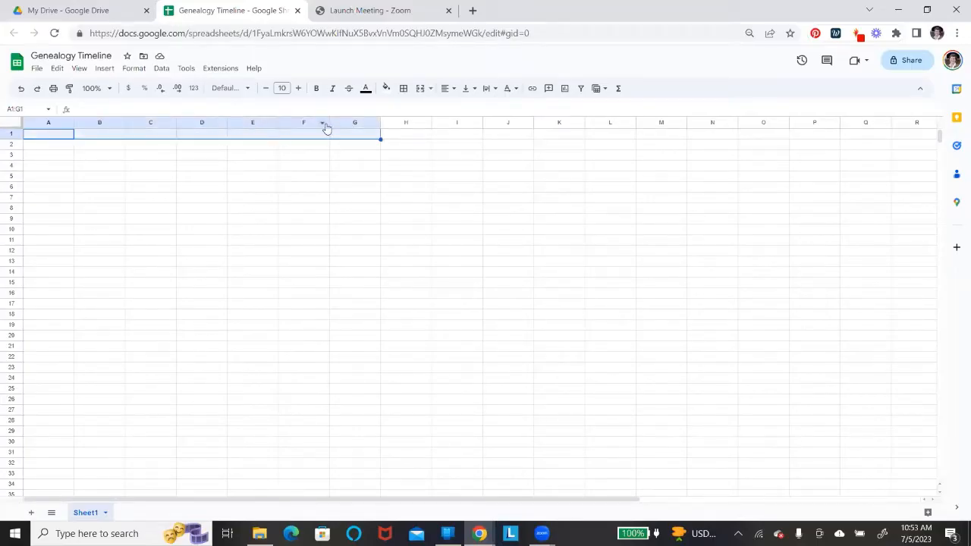
mouse_move(422, 89)
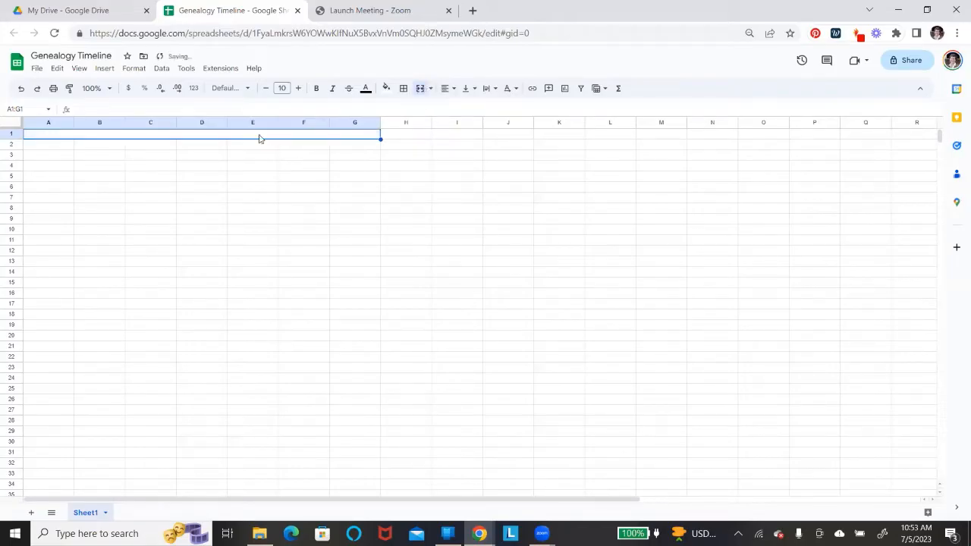
type("Geneal")
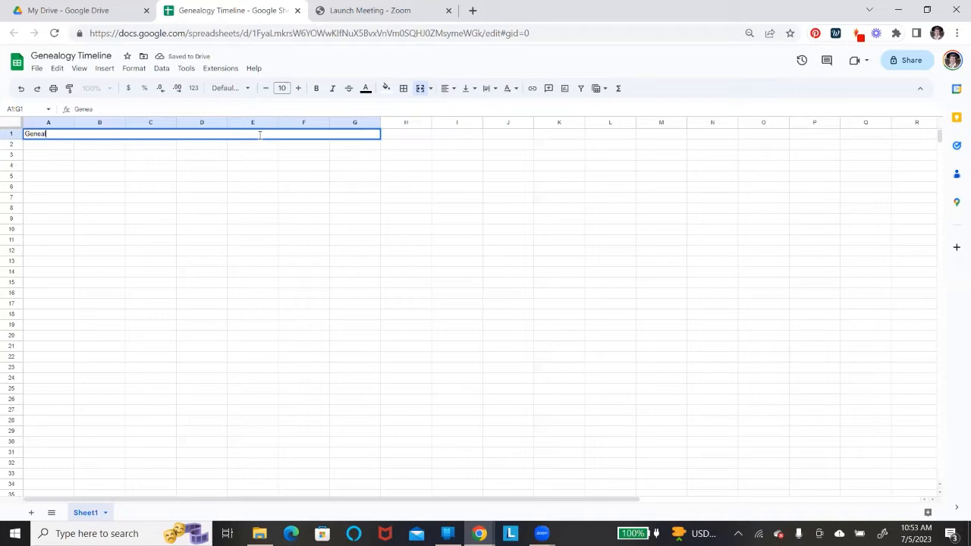
type("ogy Timeline")
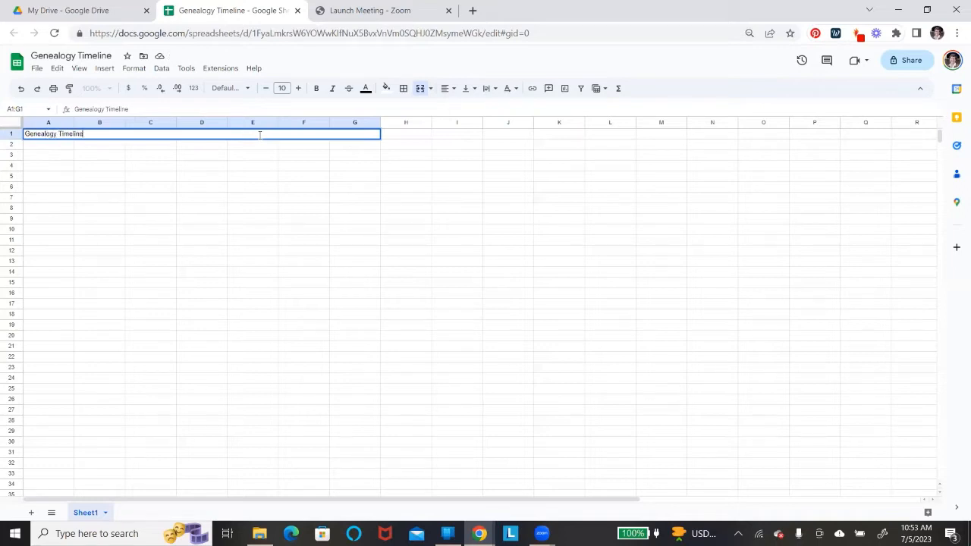
left_click(406, 262)
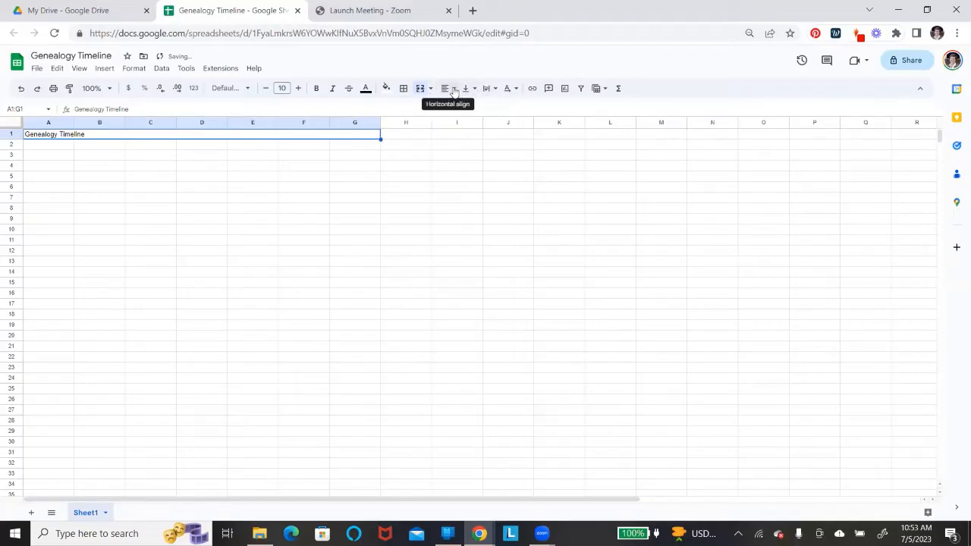
Step: Center the title, make it bold at size 18, with a light orange fill
left_click(447, 88)
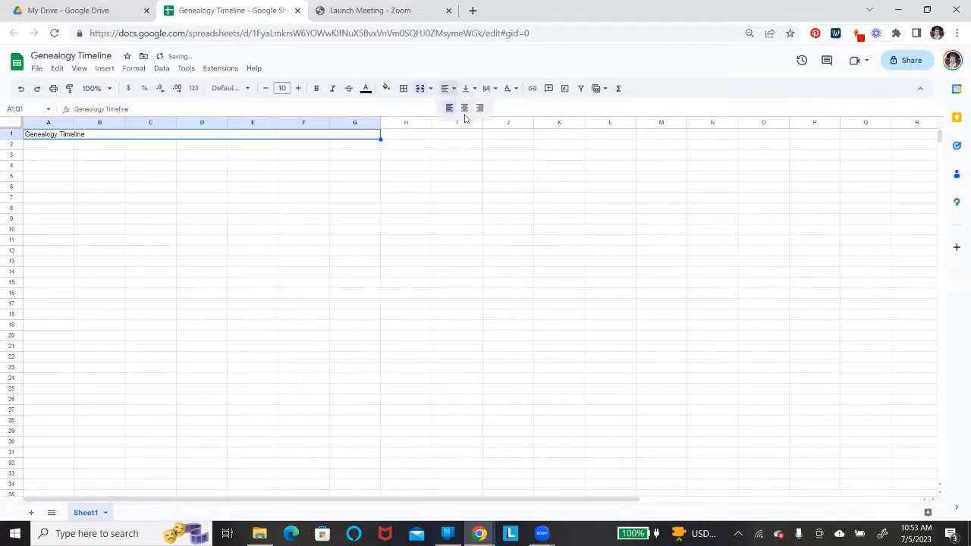
mouse_move(465, 88)
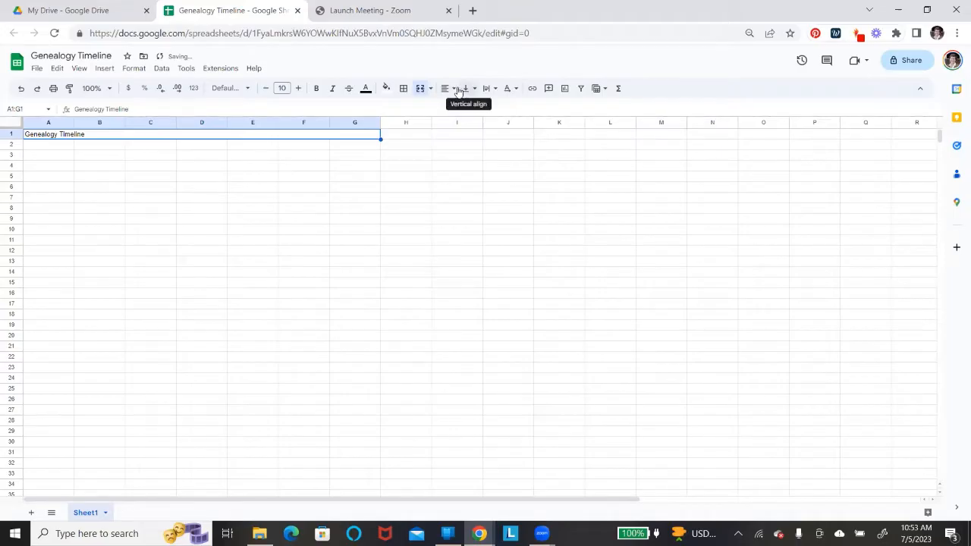
left_click(446, 88)
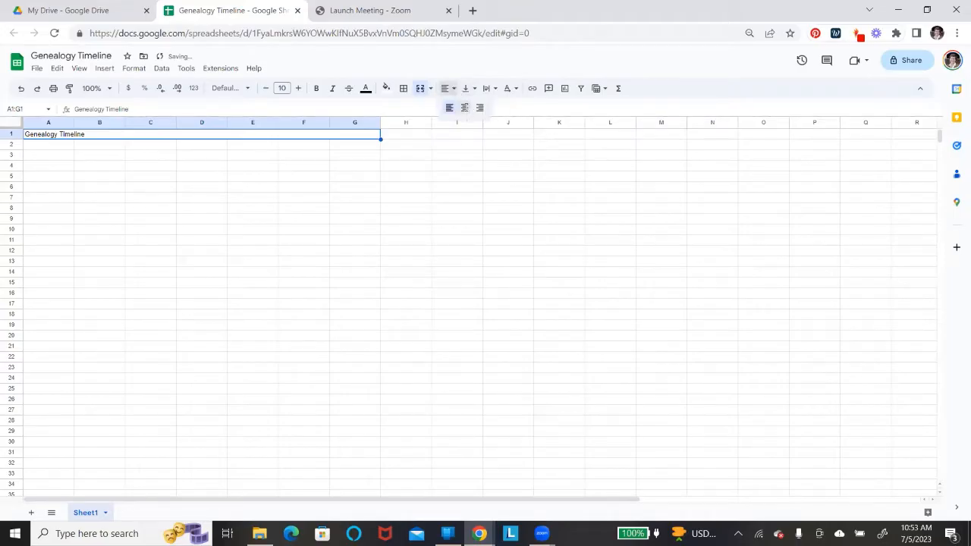
left_click(464, 108)
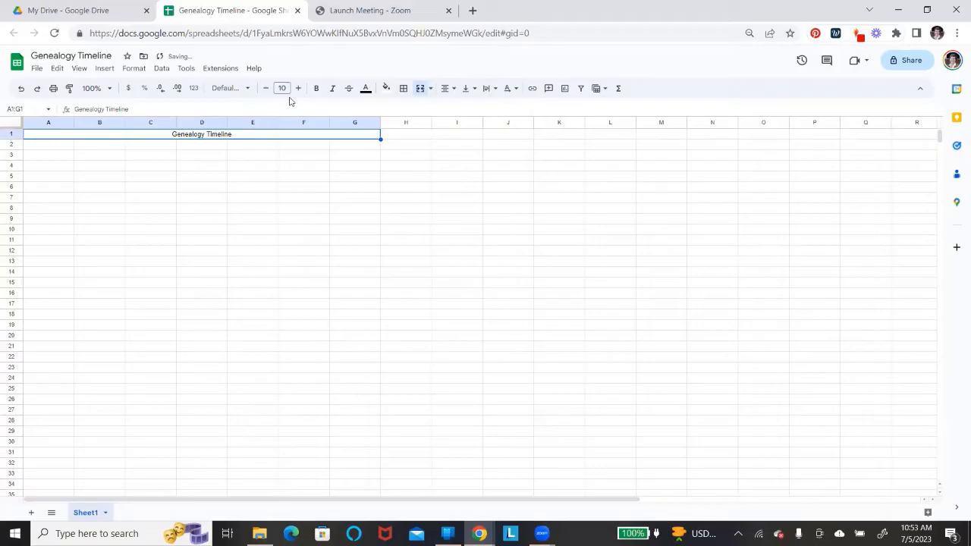
left_click(282, 88)
type("18")
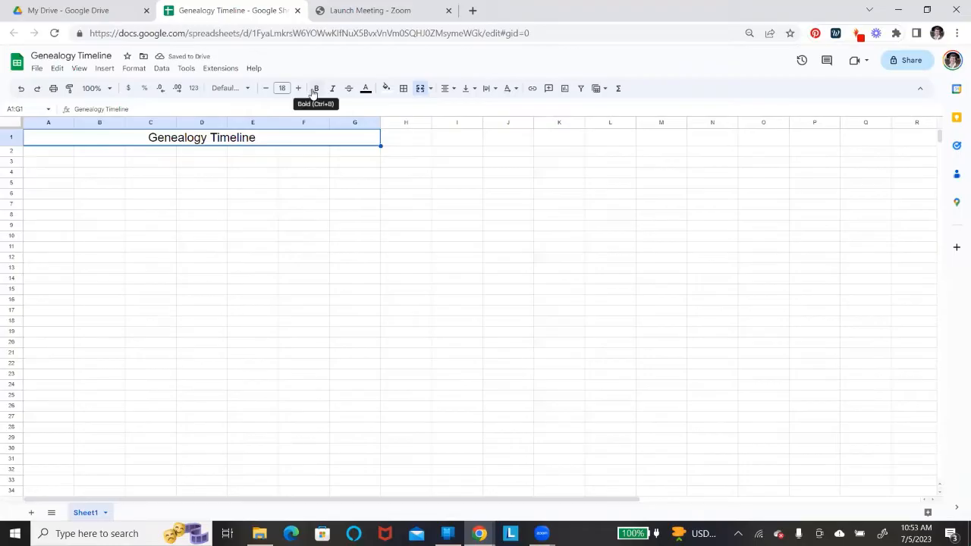
left_click(315, 88)
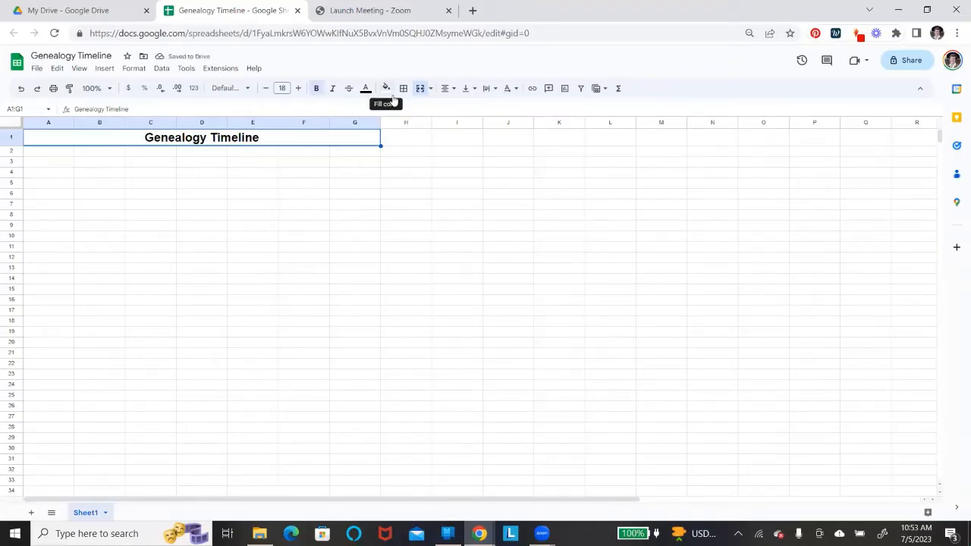
left_click(385, 88)
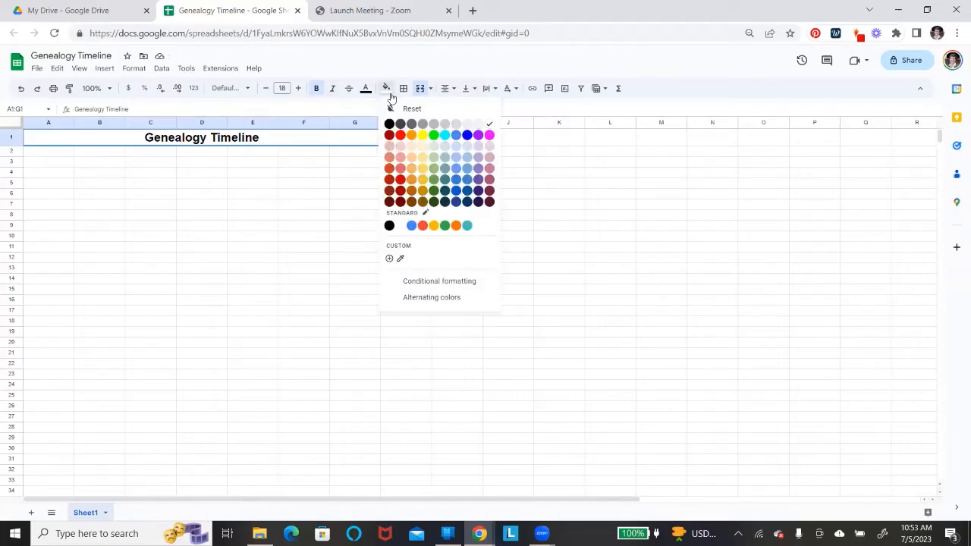
mouse_move(412, 146)
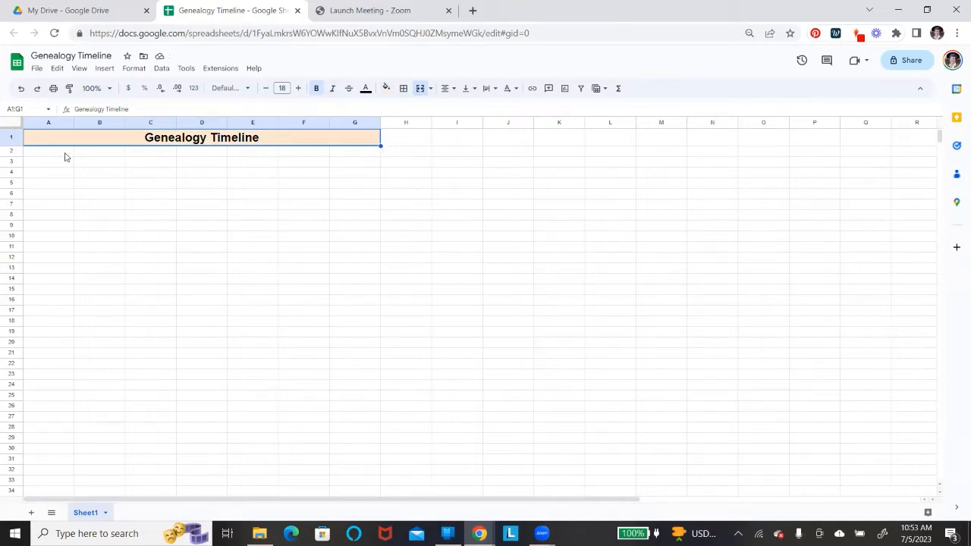
mouse_move(155, 150)
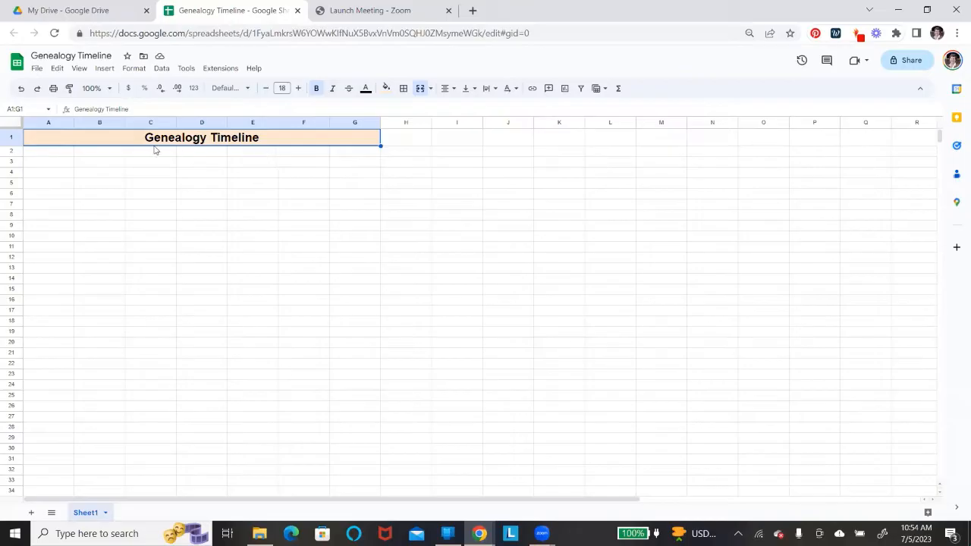
Step: Merge cells A2 through G2 beneath the title
left_click(48, 150)
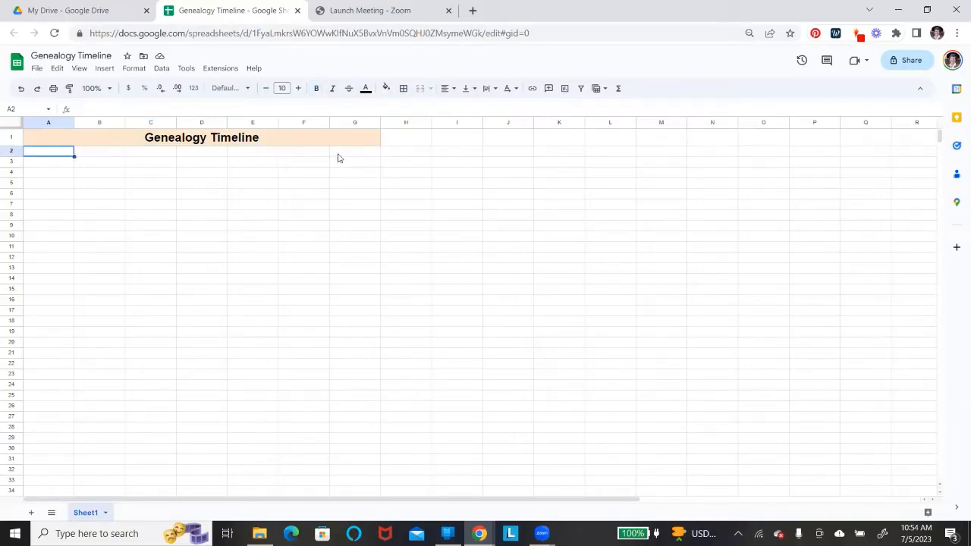
left_click_drag(48, 150, 354, 150)
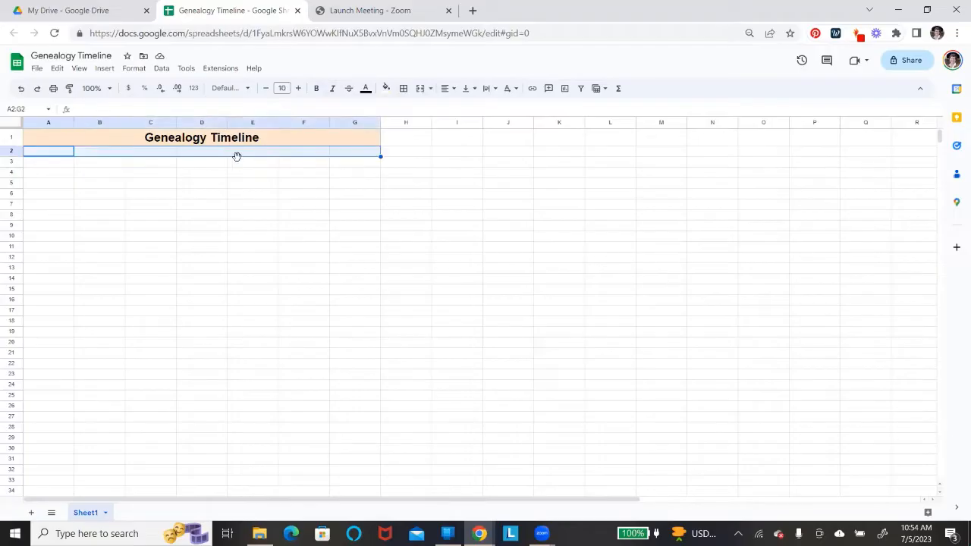
mouse_move(223, 159)
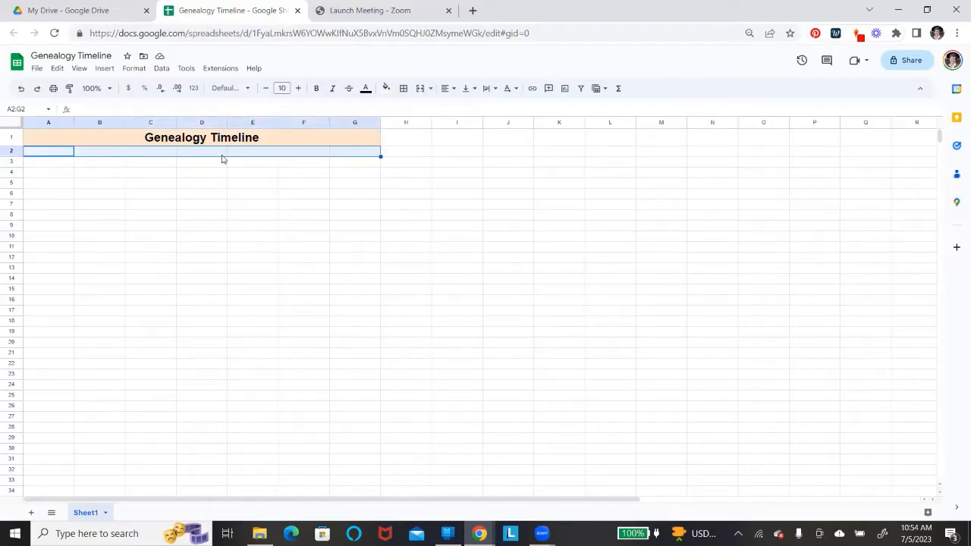
left_click(202, 193)
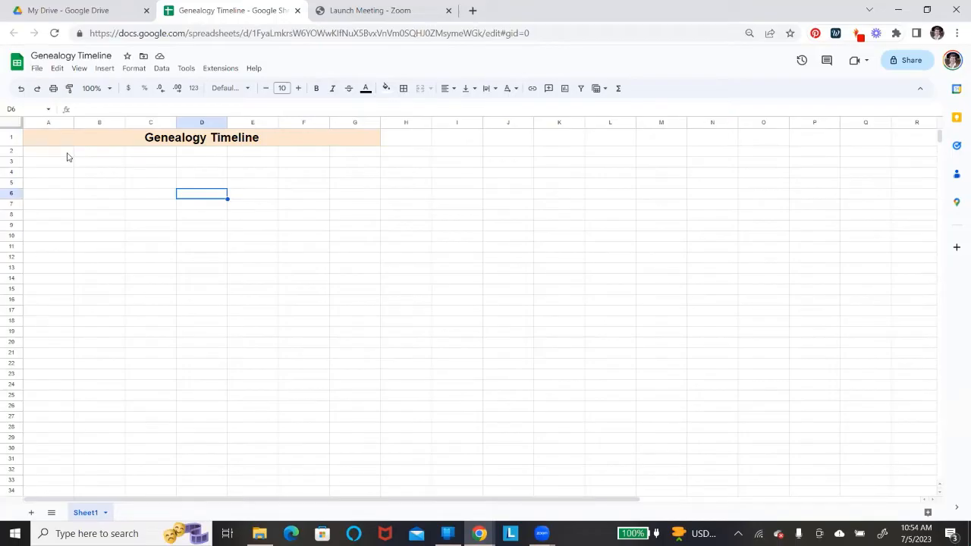
left_click(48, 151)
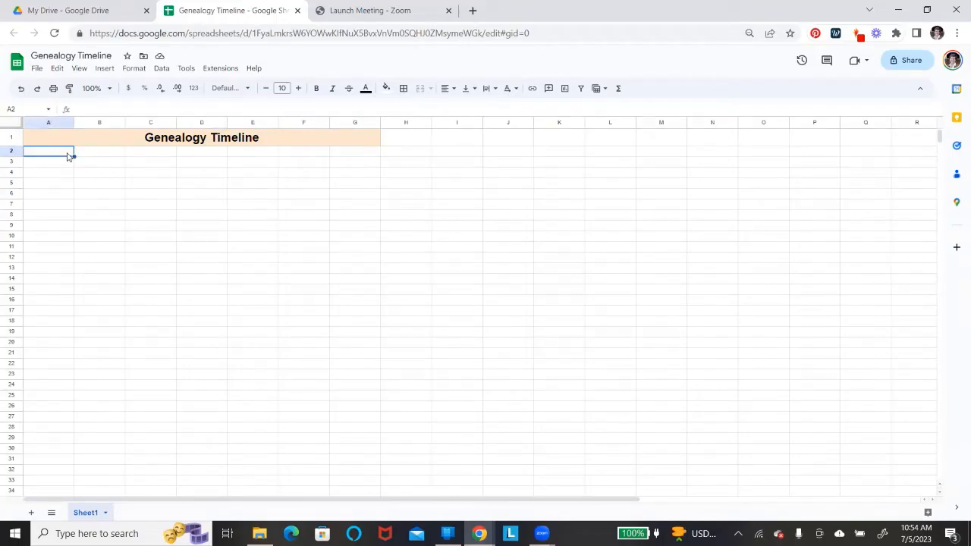
left_click_drag(49, 150, 354, 150)
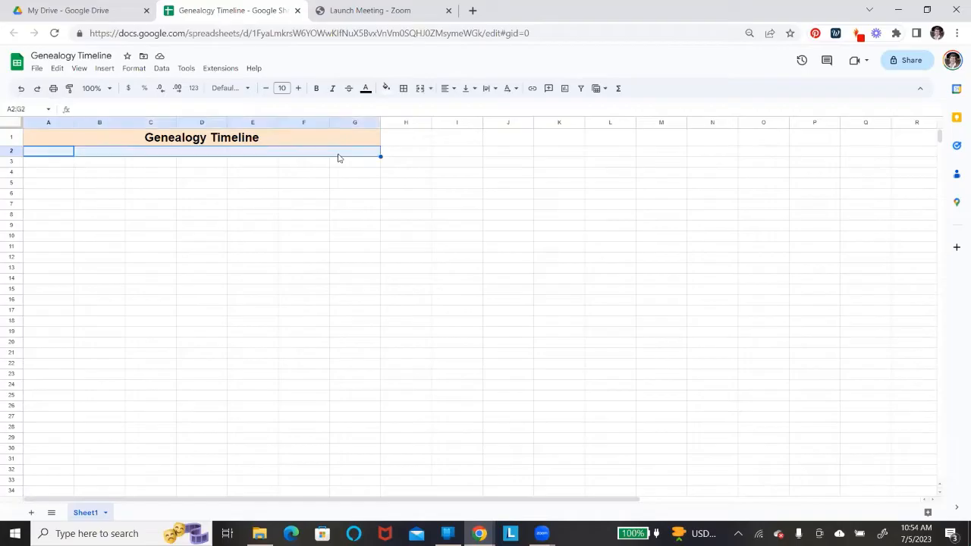
mouse_move(421, 89)
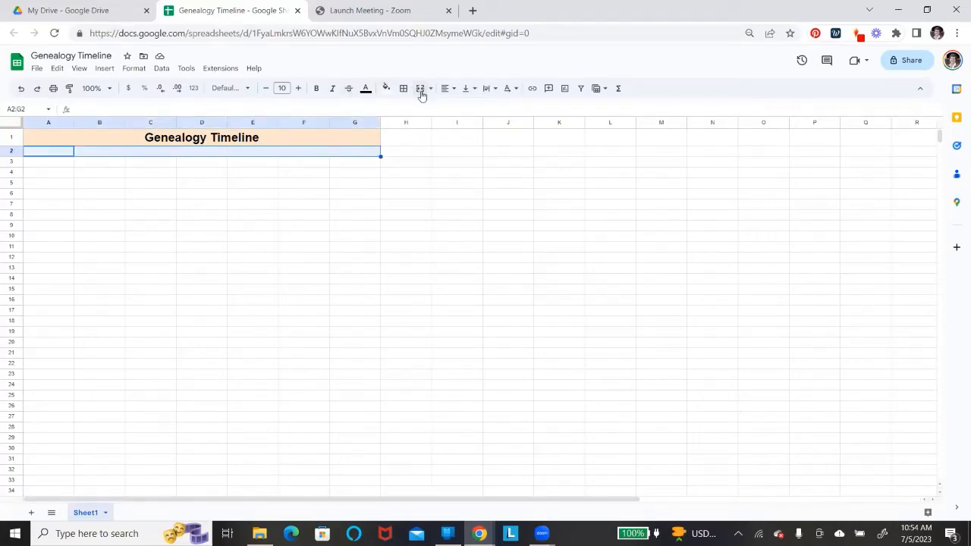
left_click(420, 88)
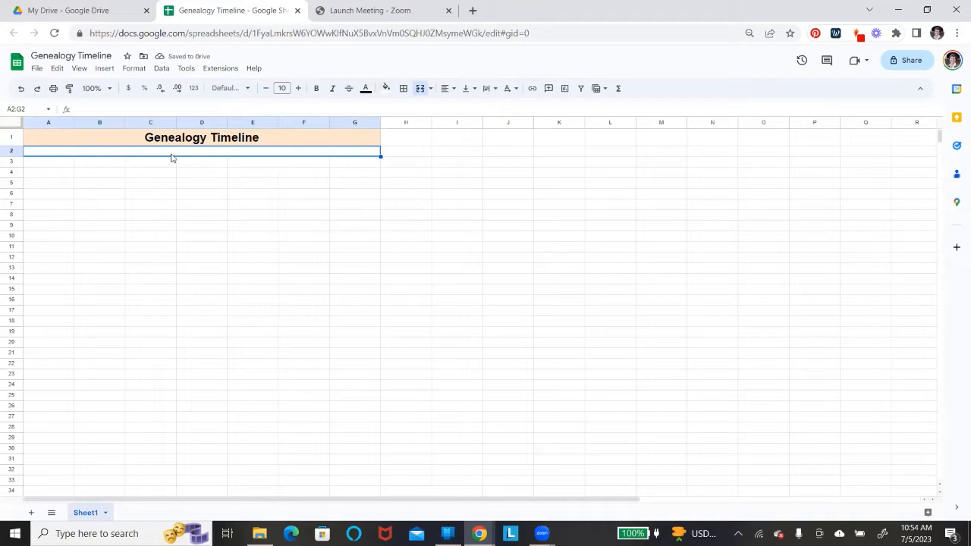
type("Joanna")
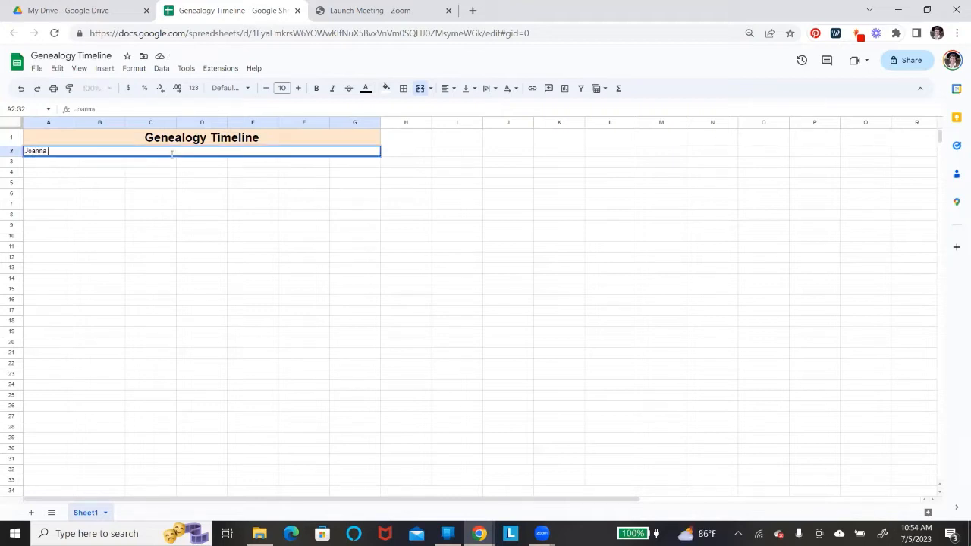
type("Barrett")
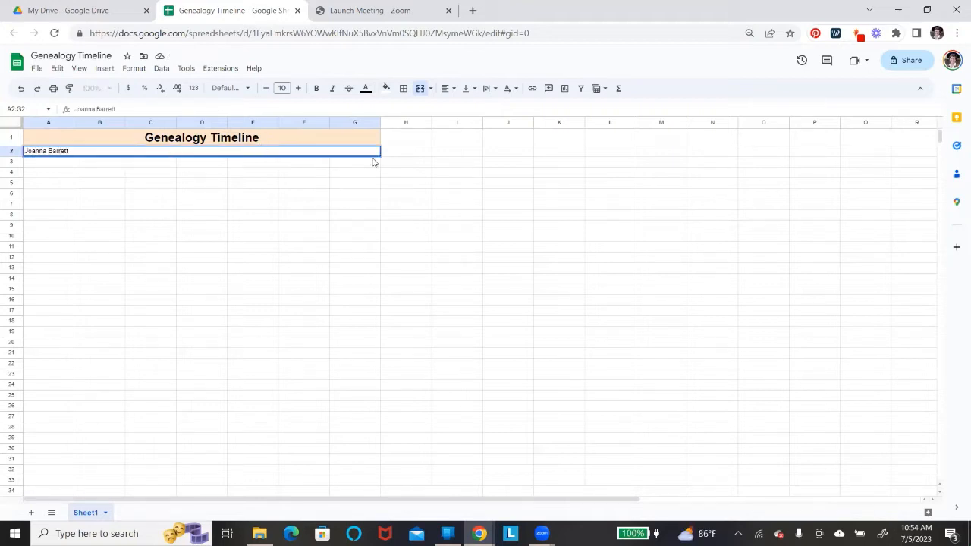
left_click(445, 88)
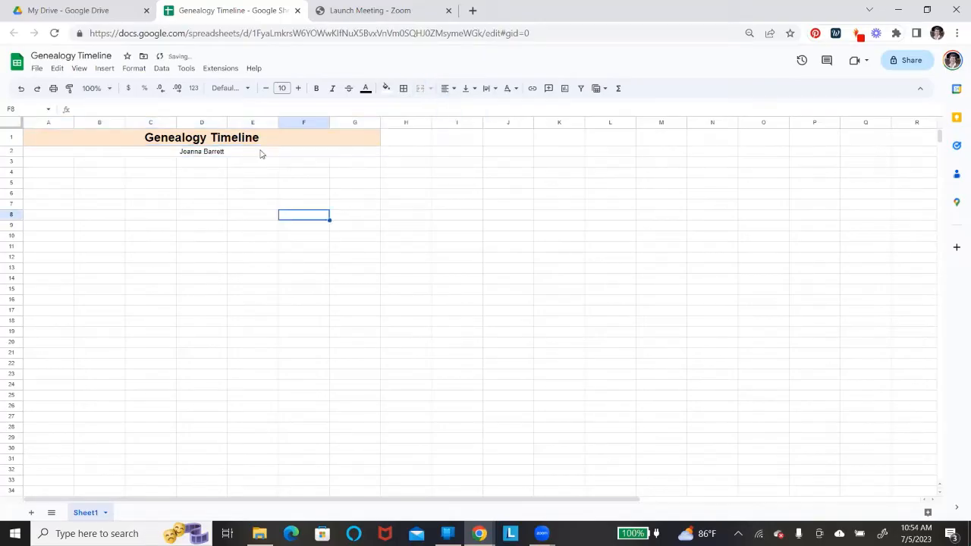
left_click(282, 88)
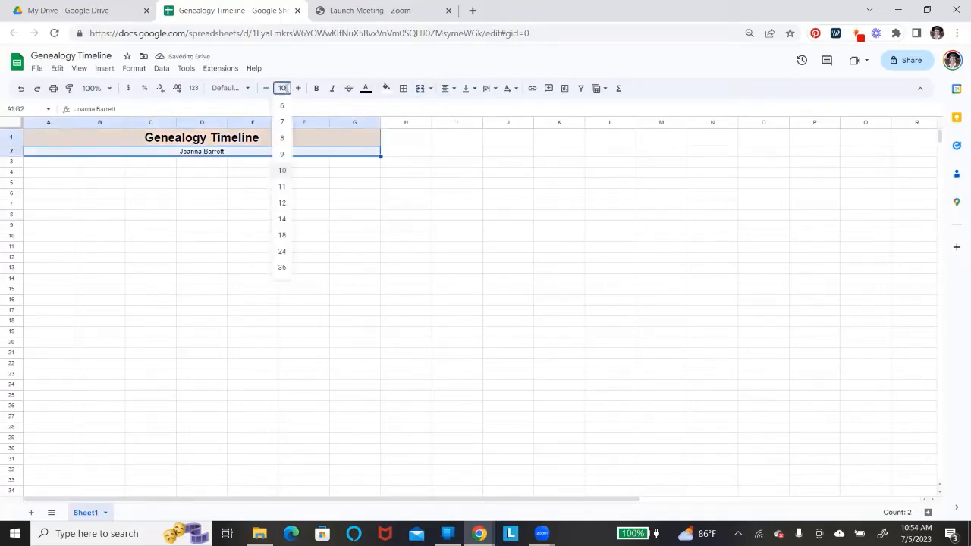
left_click(281, 203)
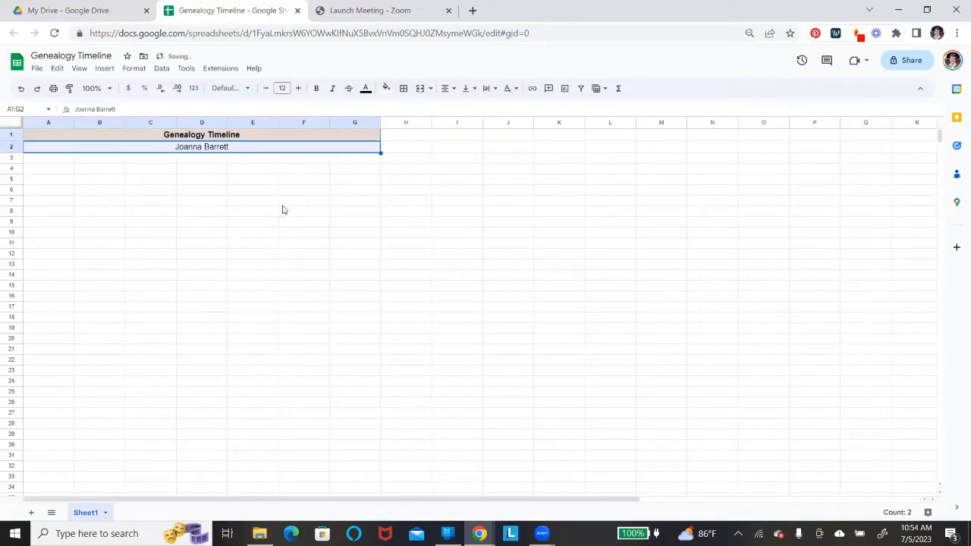
mouse_move(54, 163)
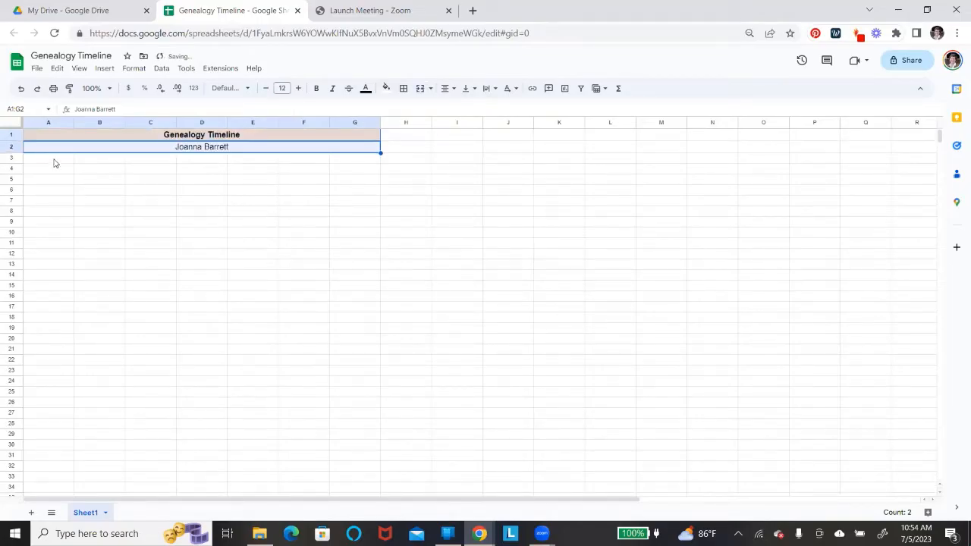
left_click(48, 232)
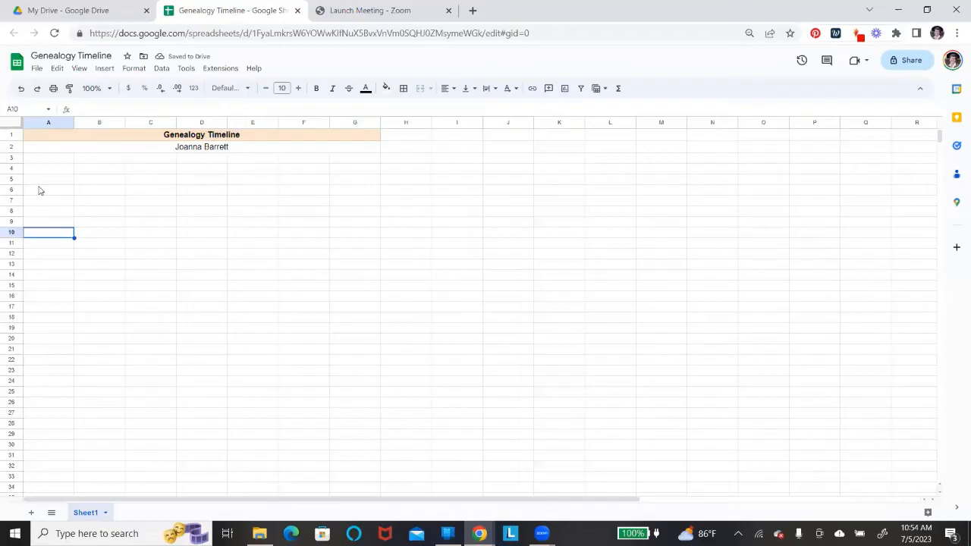
Step: Fill A3:G3 with Year, Age, Life Event, Location, Notes, Notes, Research Thoughts
left_click(47, 157)
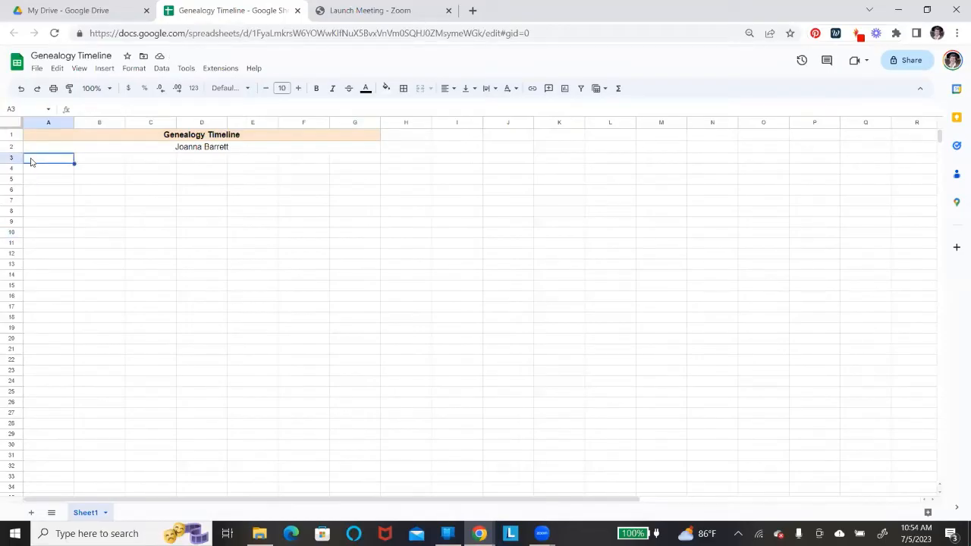
type("Year")
left_click(150, 158)
type("Evve")
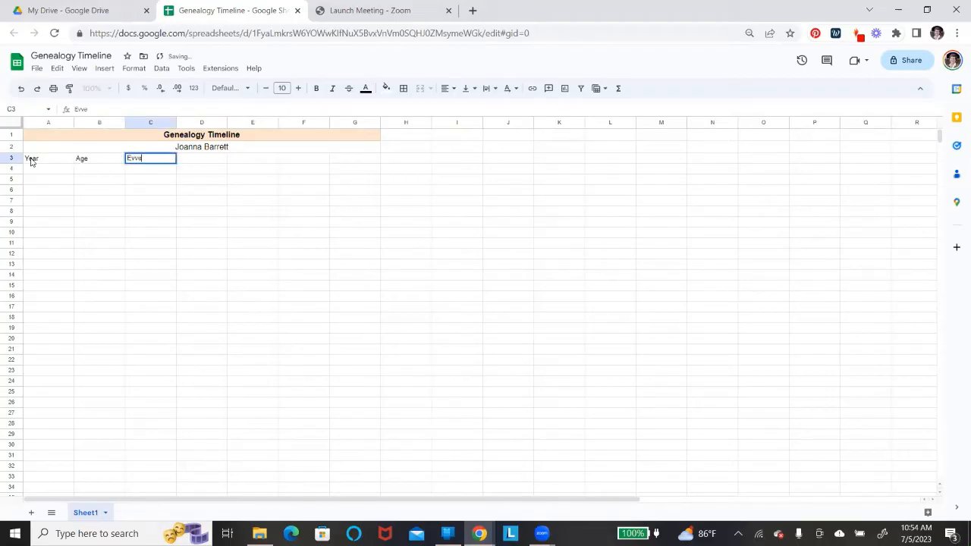
type("L")
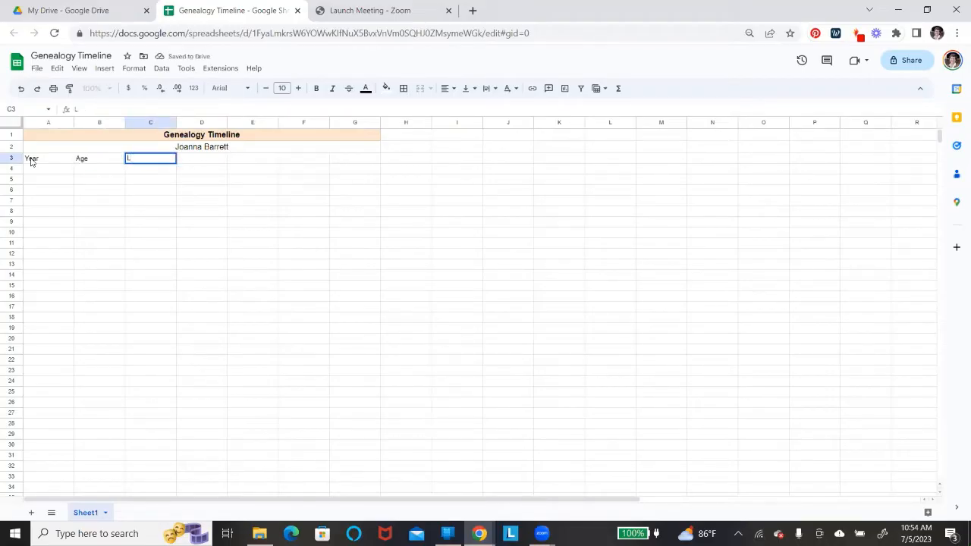
type("ife Ev")
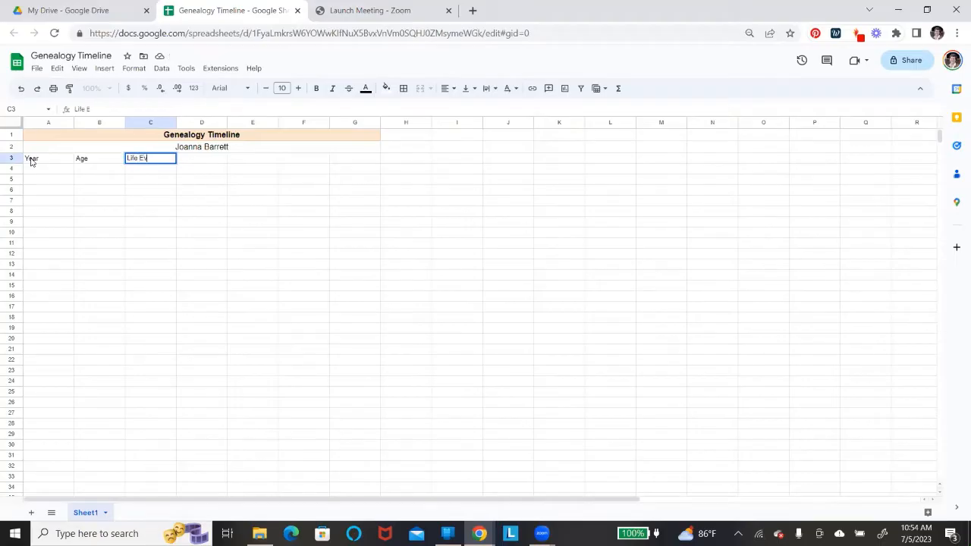
key("tab")
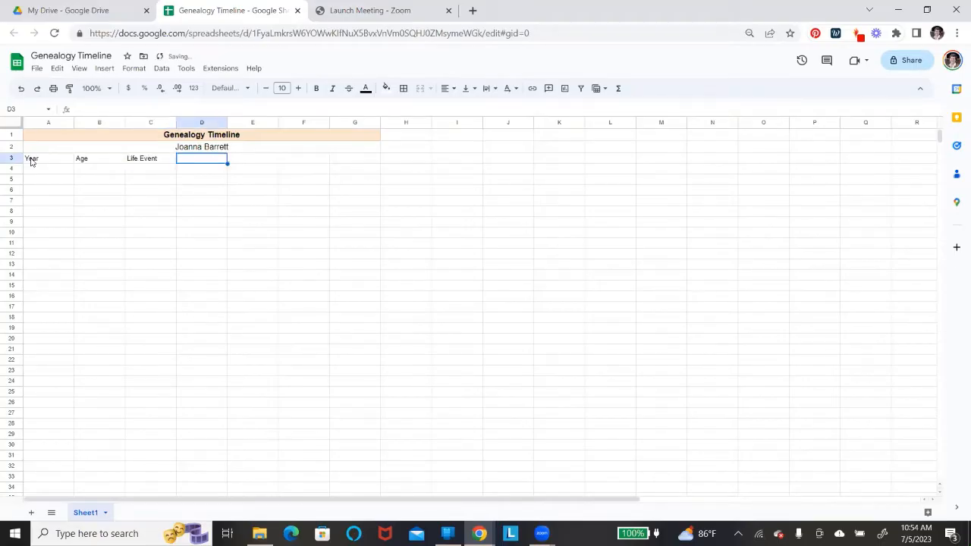
type("Location")
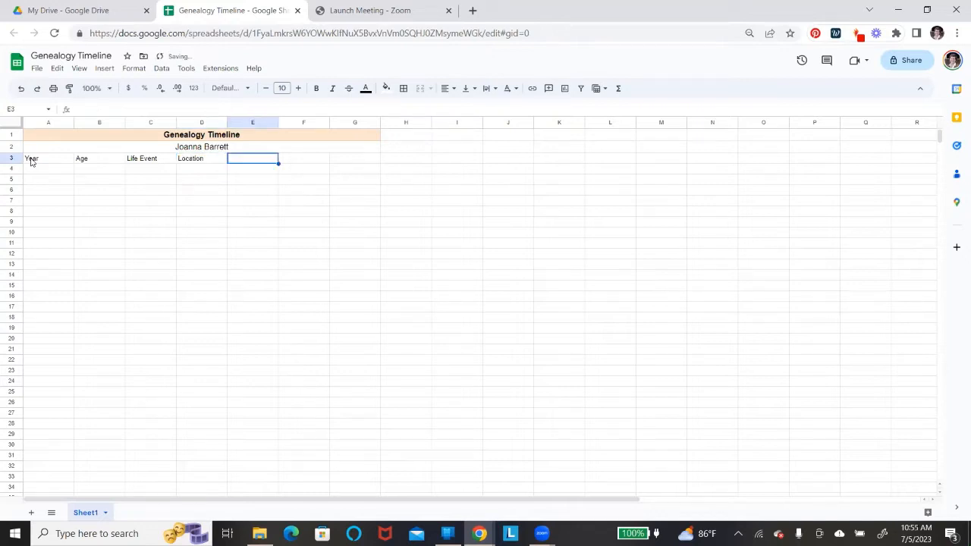
type("Notes")
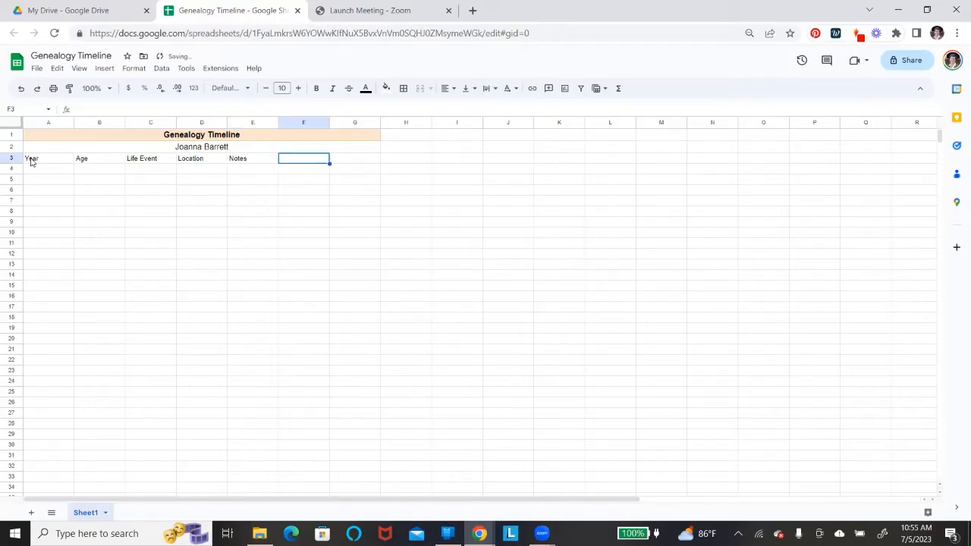
type("Notes")
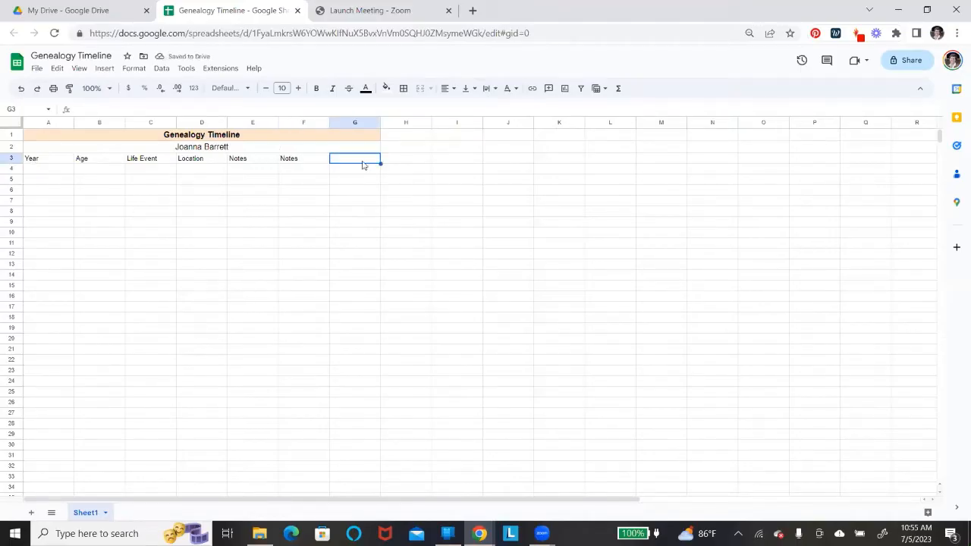
type("Research")
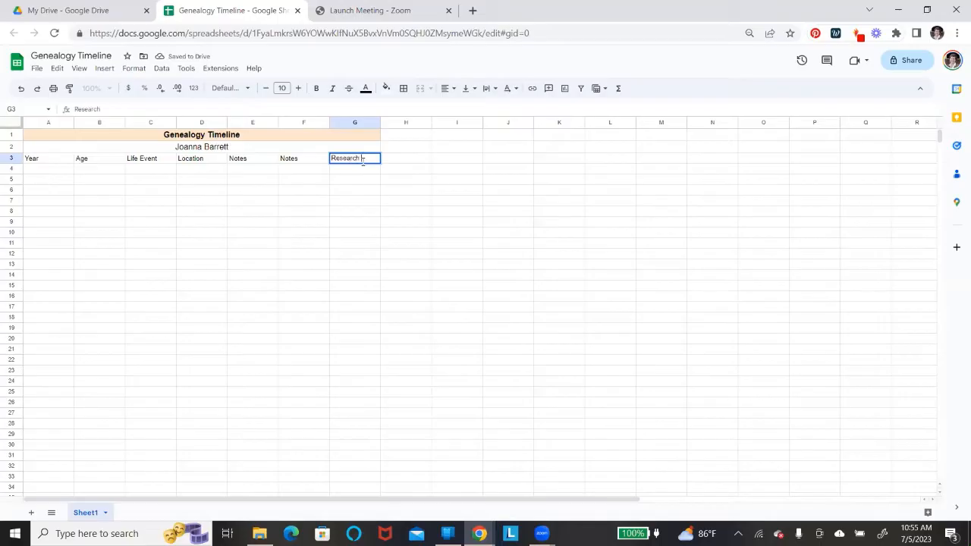
type("Thoughts")
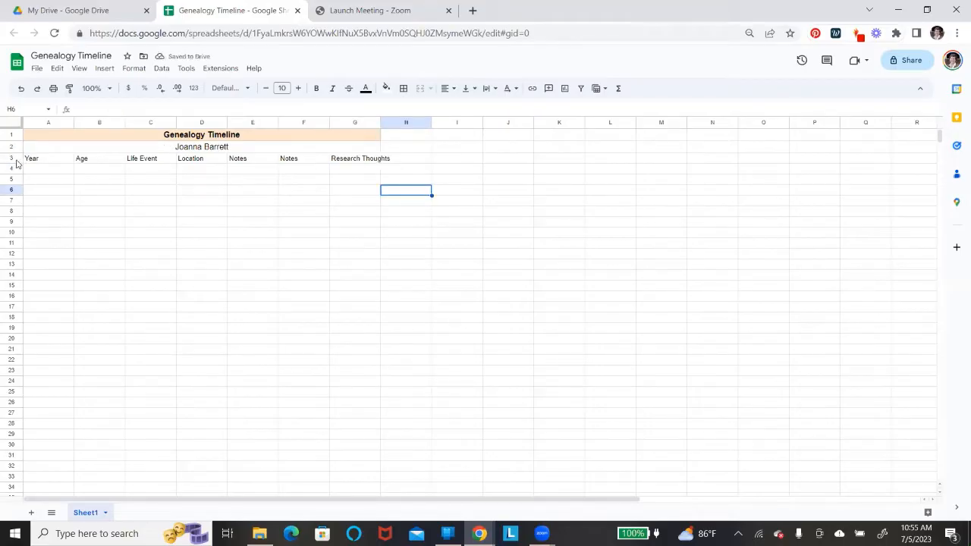
Step: Make the whole of row 3 bold, font size 14, and horizontally centered
left_click(10, 157)
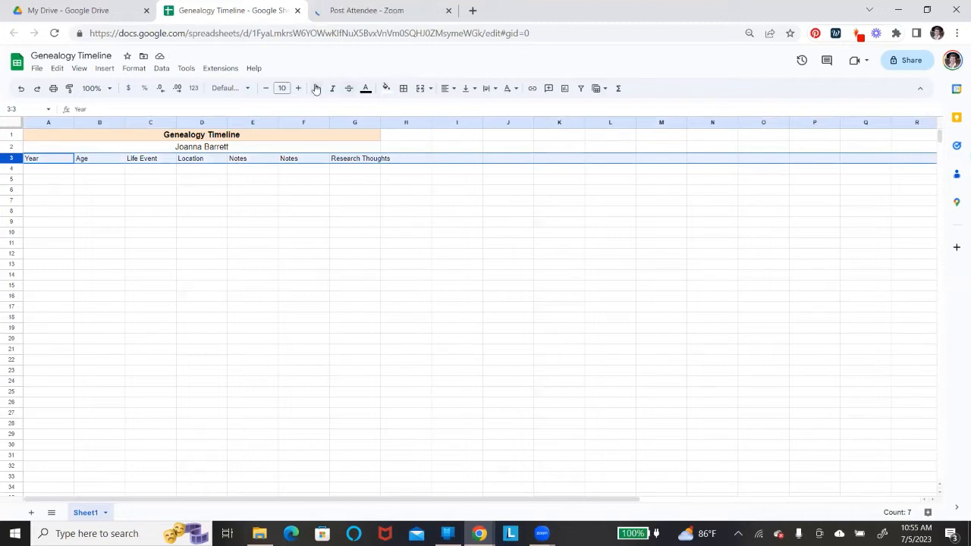
left_click(316, 88)
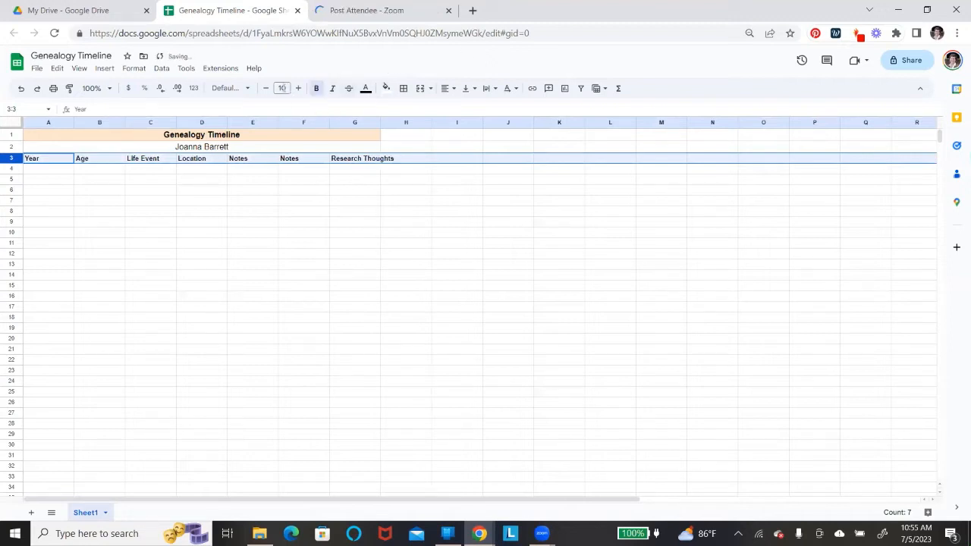
left_click(281, 88)
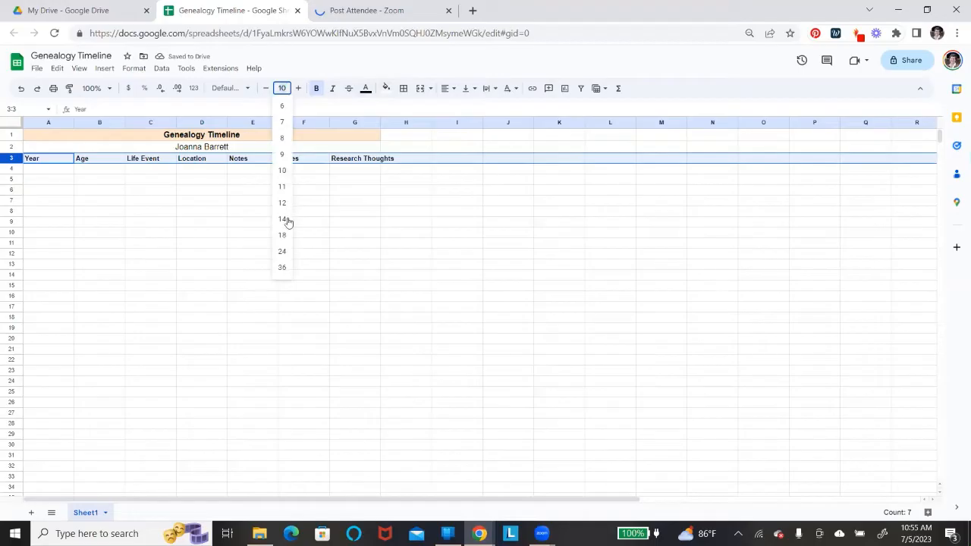
left_click(281, 218)
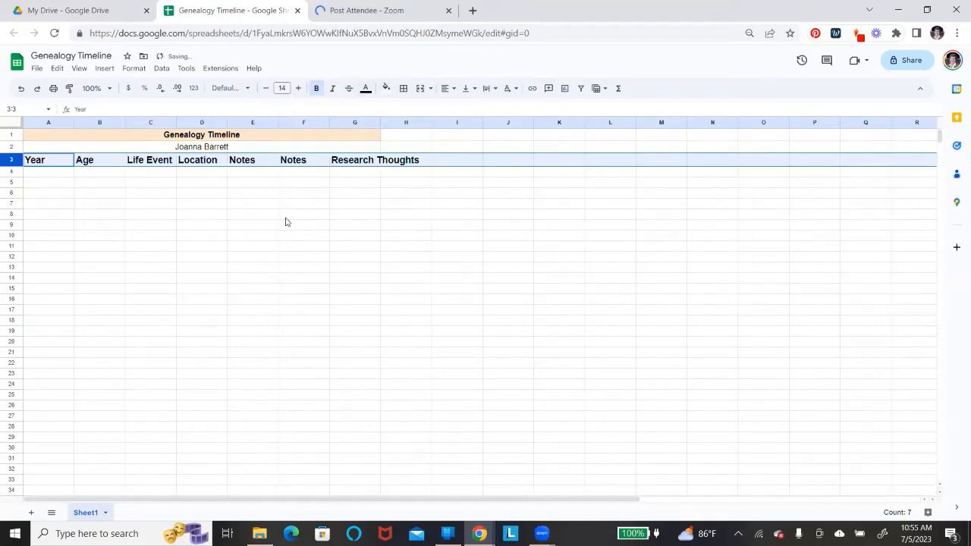
mouse_move(47, 199)
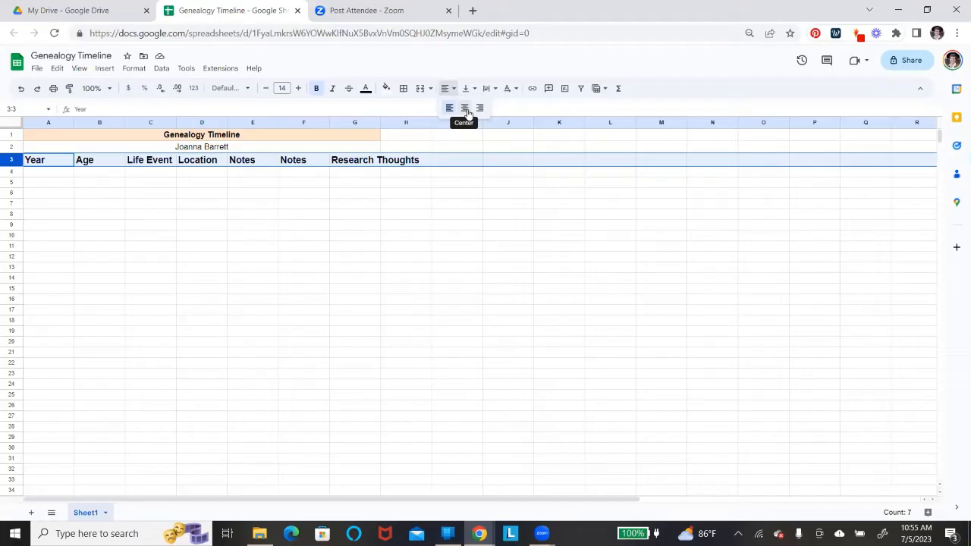
left_click(464, 108)
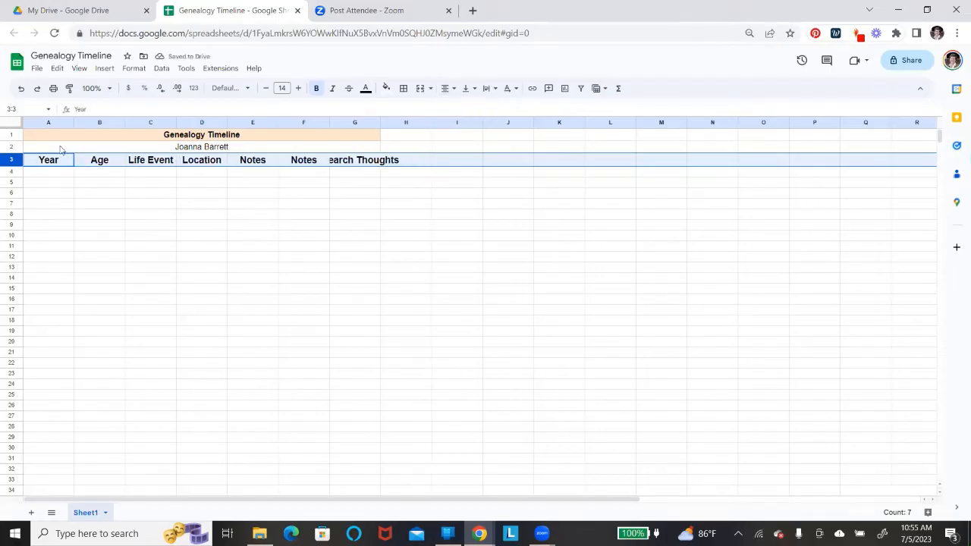
mouse_move(146, 141)
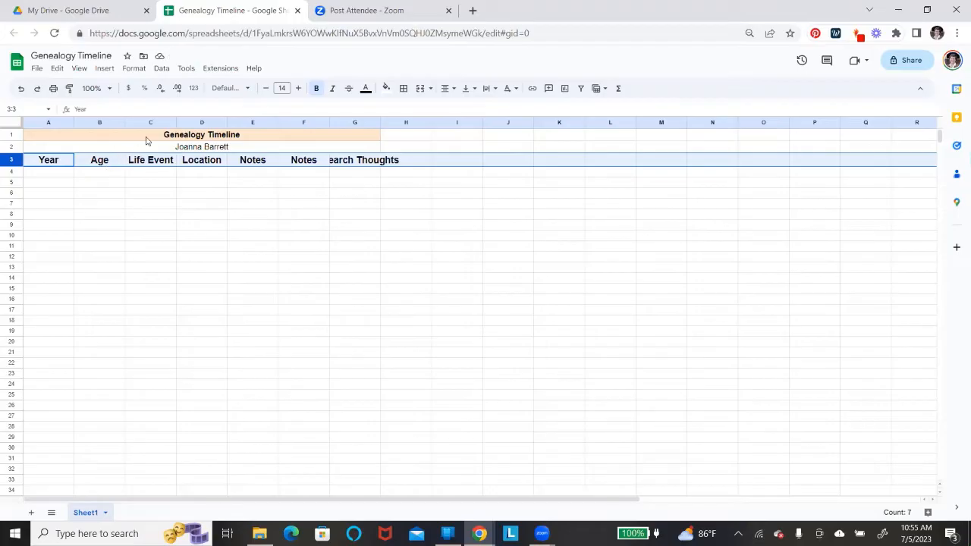
mouse_move(193, 178)
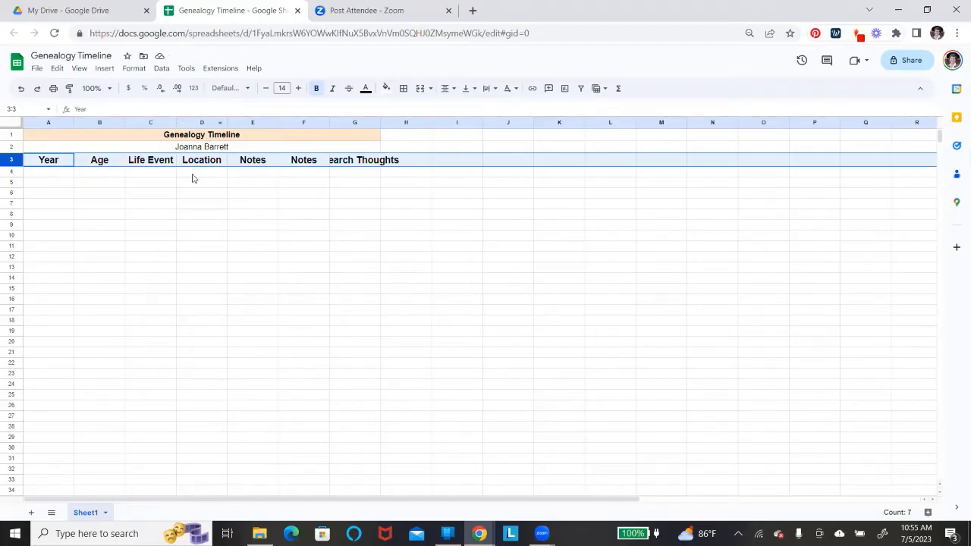
mouse_move(181, 129)
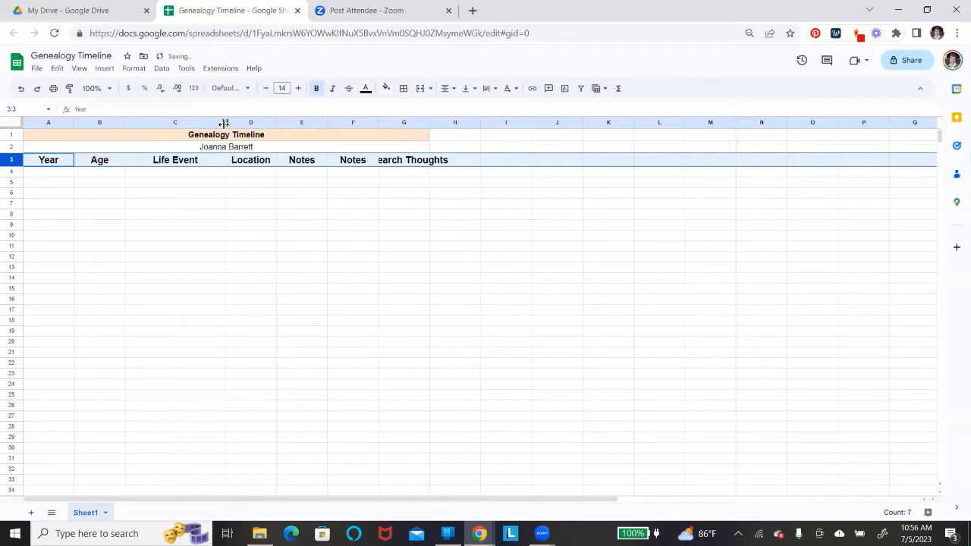
Step: Drag column borders to widen Life Event and the Notes and Research Thoughts columns
left_click_drag(245, 122, 220, 122)
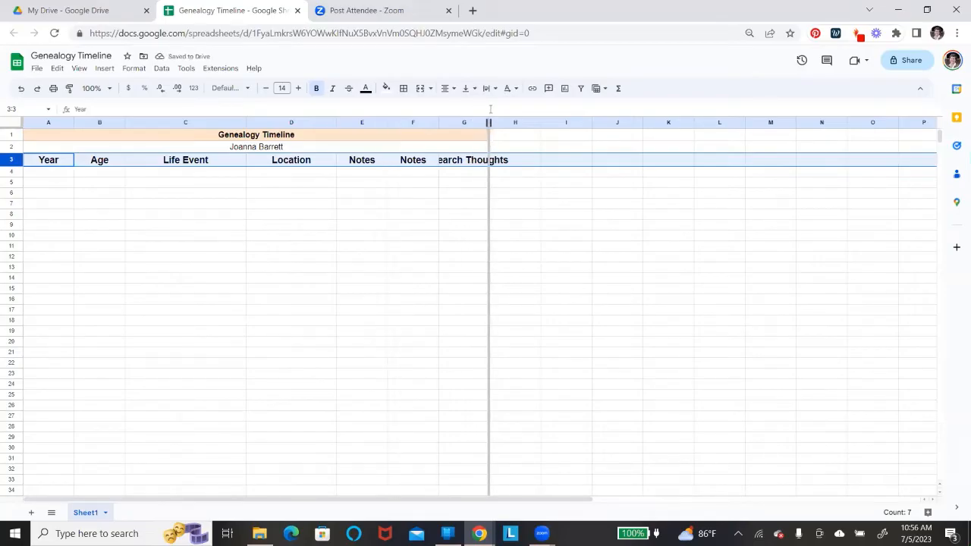
left_click_drag(489, 123, 540, 122)
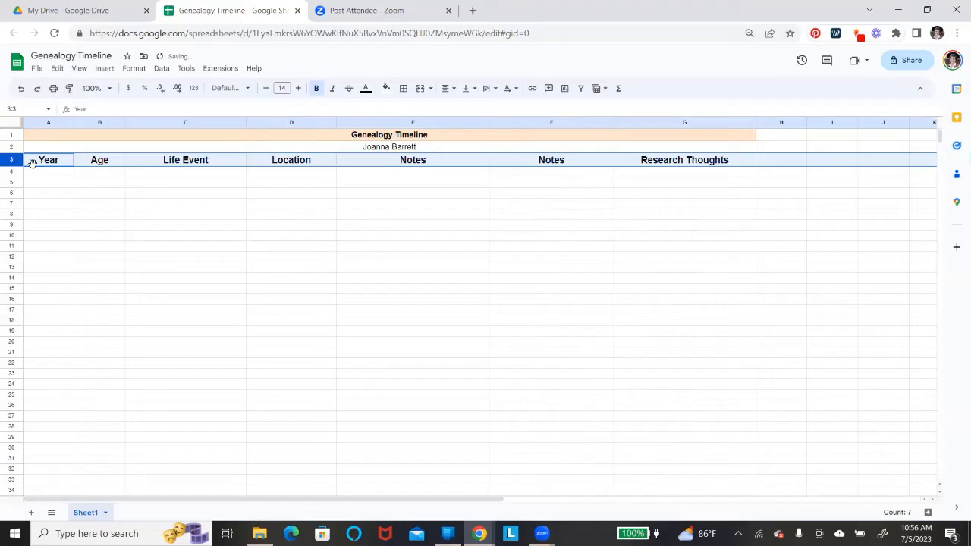
Step: Shade header row A3:G3 with the title's light orange fill
left_click(48, 159)
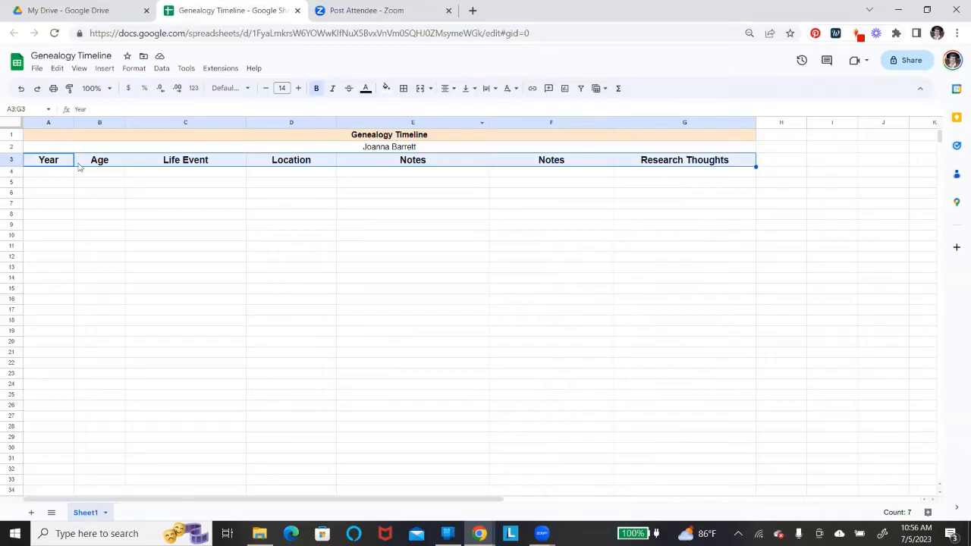
left_click(48, 159)
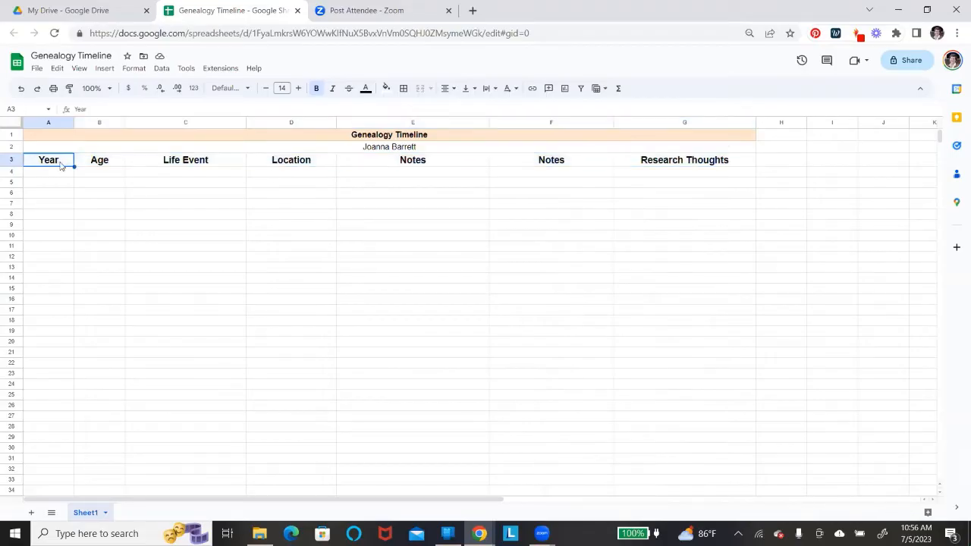
mouse_move(639, 165)
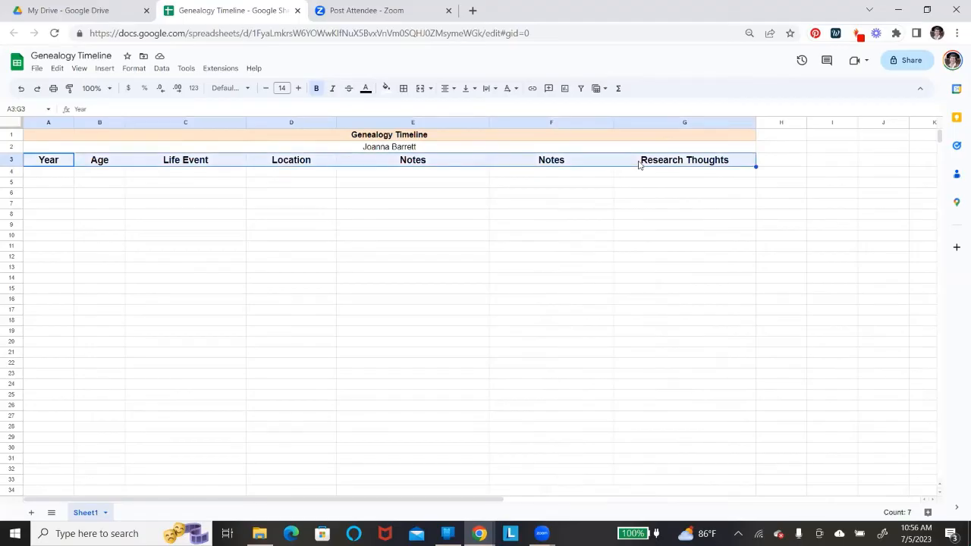
left_click(386, 88)
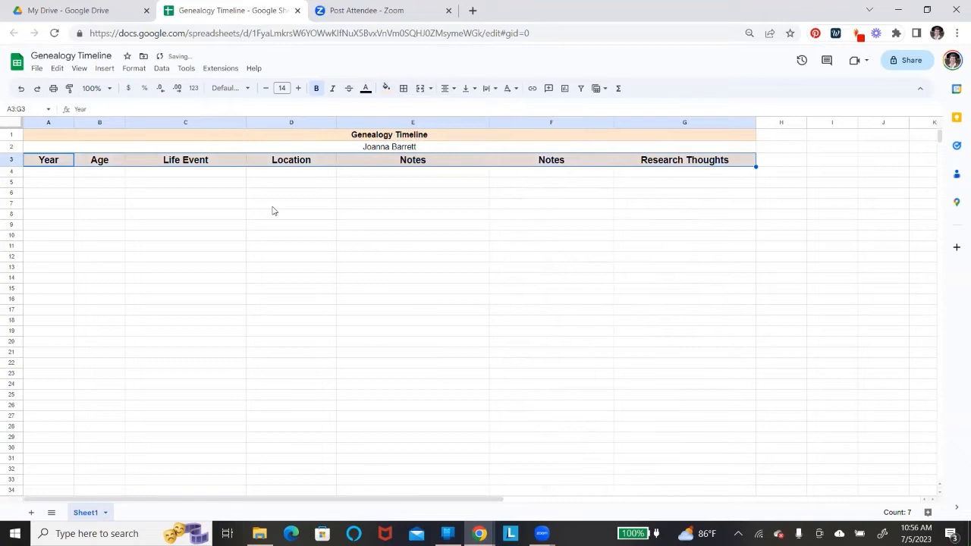
left_click(290, 202)
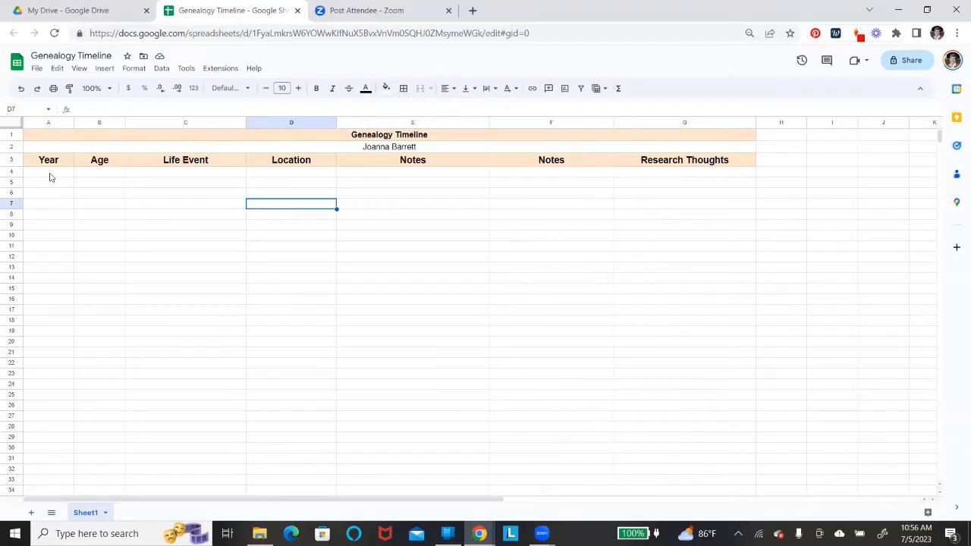
Step: Enter the years 1776, 1777 and 1778 in cells A4 through A6
left_click(48, 171)
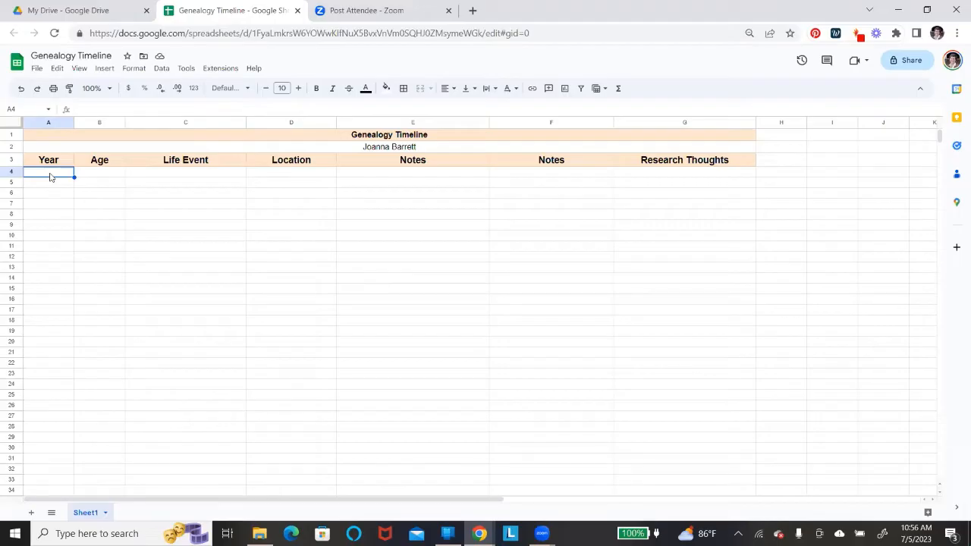
type("1776")
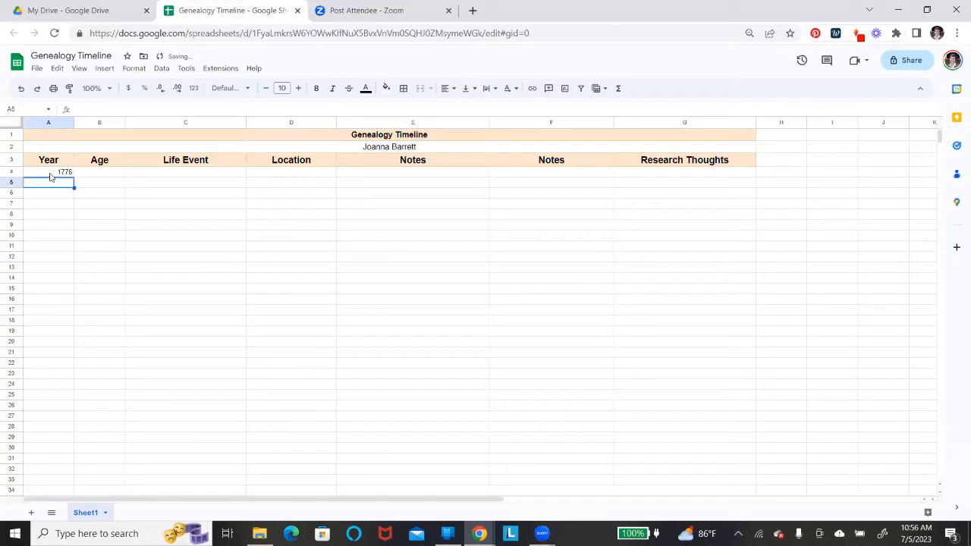
type("1777")
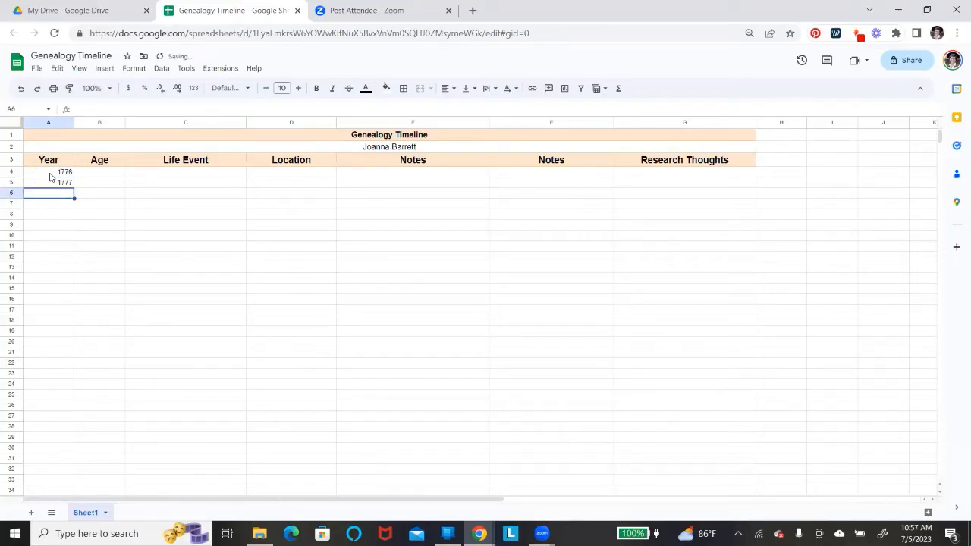
type("1778")
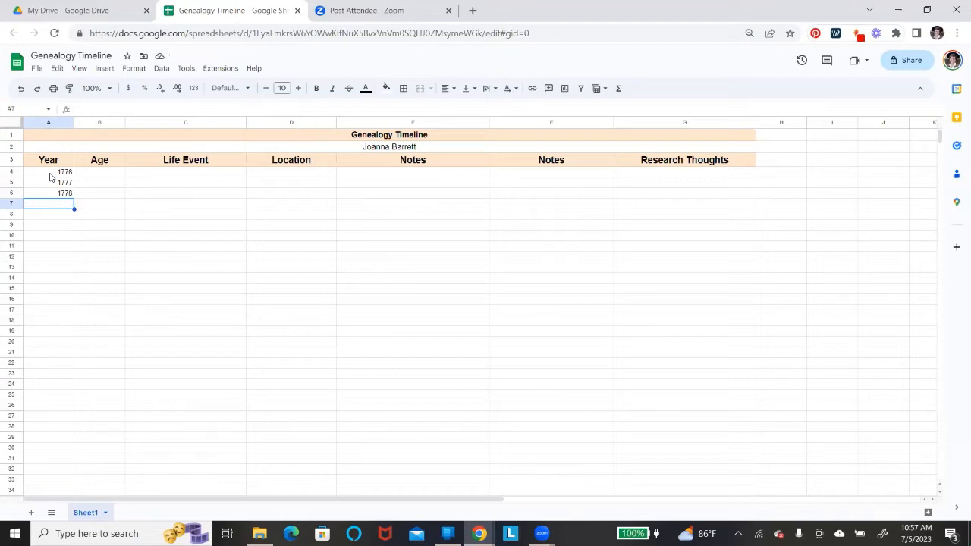
left_click(47, 172)
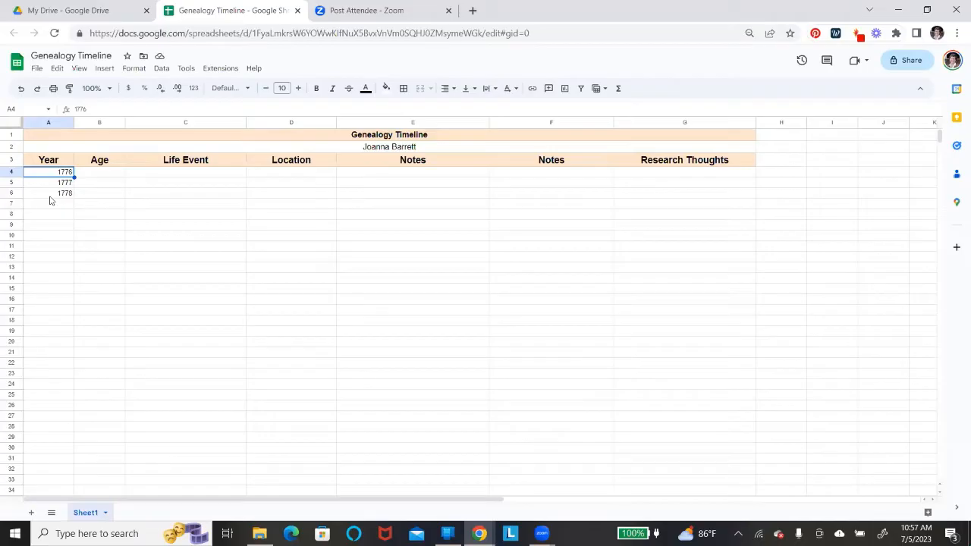
Step: Auto-fill the 1776–1778 year series down column A to row 41
left_click_drag(48, 172, 48, 192)
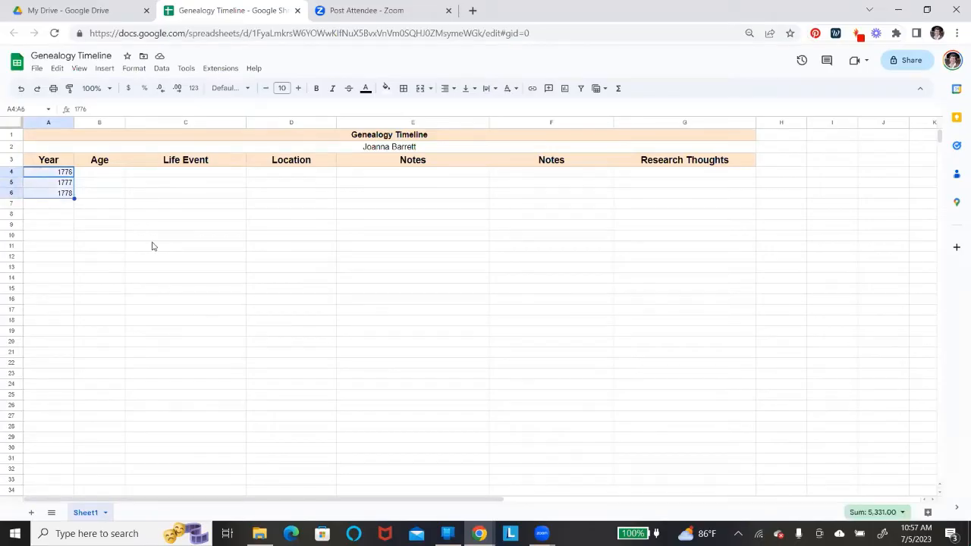
left_click(47, 159)
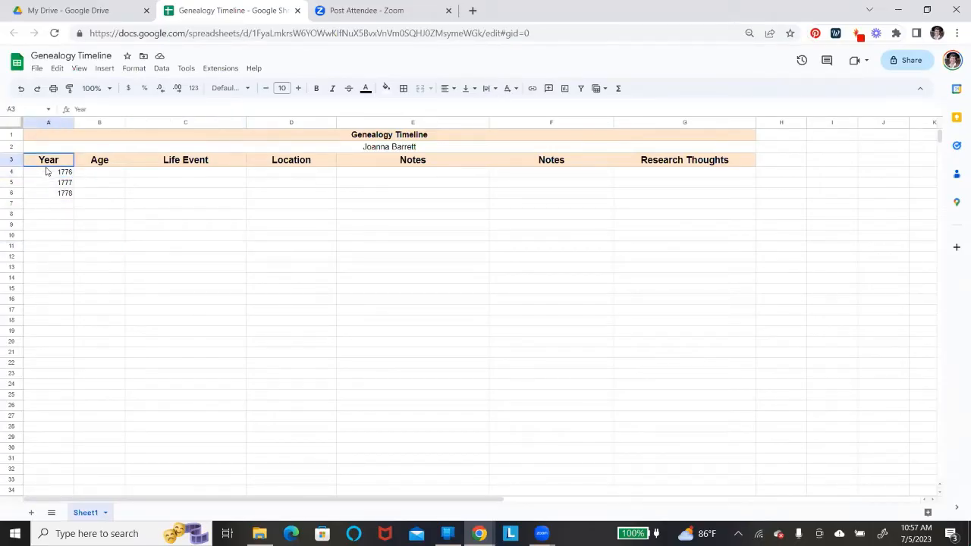
left_click(49, 171)
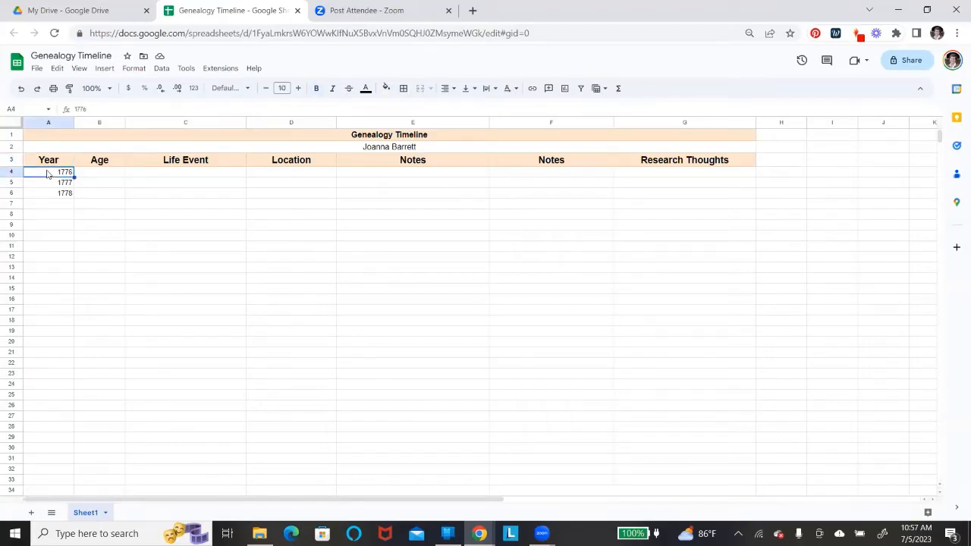
left_click_drag(48, 171, 48, 192)
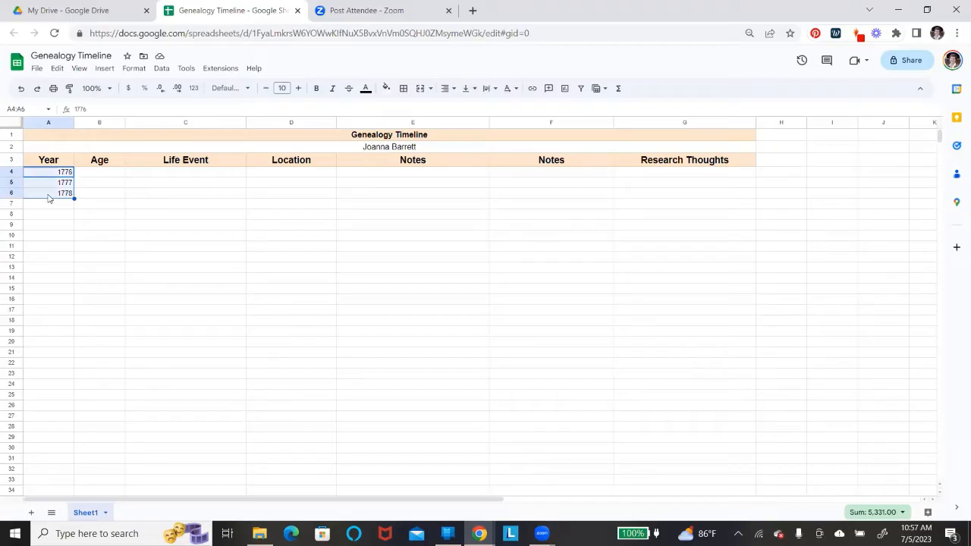
mouse_move(78, 204)
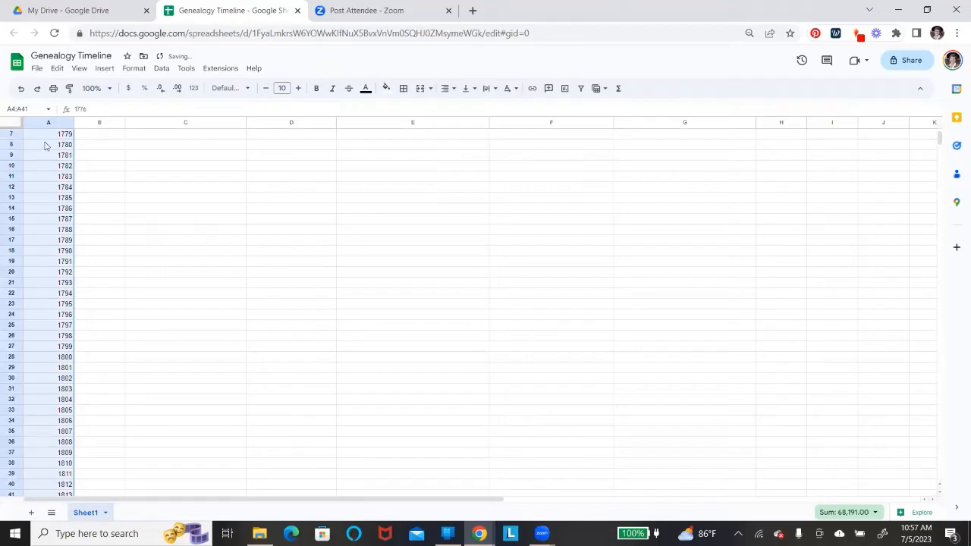
left_click(185, 314)
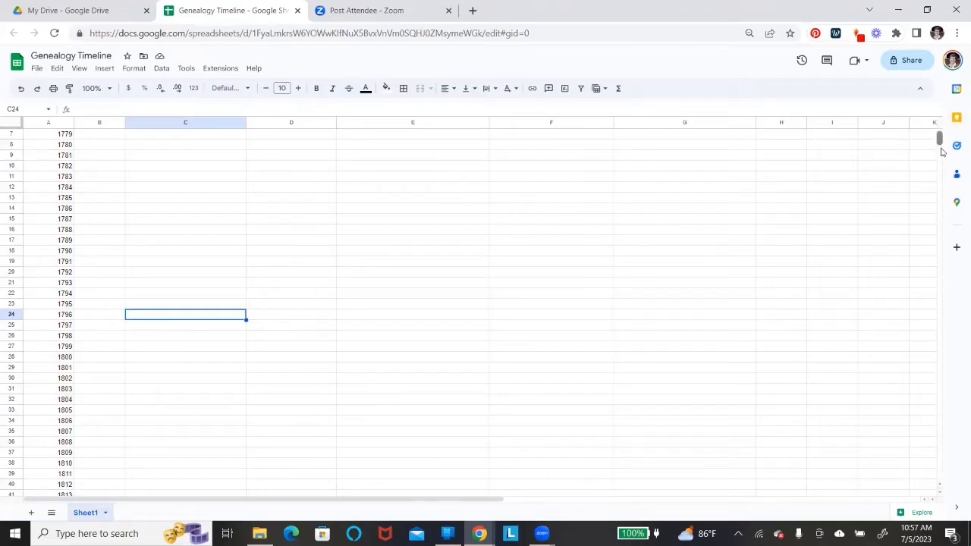
Step: Extend the years from 1811–1813 down to 1853 in row 81
scroll("down", 3)
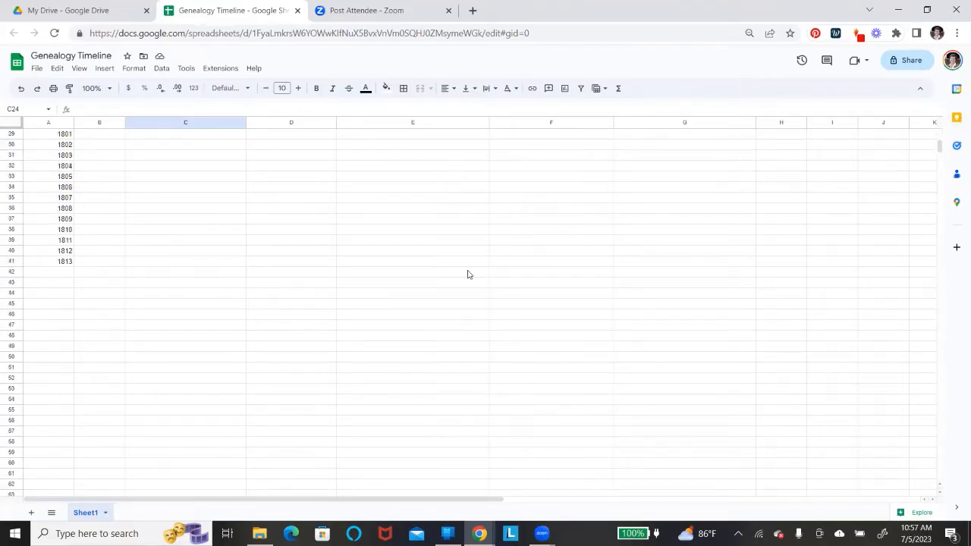
mouse_move(42, 245)
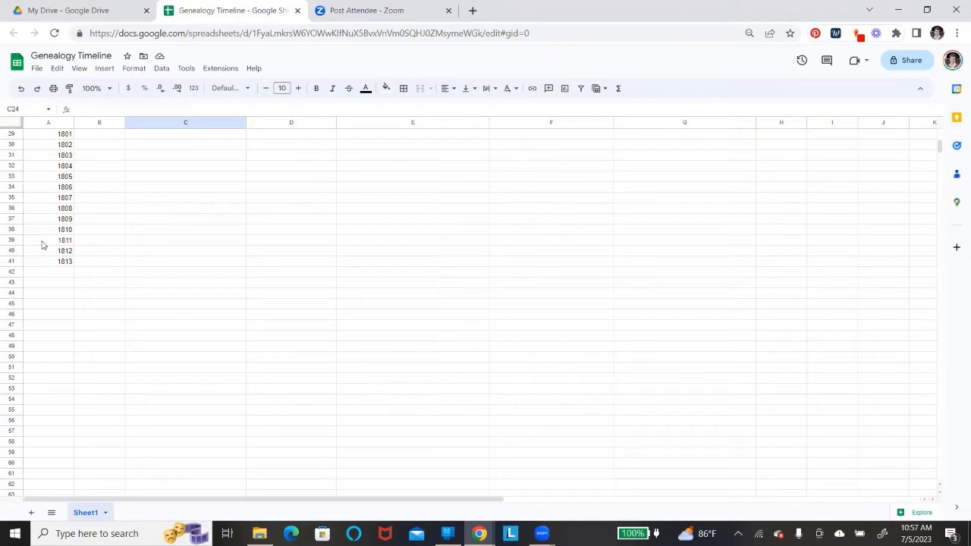
left_click(48, 240)
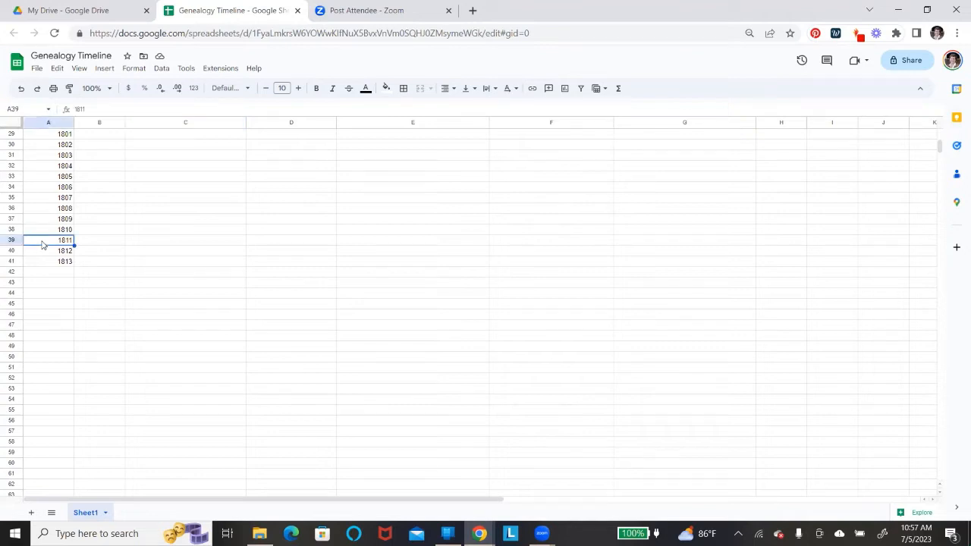
mouse_move(44, 263)
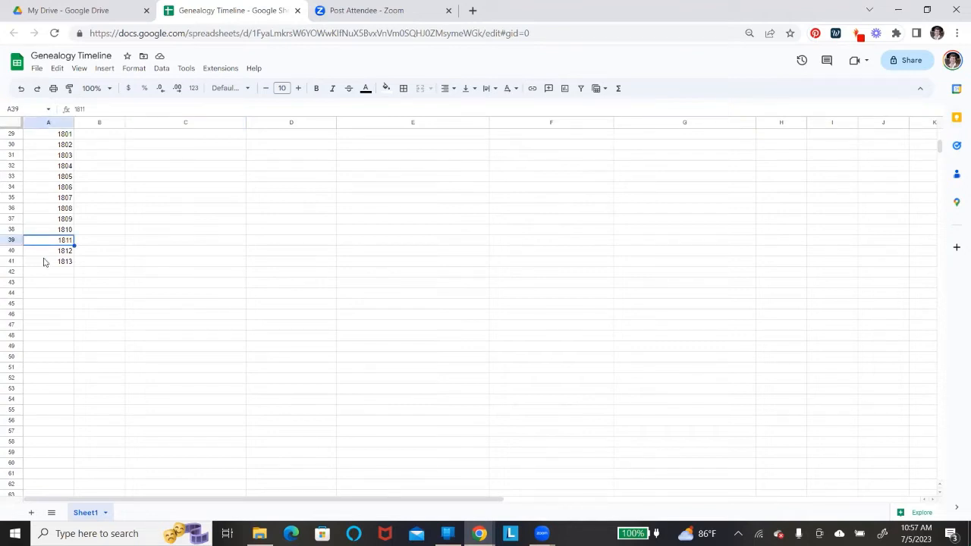
left_click_drag(48, 240, 64, 261)
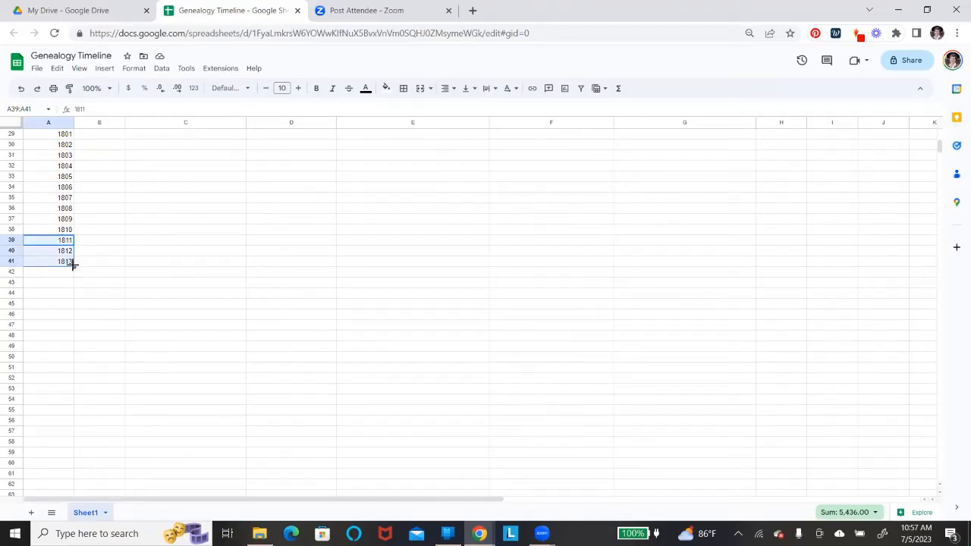
left_click_drag(74, 263, 74, 484)
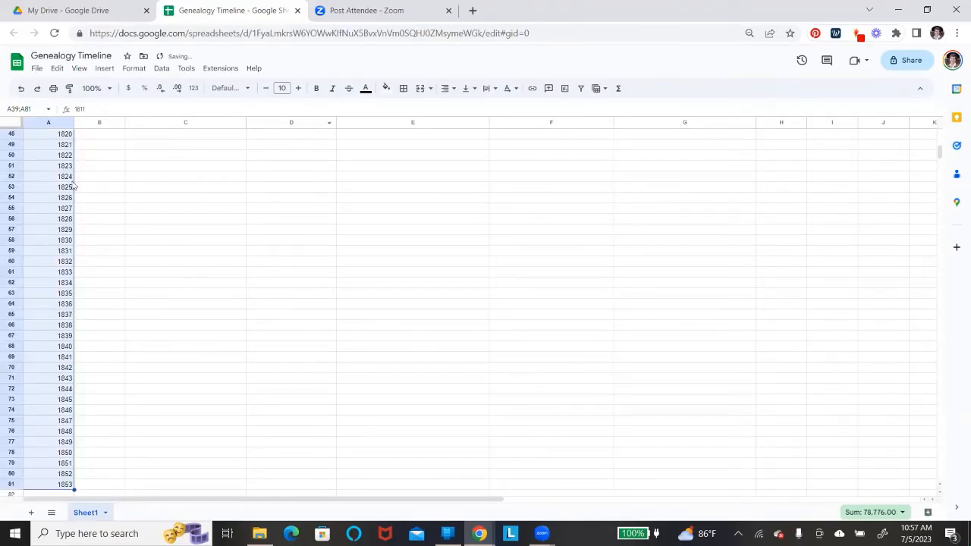
left_click(781, 250)
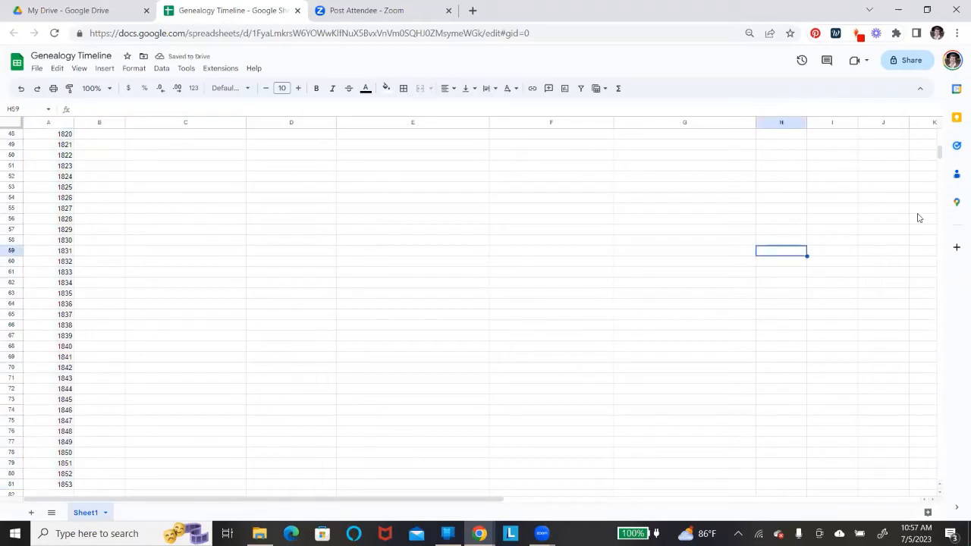
scroll("up", 3)
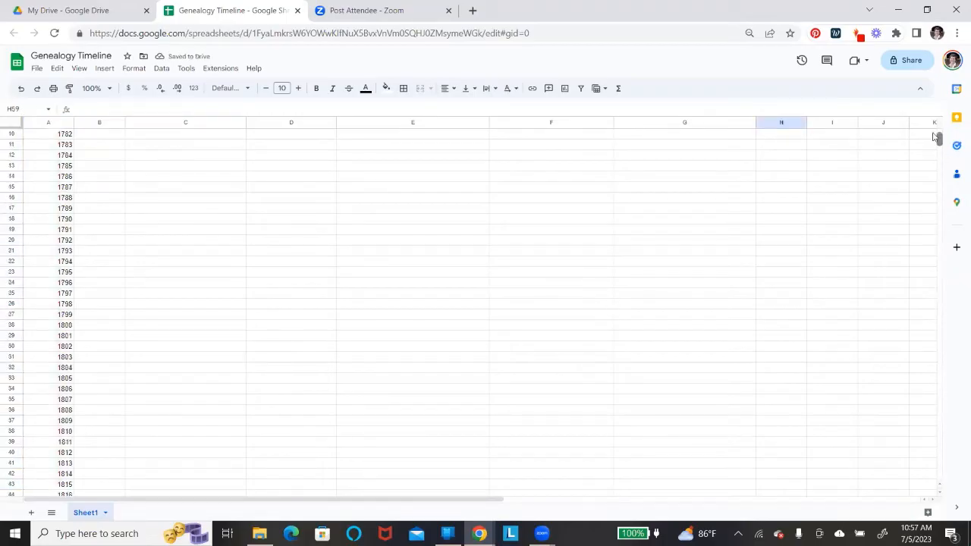
scroll("up", 3)
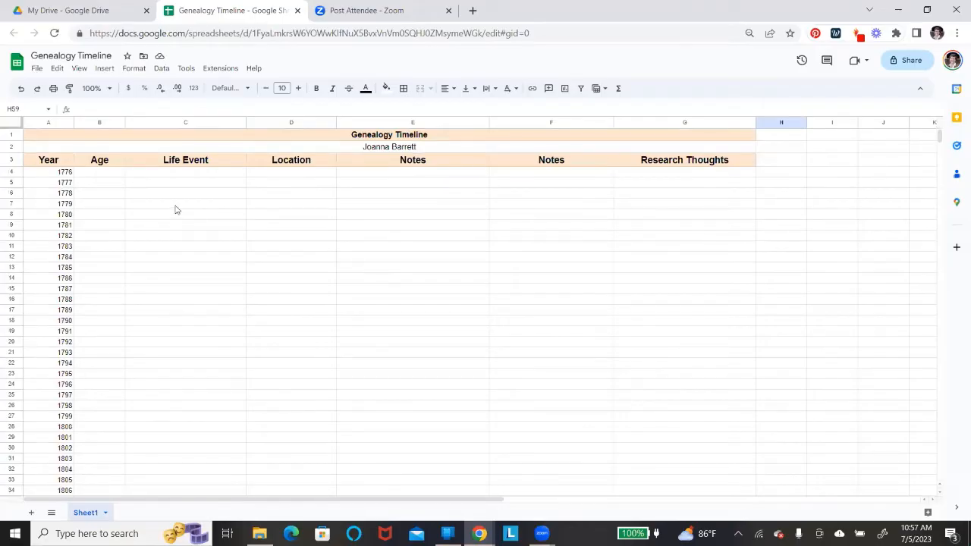
mouse_move(550, 279)
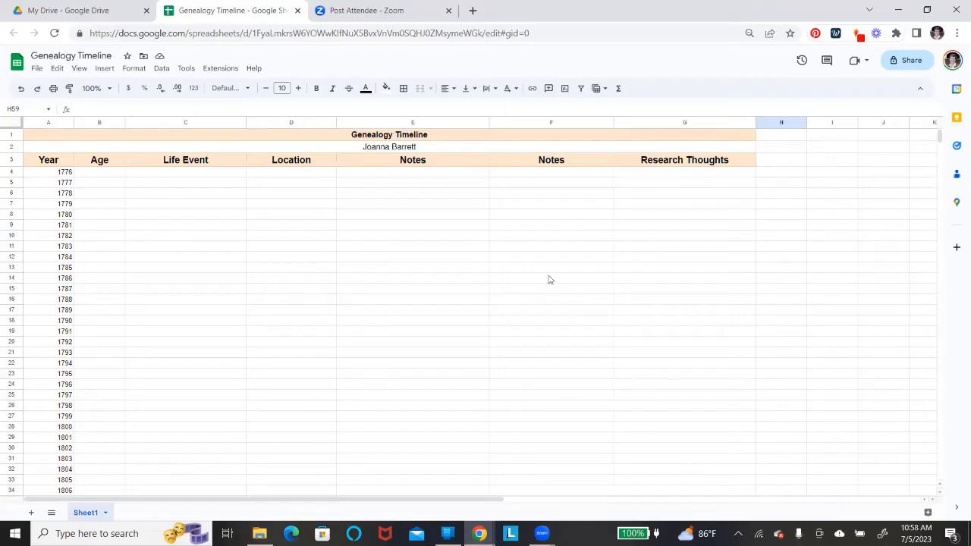
mouse_move(939, 137)
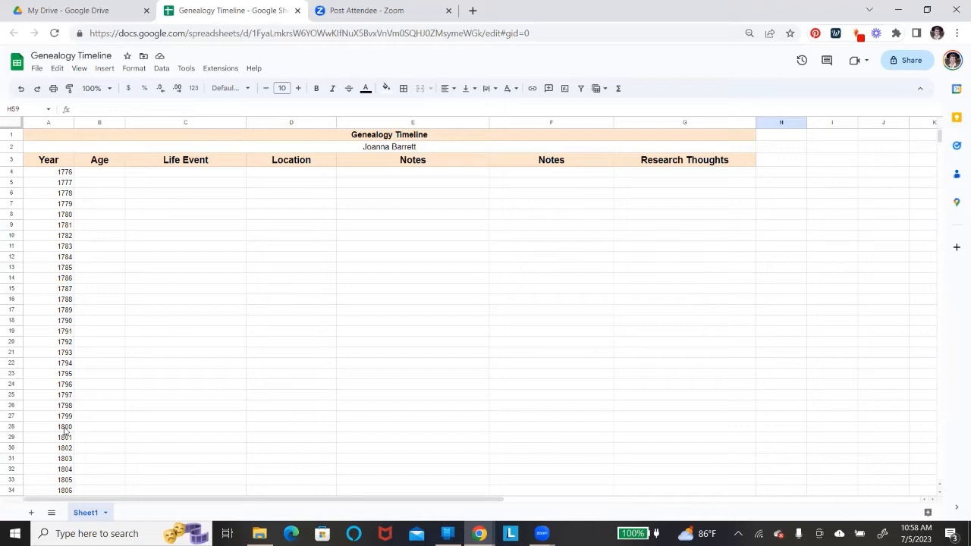
mouse_move(11, 206)
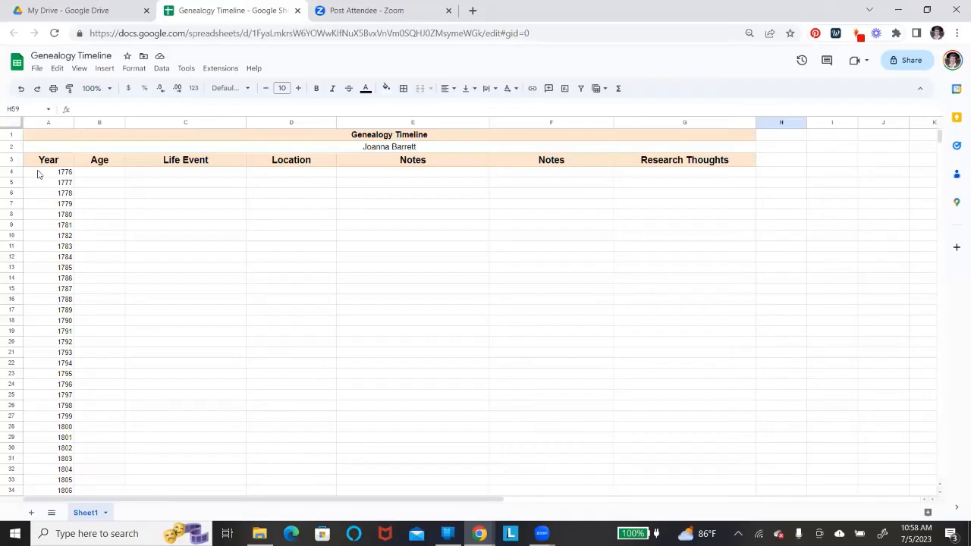
left_click(48, 171)
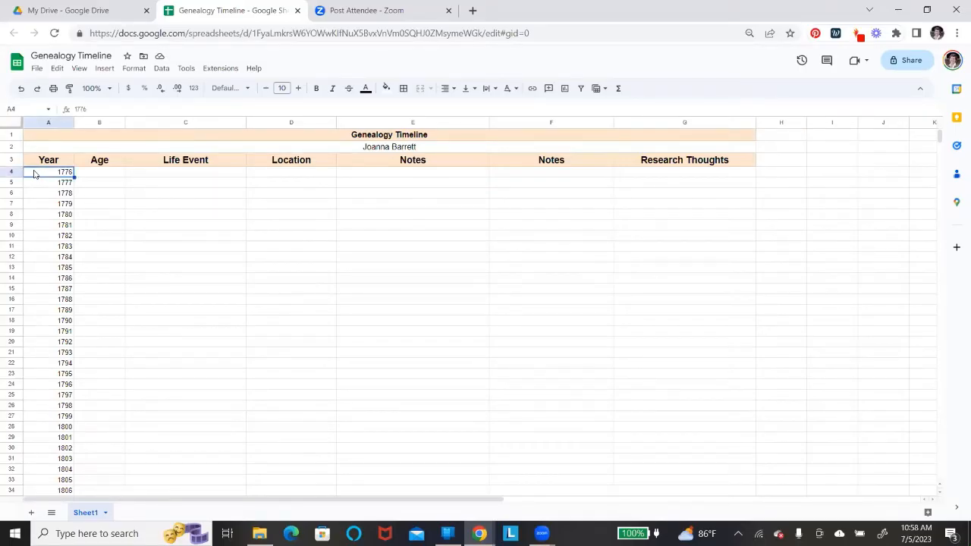
left_click(11, 172)
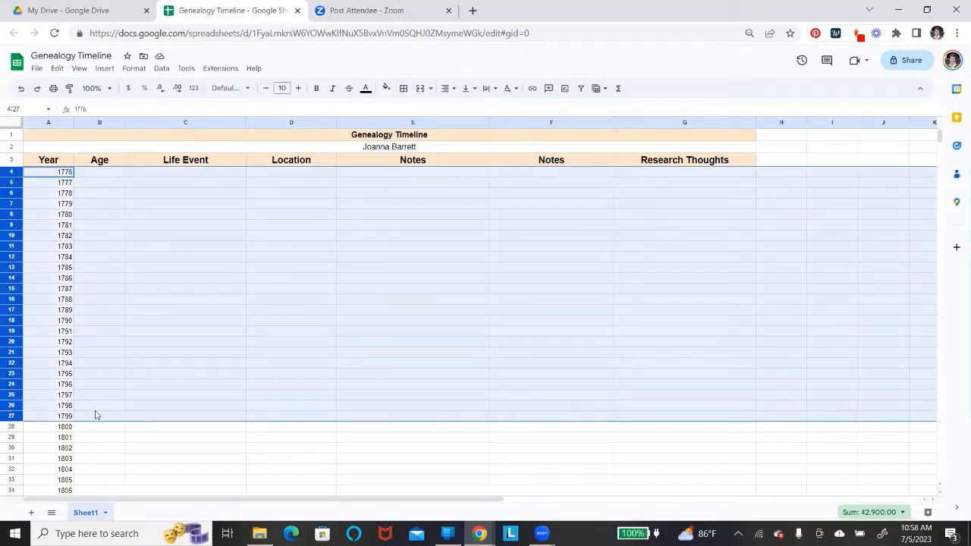
mouse_move(244, 257)
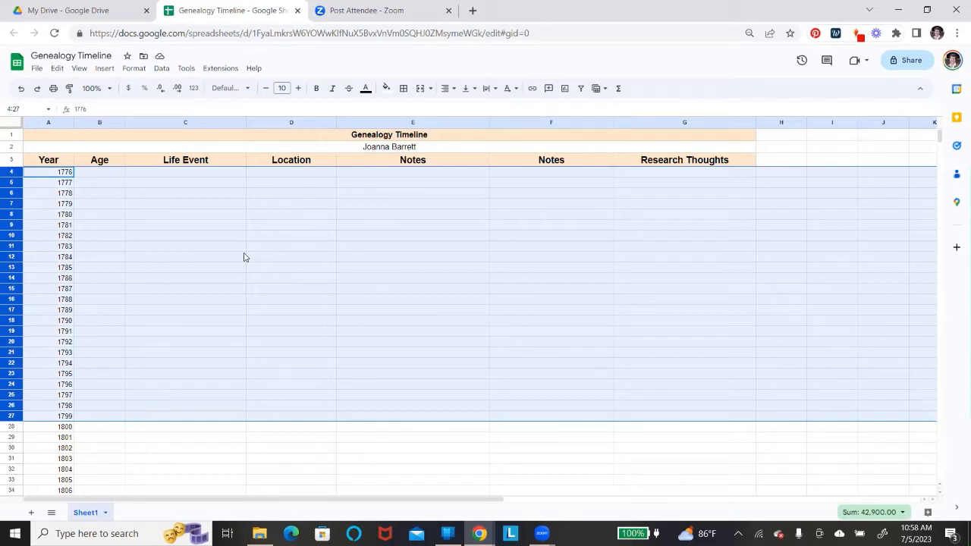
right_click(244, 257)
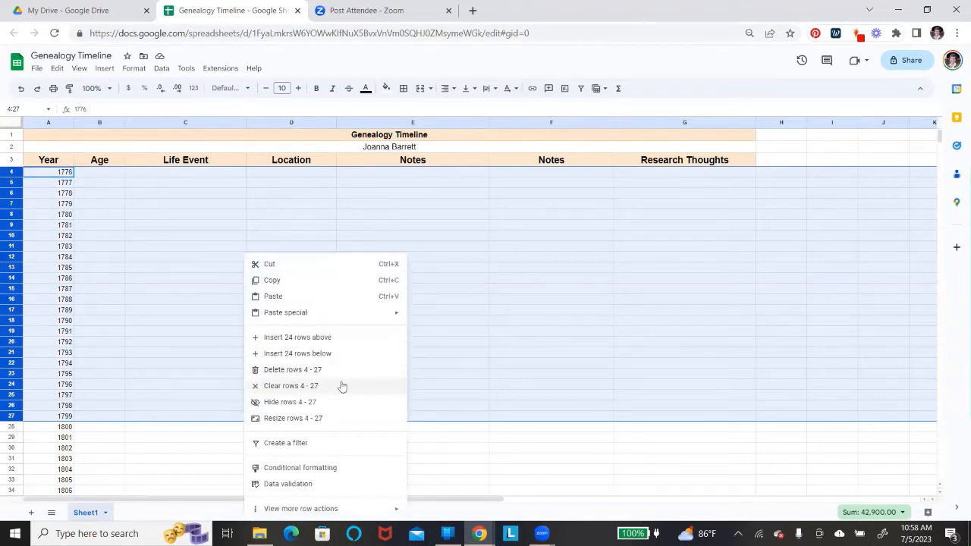
mouse_move(330, 401)
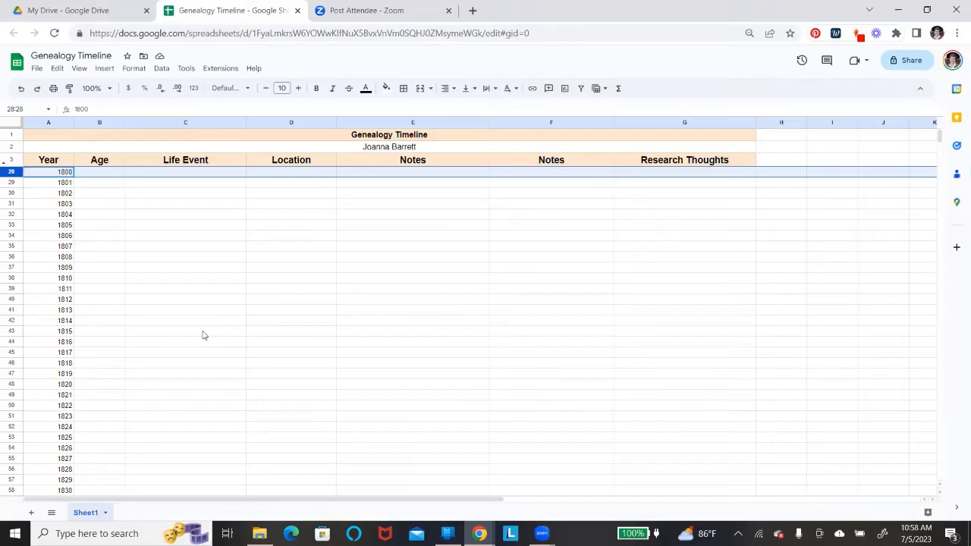
mouse_move(86, 322)
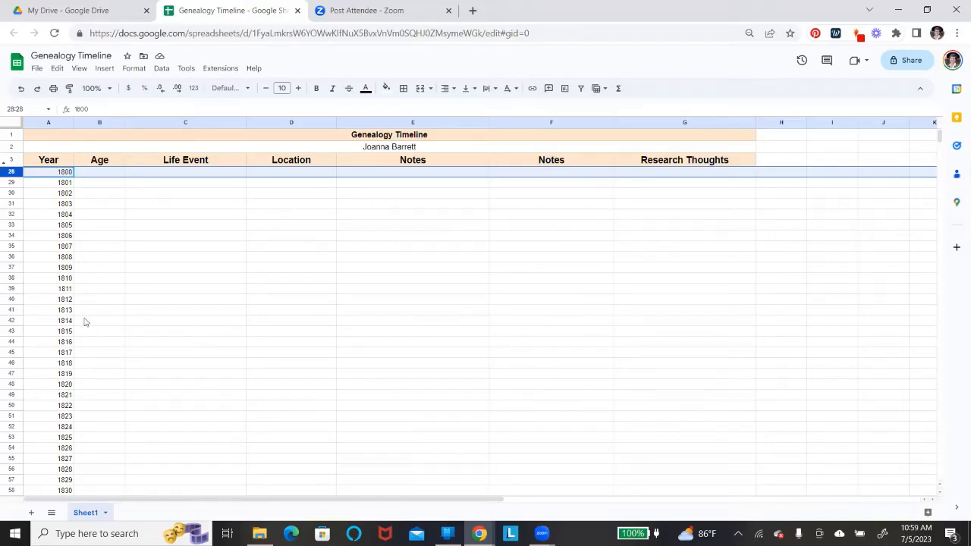
mouse_move(163, 214)
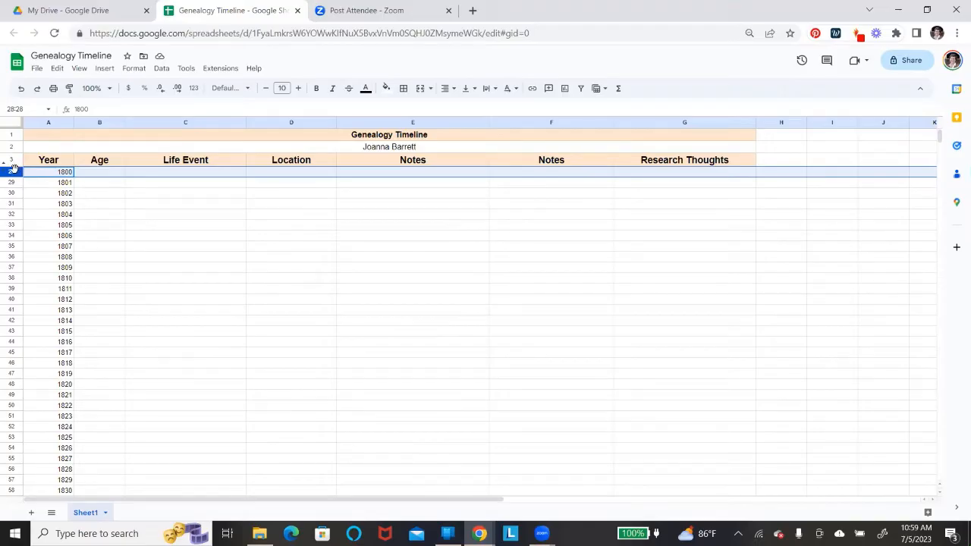
left_click(185, 213)
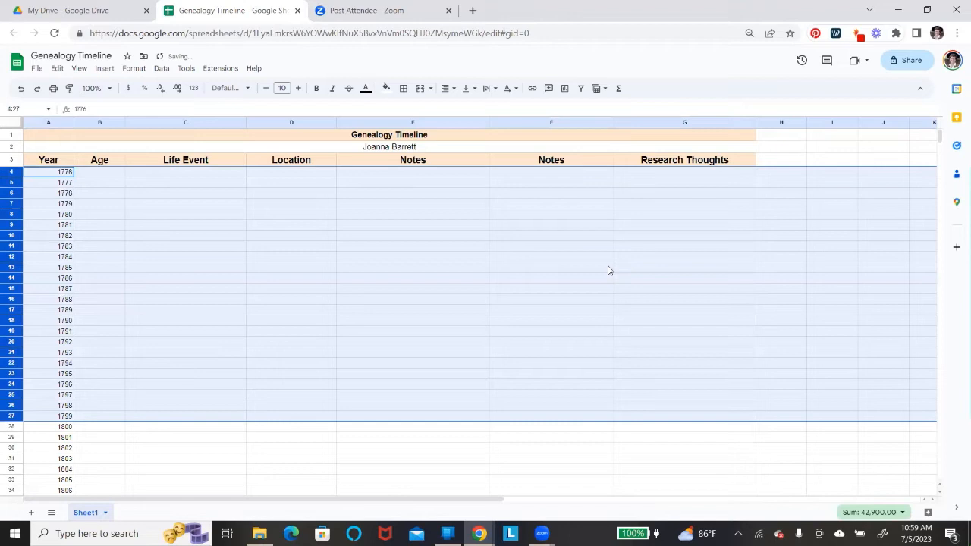
left_click(684, 246)
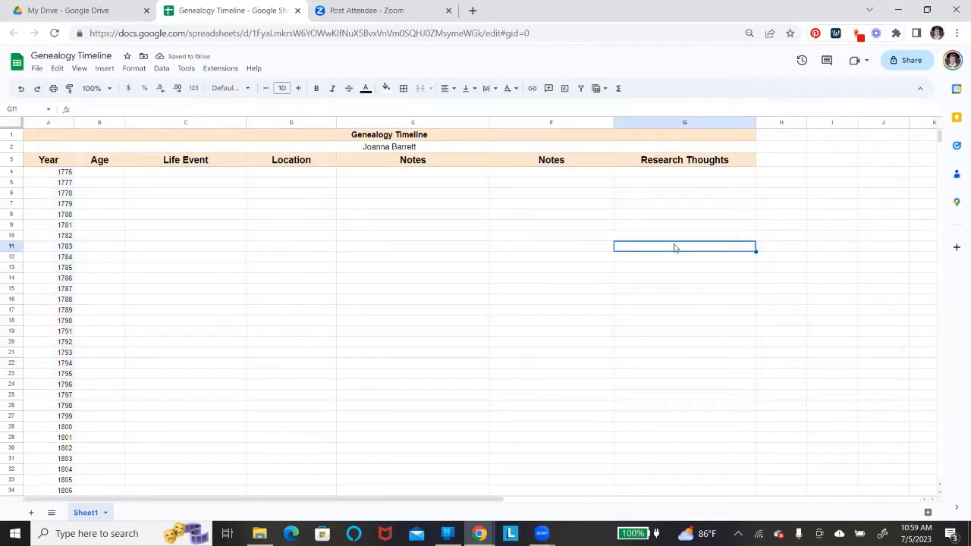
mouse_move(69, 341)
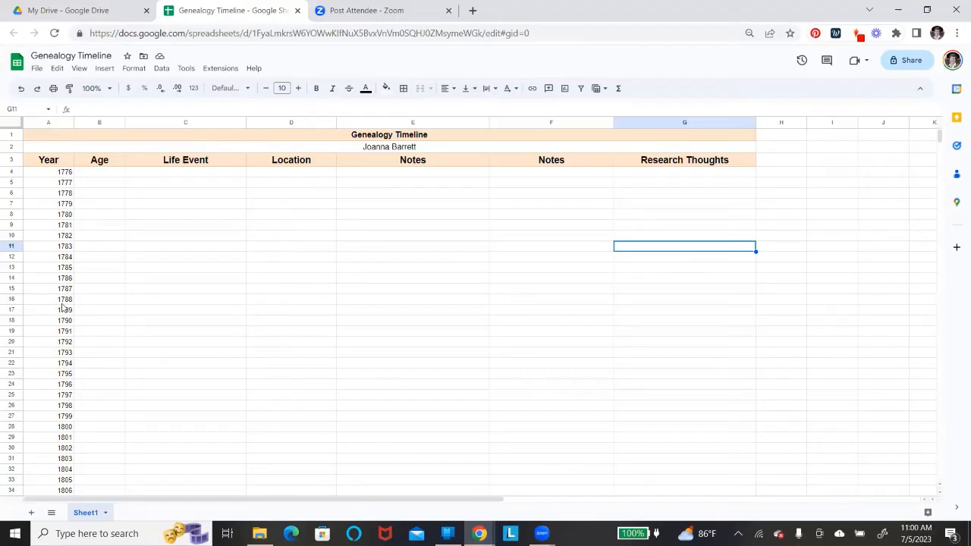
mouse_move(130, 286)
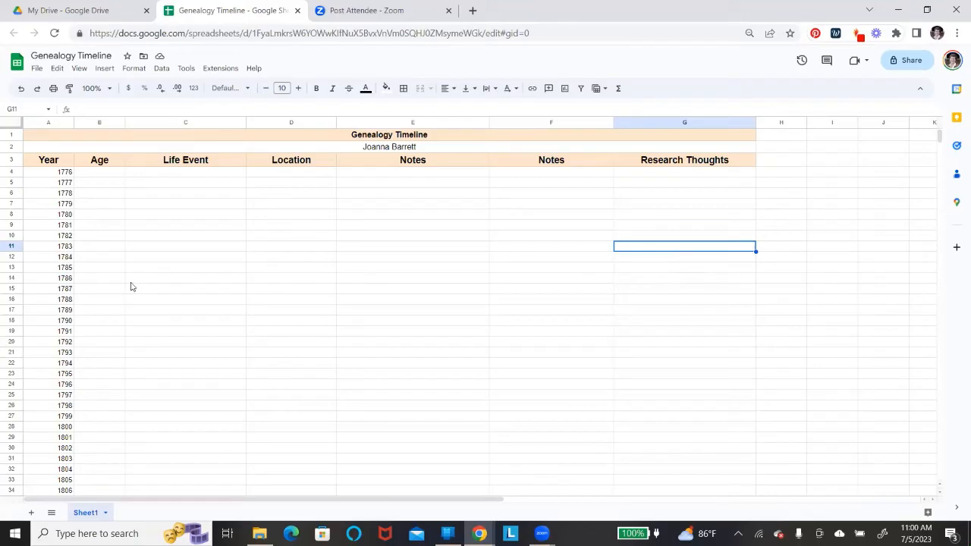
mouse_move(53, 260)
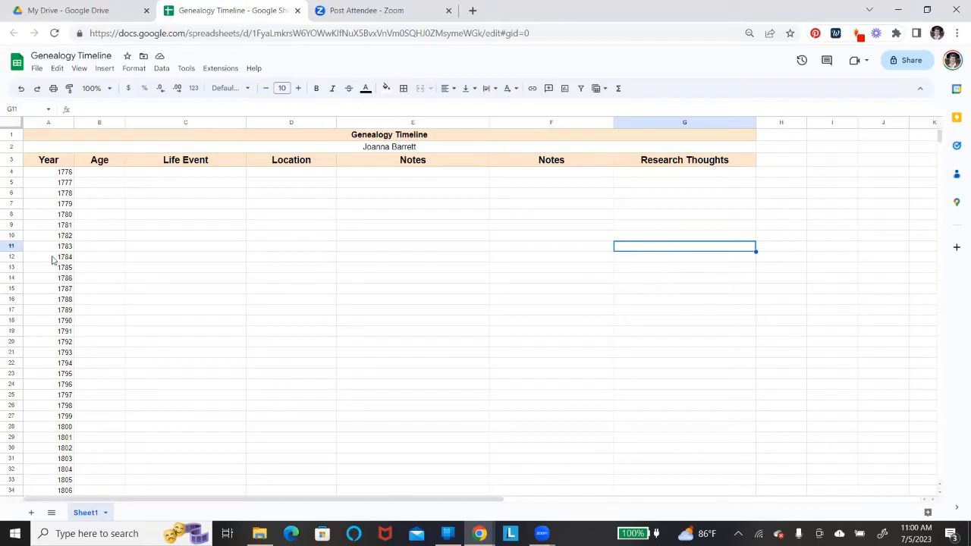
mouse_move(43, 251)
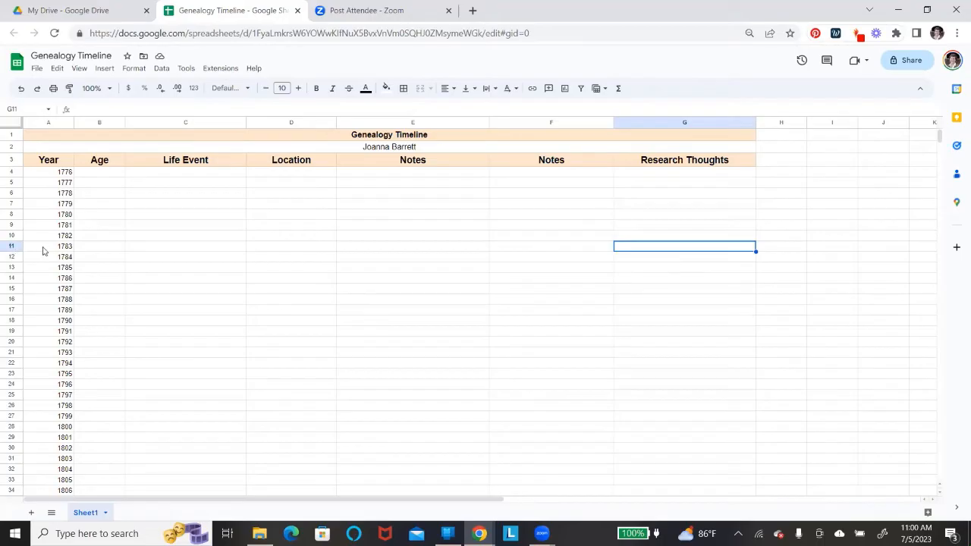
mouse_move(22, 213)
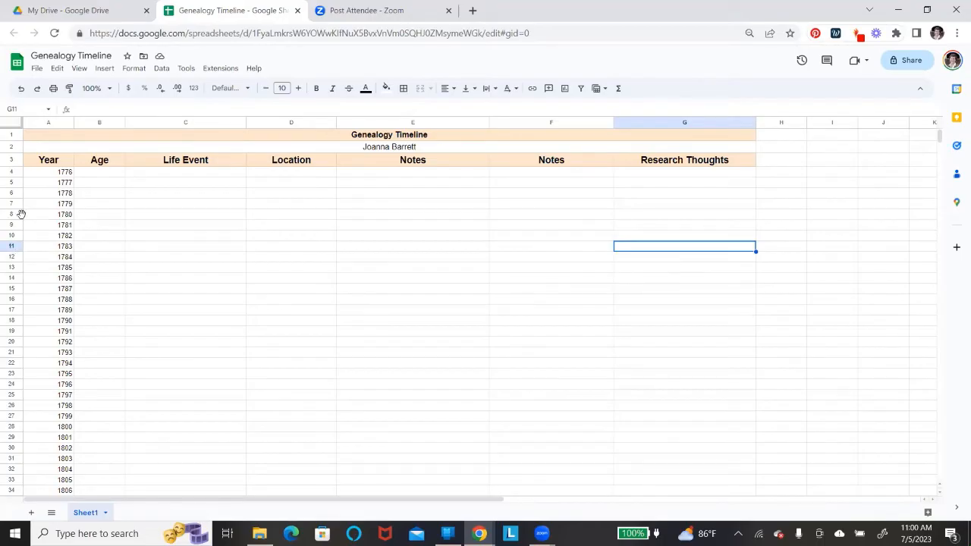
mouse_move(15, 218)
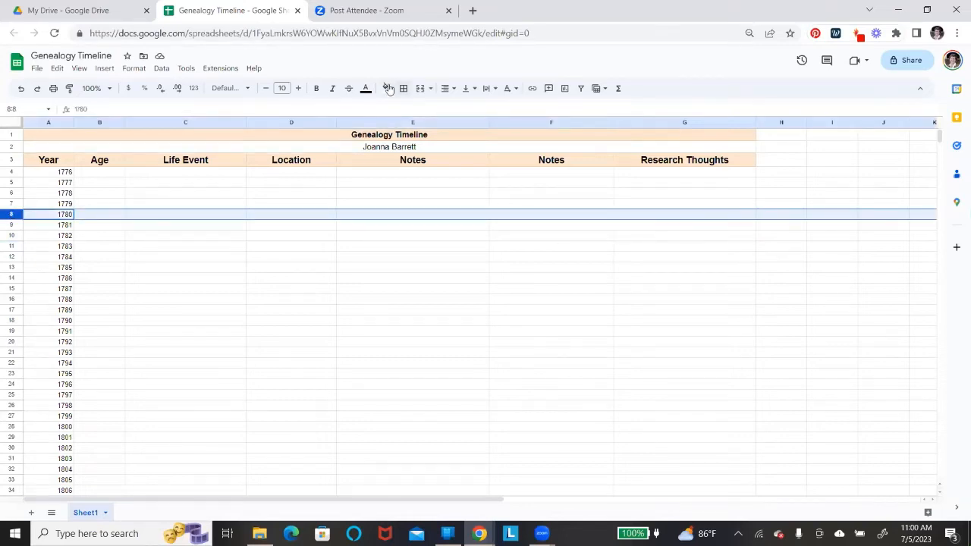
Step: Fill rows 8 (1780) and 18 (1790) with light orange
left_click(386, 88)
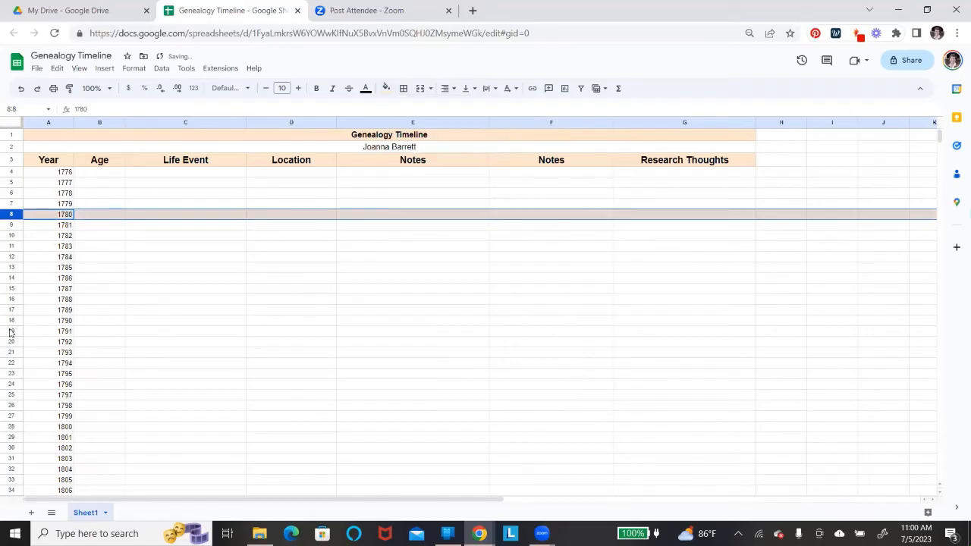
left_click(65, 320)
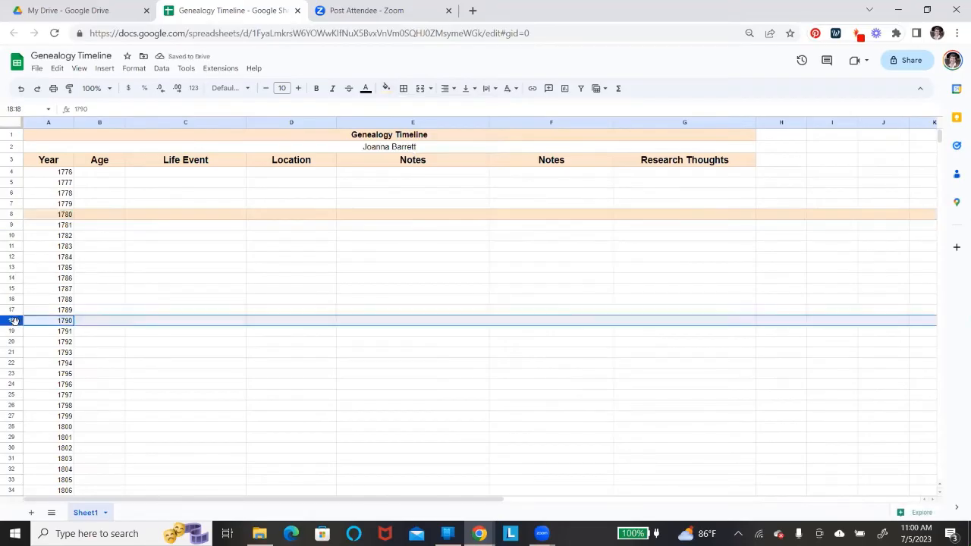
left_click(386, 88)
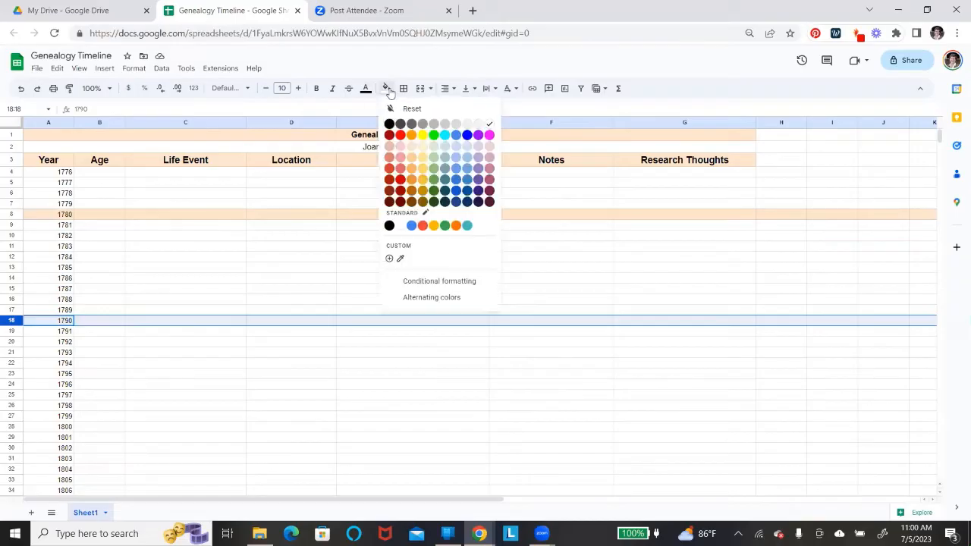
mouse_move(402, 146)
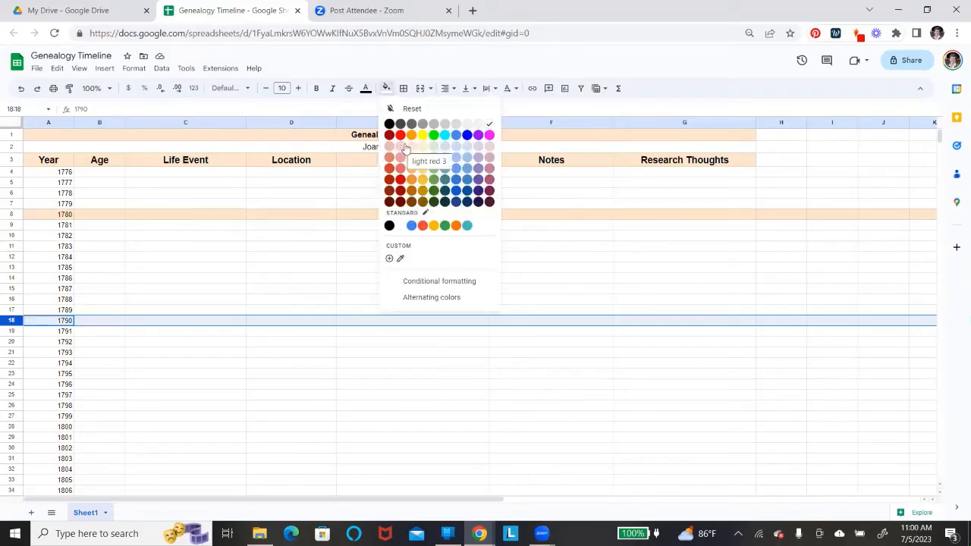
left_click(406, 148)
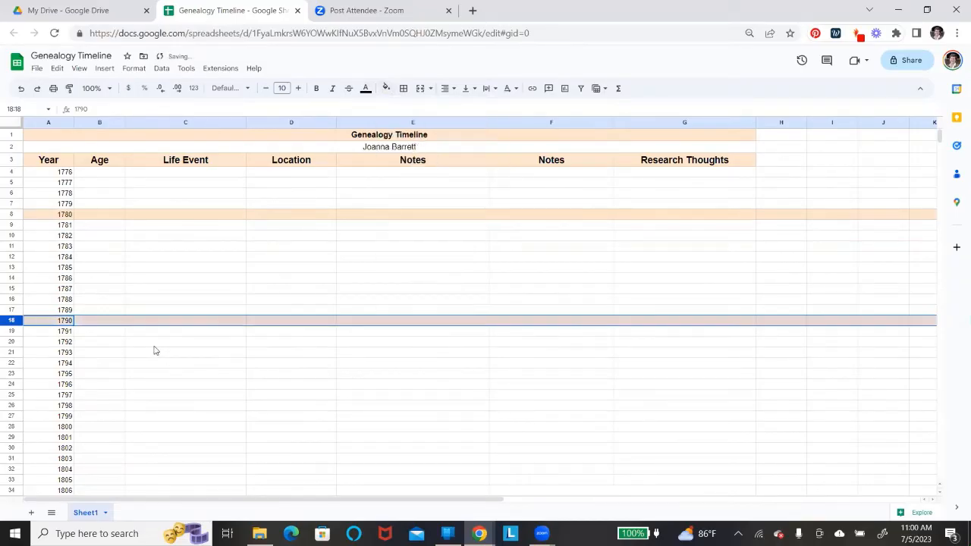
left_click(185, 341)
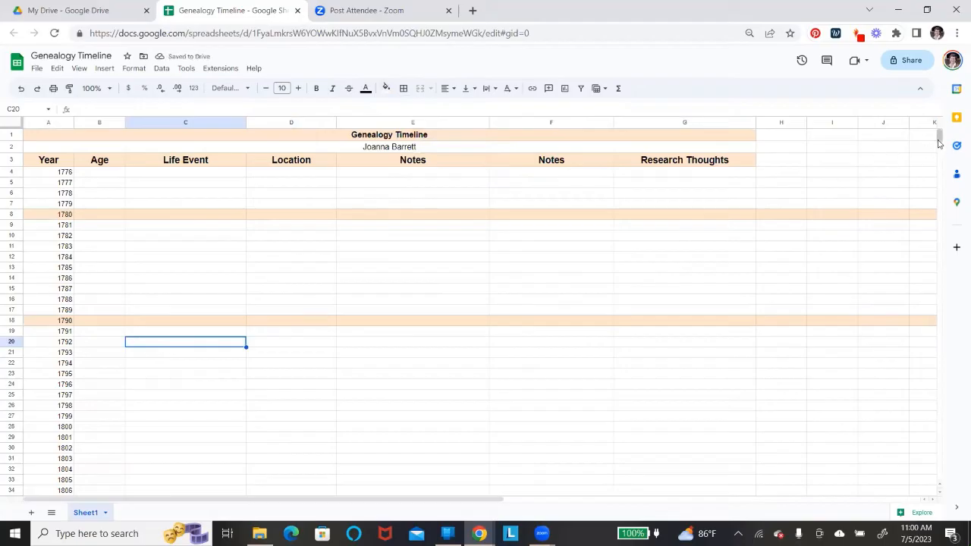
mouse_move(499, 354)
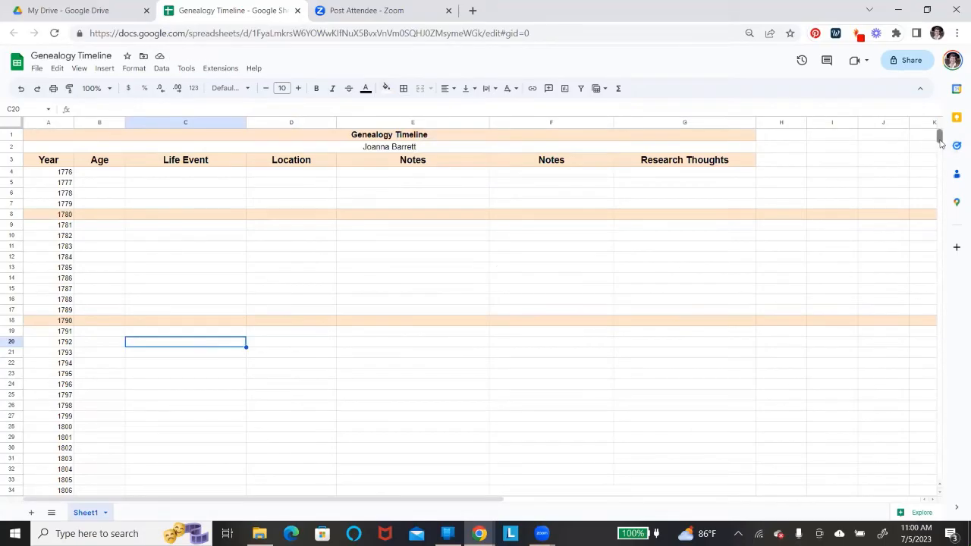
Step: Select rows 28, 38 and 48 (1800, 1810, 1820) and fill them light orange
scroll("down", 3)
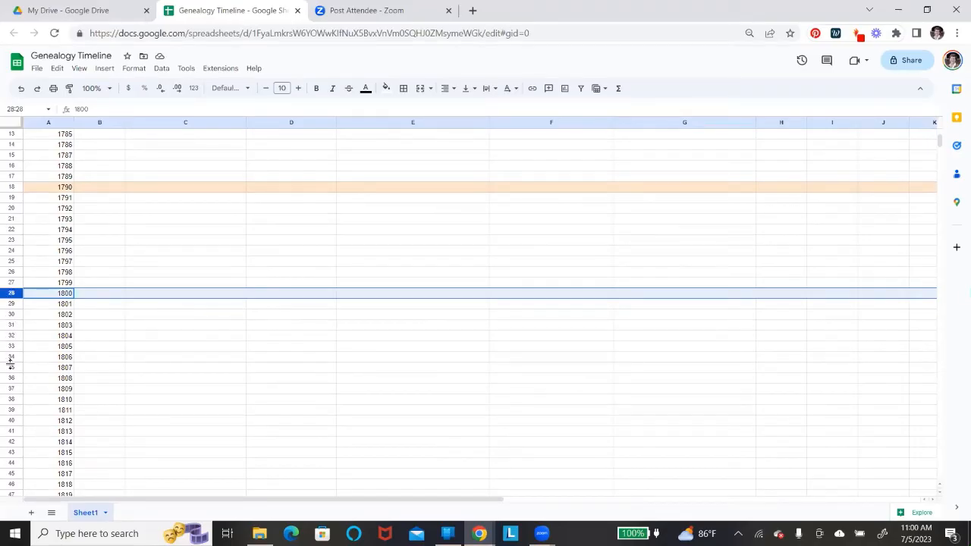
left_click(64, 398)
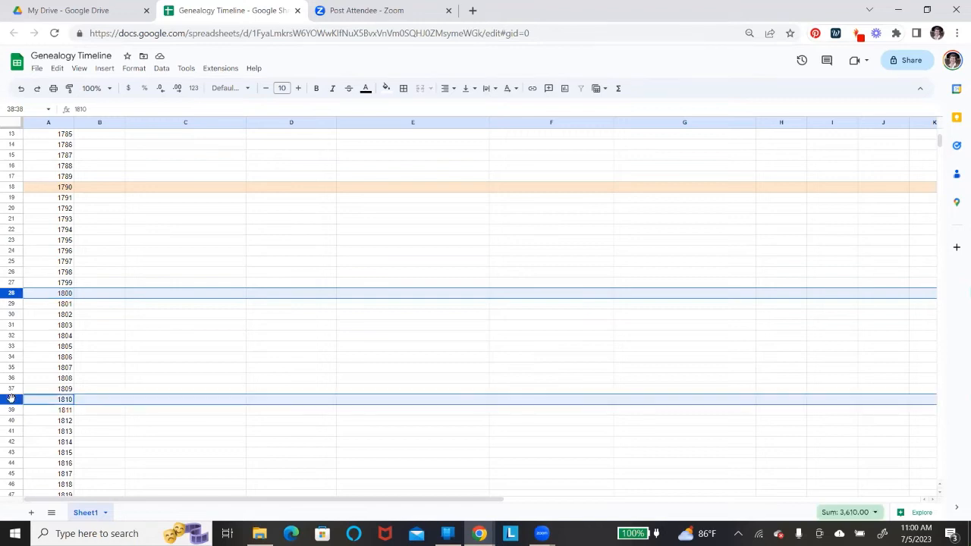
mouse_move(688, 341)
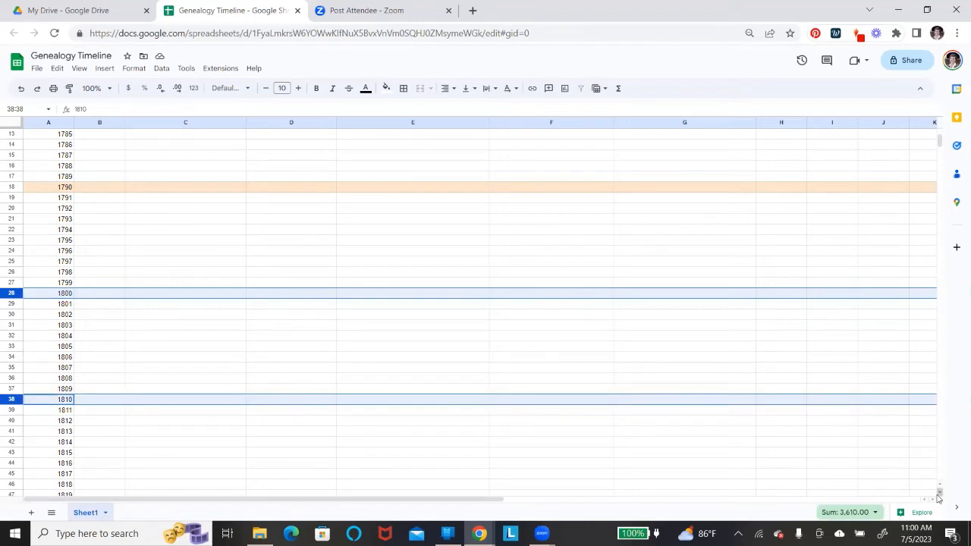
scroll("down", 3)
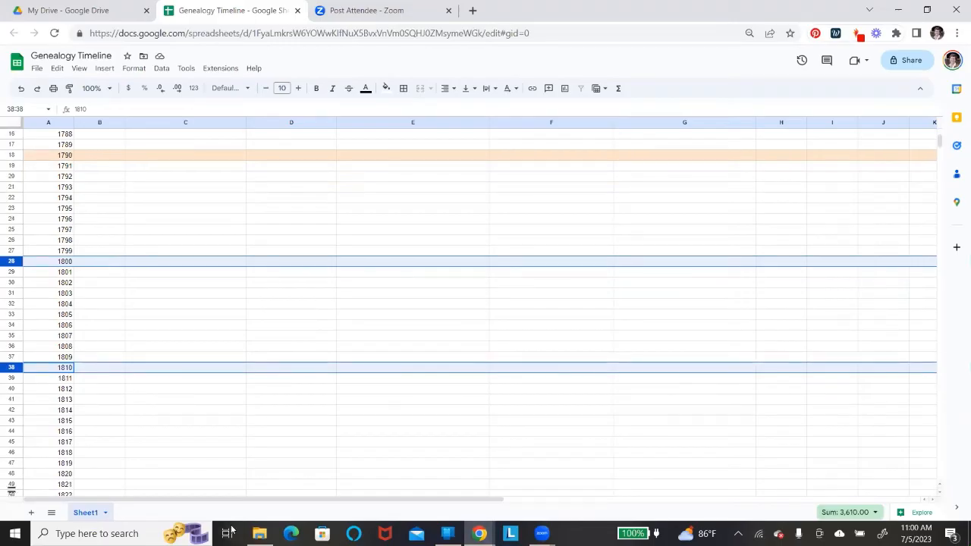
left_click(48, 474)
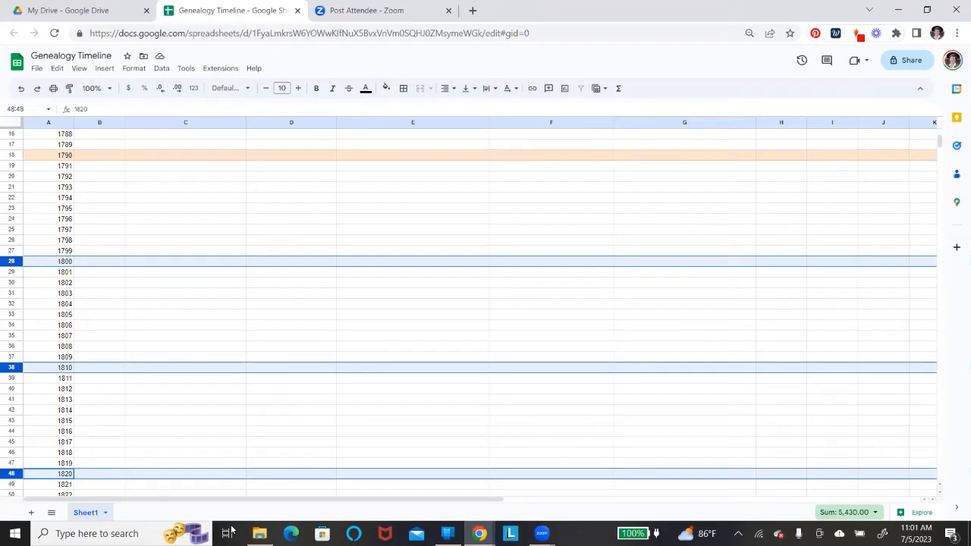
mouse_move(392, 97)
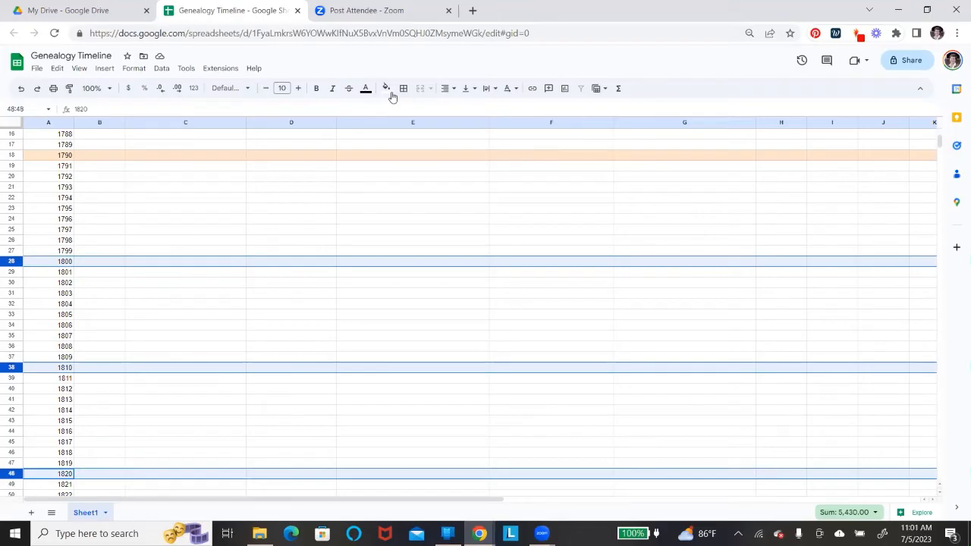
left_click(386, 88)
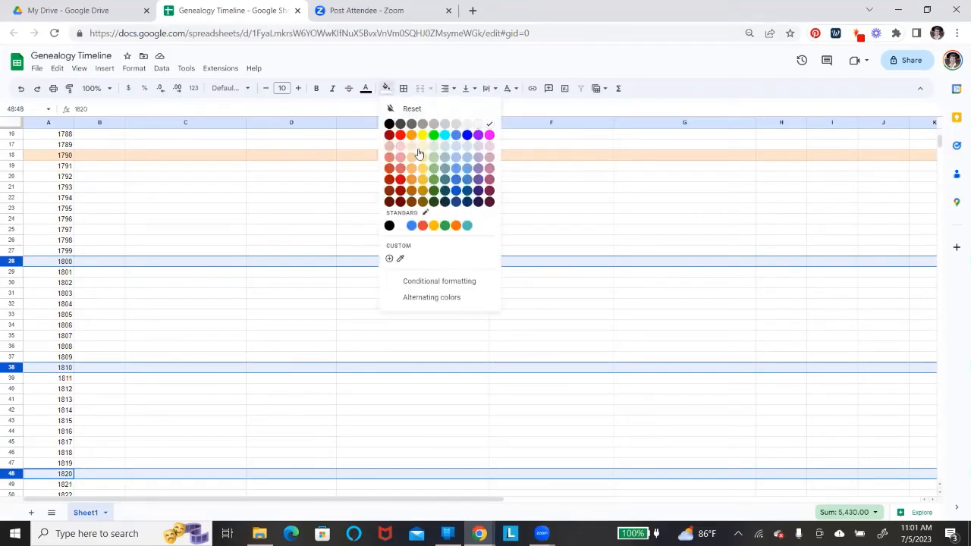
left_click(417, 152)
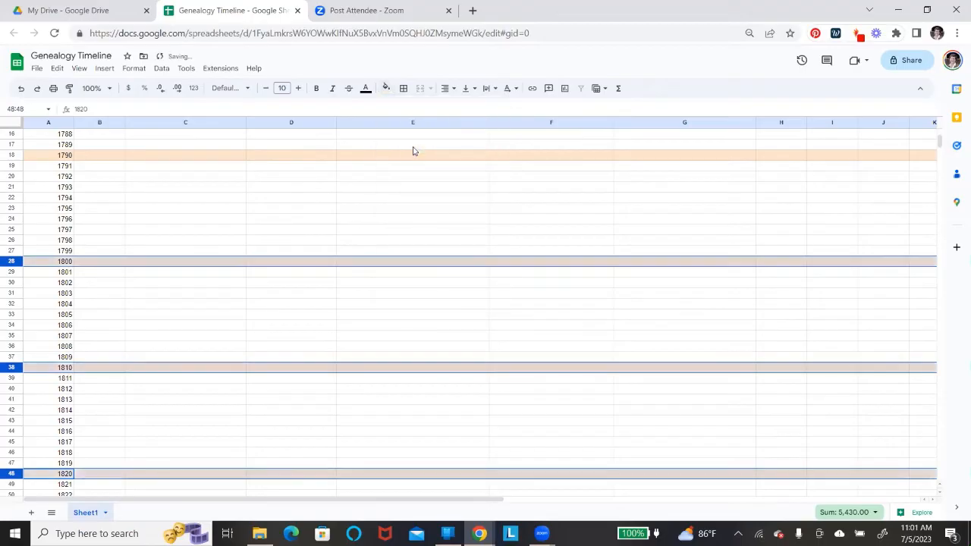
left_click(412, 197)
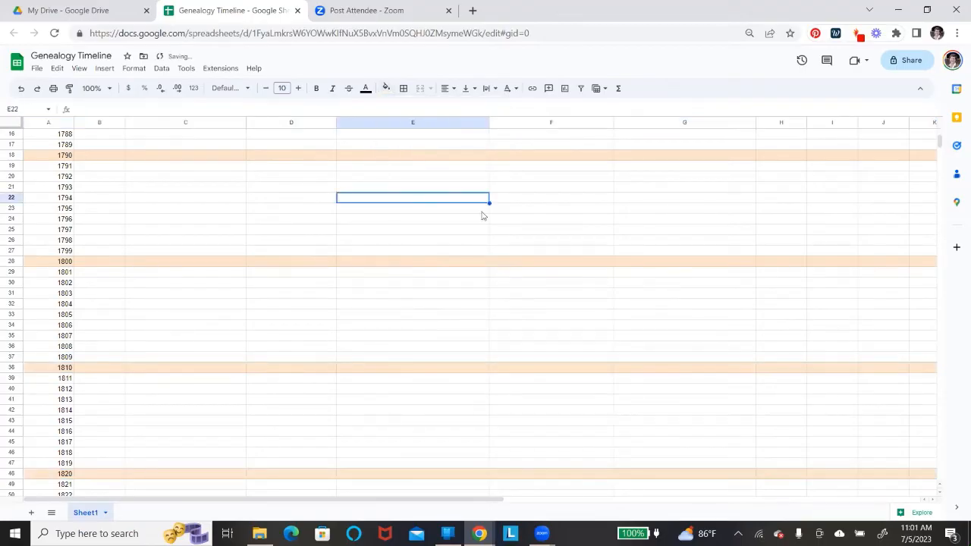
scroll("up", 3)
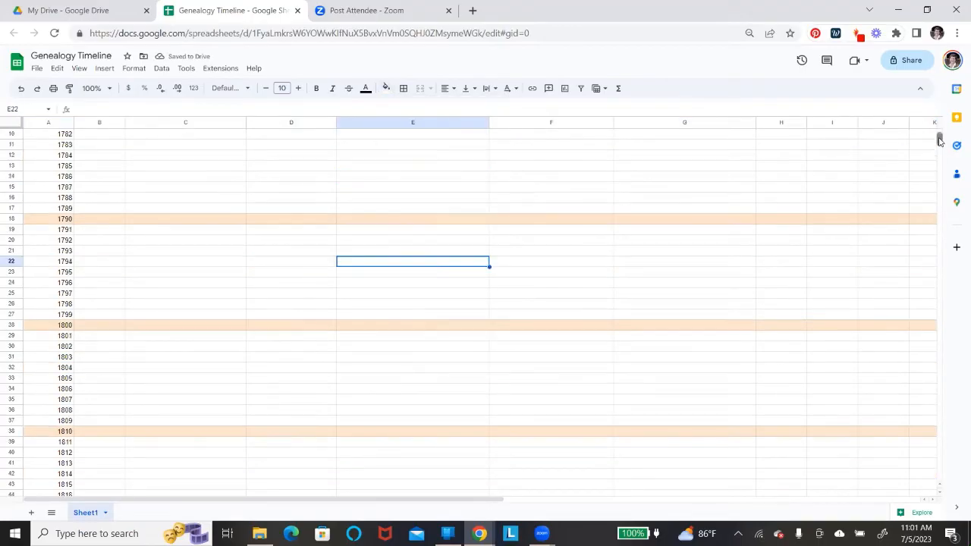
scroll("up", 3)
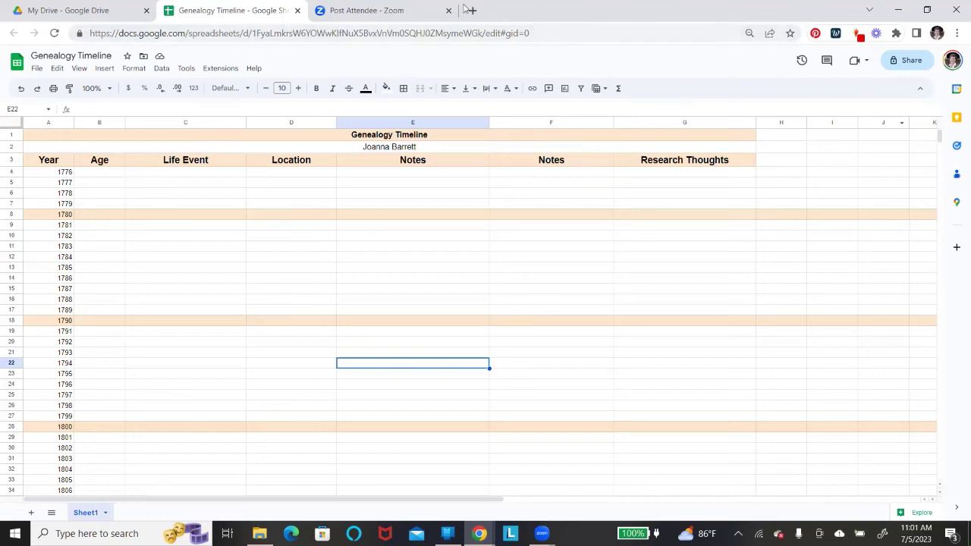
mouse_move(96, 325)
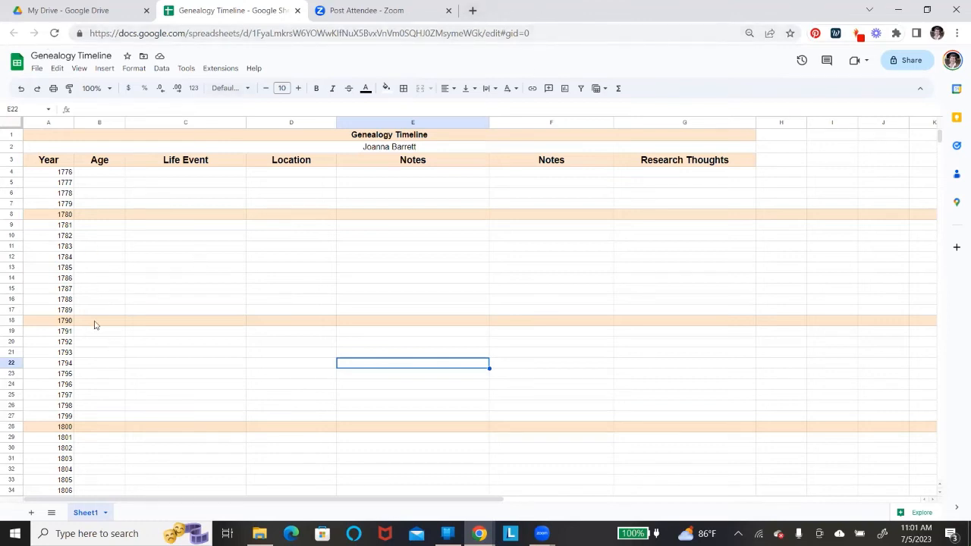
mouse_move(106, 320)
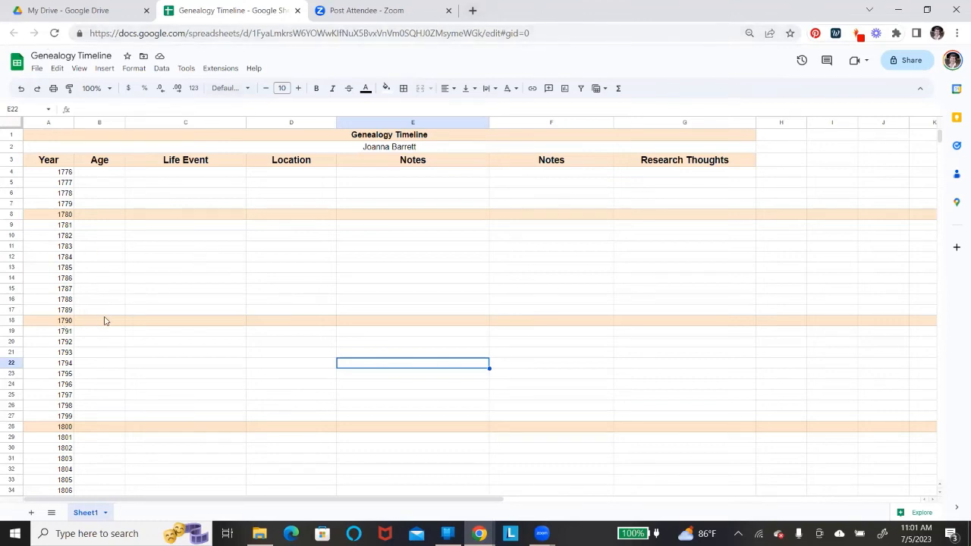
left_click(100, 320)
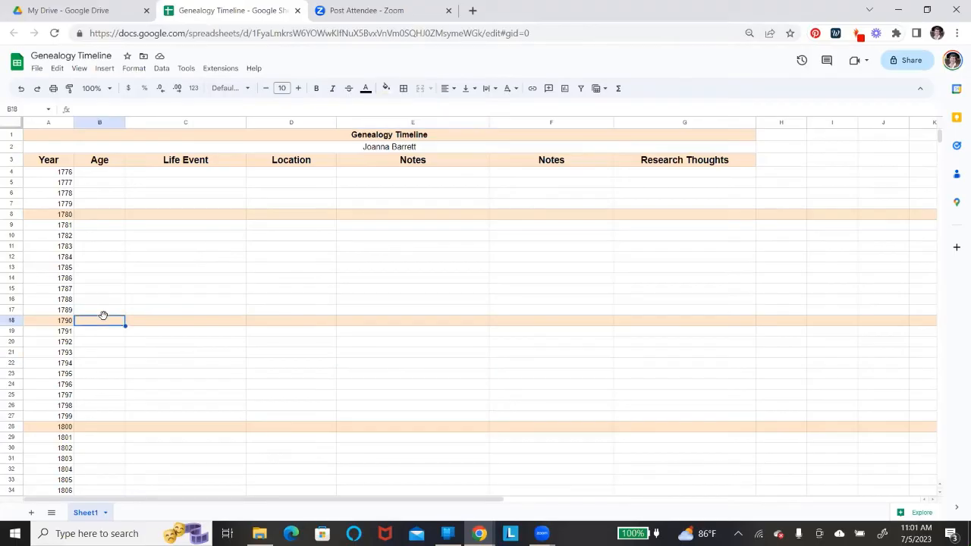
mouse_move(364, 185)
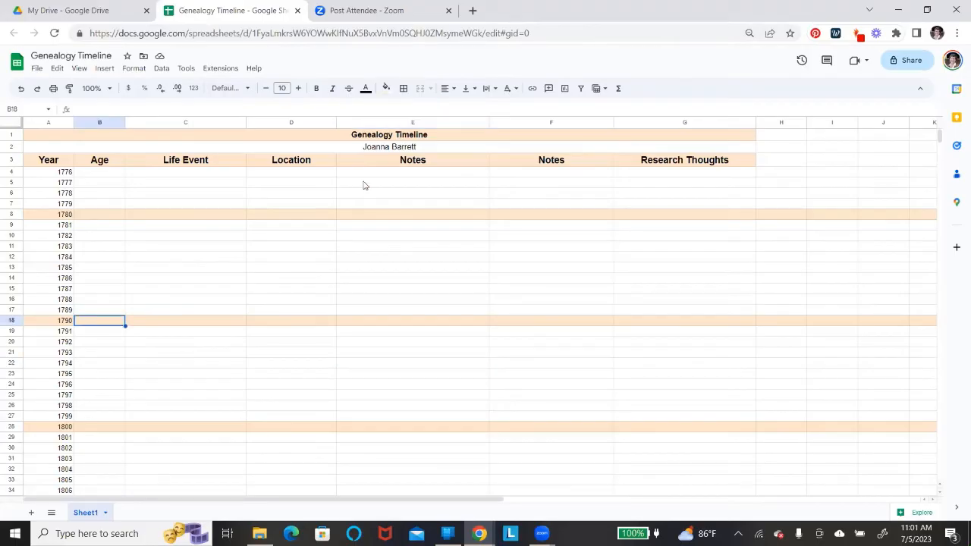
left_click(389, 146)
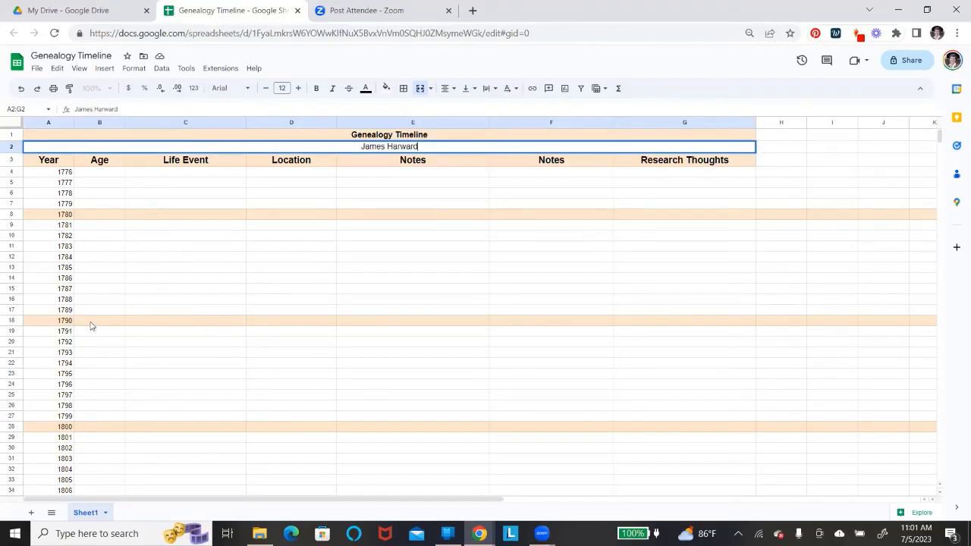
left_click(99, 320)
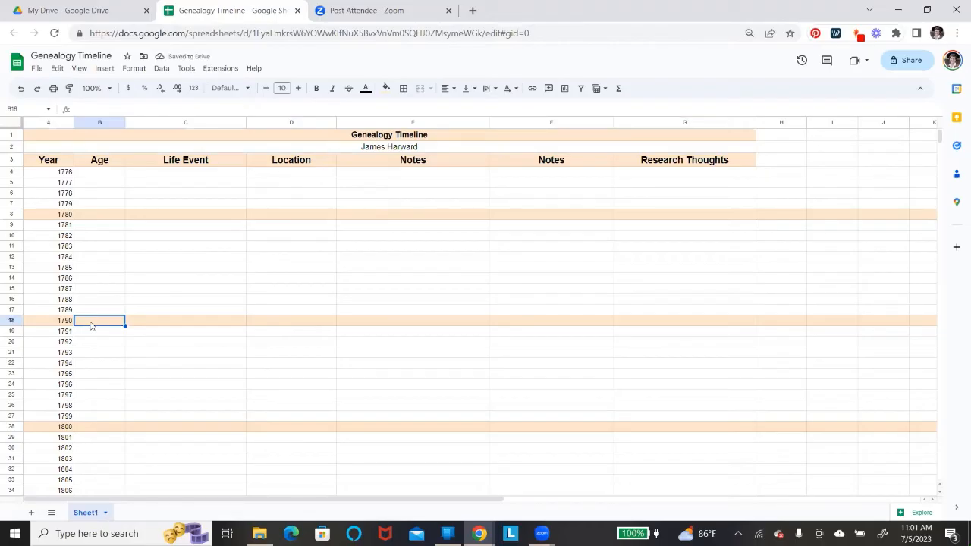
Step: Enter age 25, event Residence and location Wake County, NC in row 18
type("25")
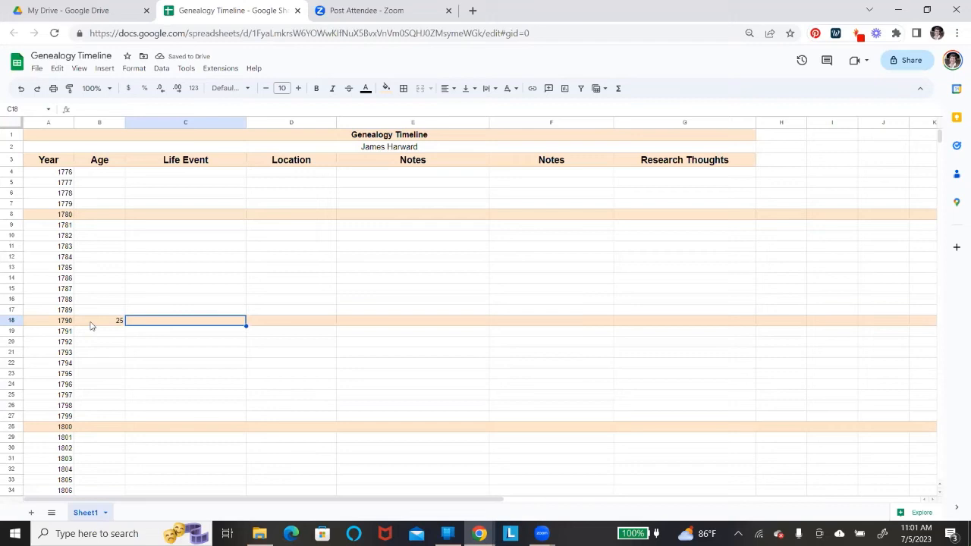
type("Resid")
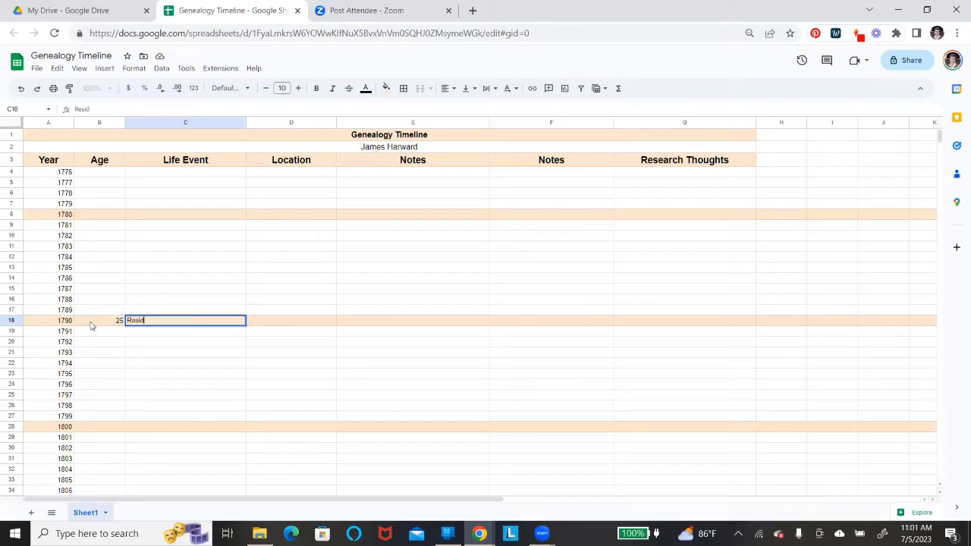
key("tab")
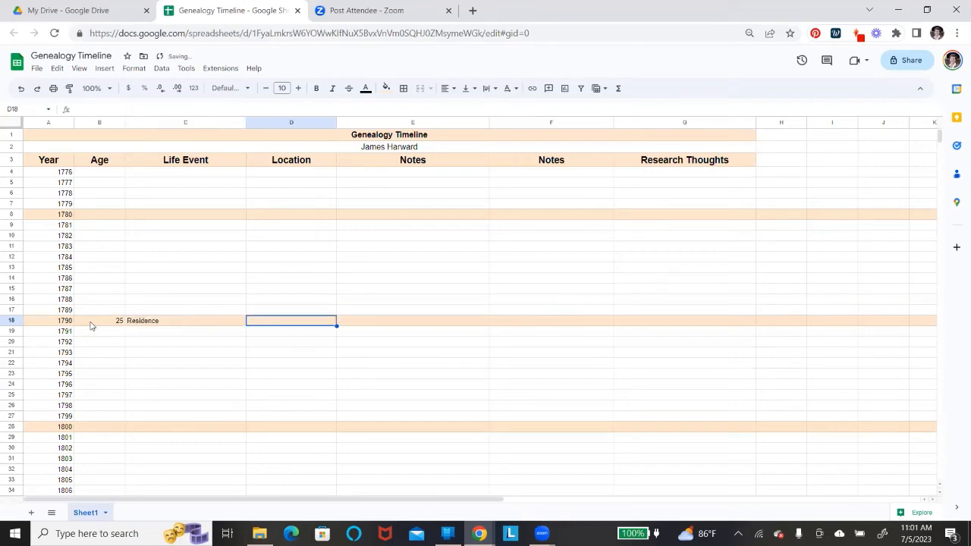
type("Wake County")
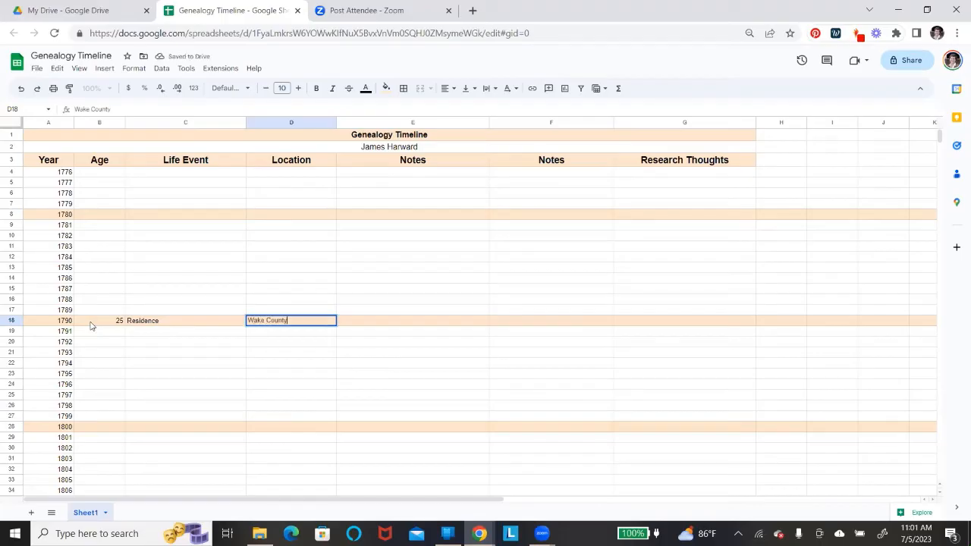
type(", N")
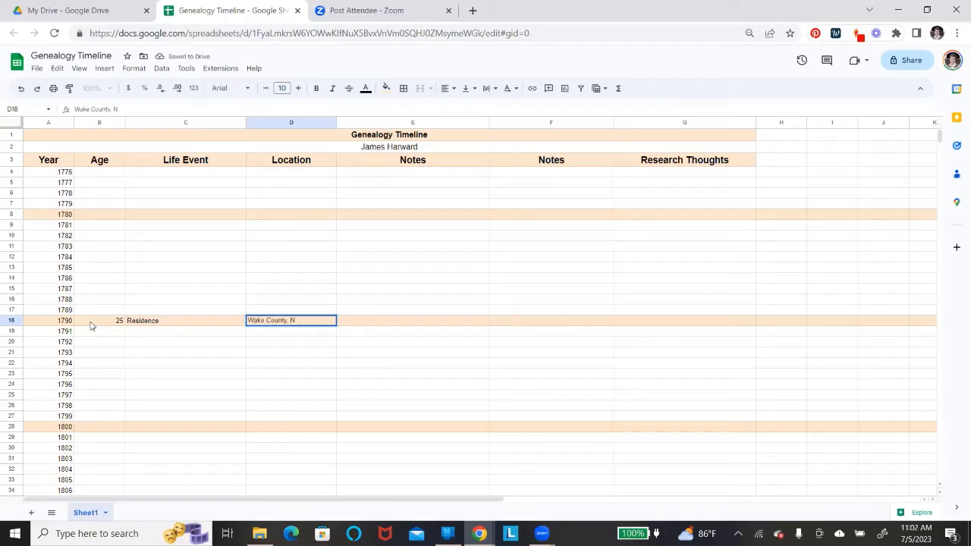
type("C")
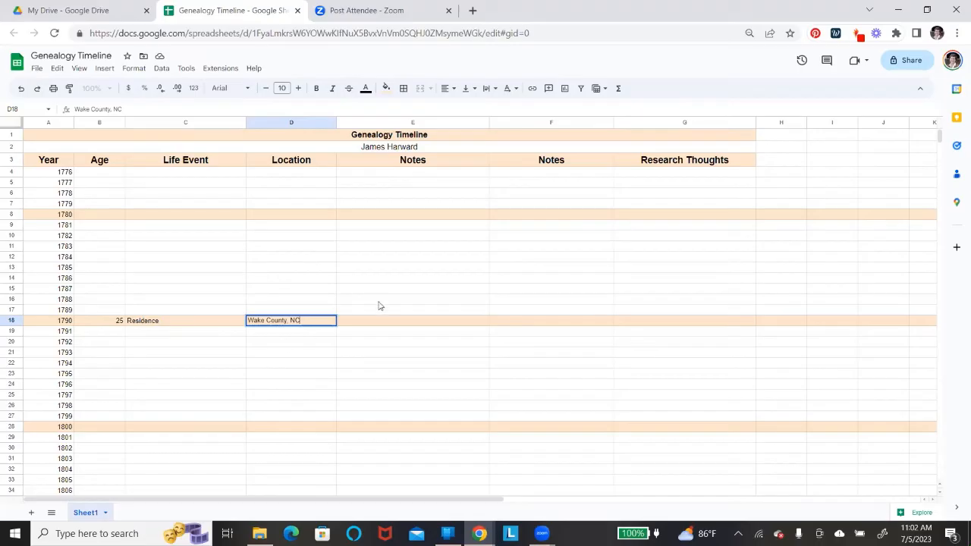
left_click(412, 278)
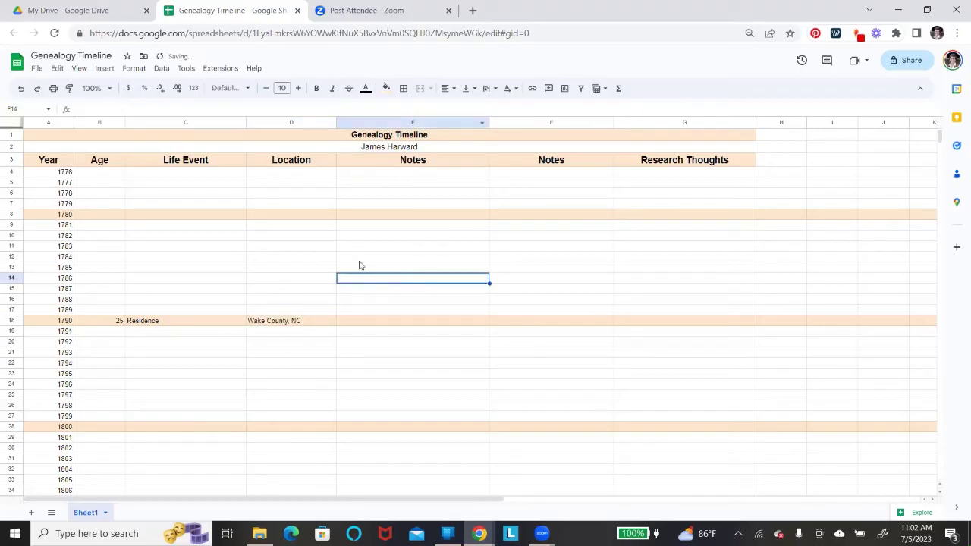
mouse_move(366, 176)
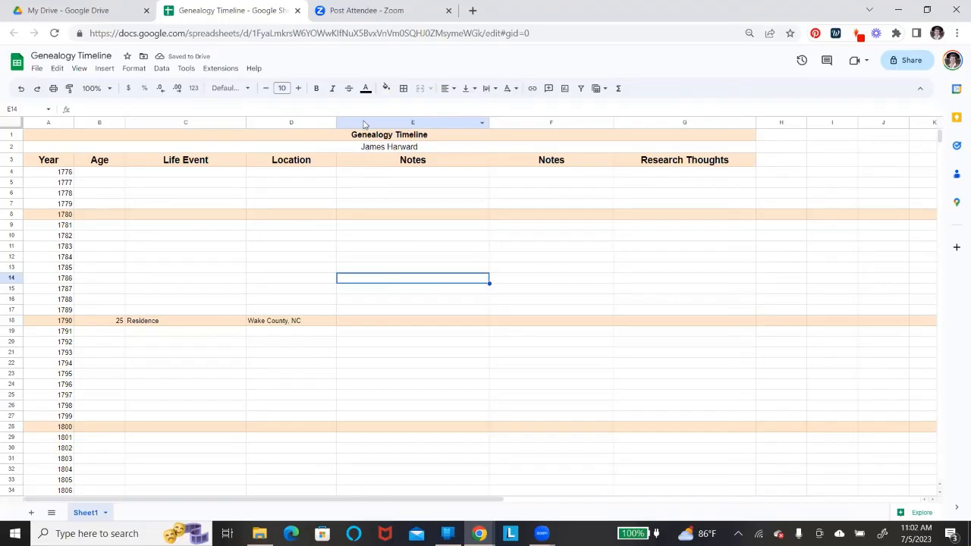
mouse_move(298, 126)
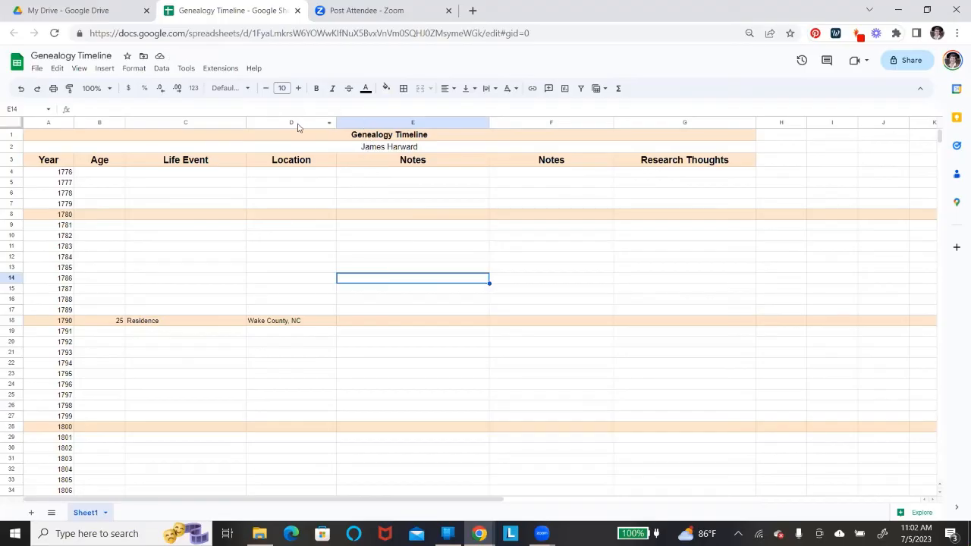
left_click(290, 122)
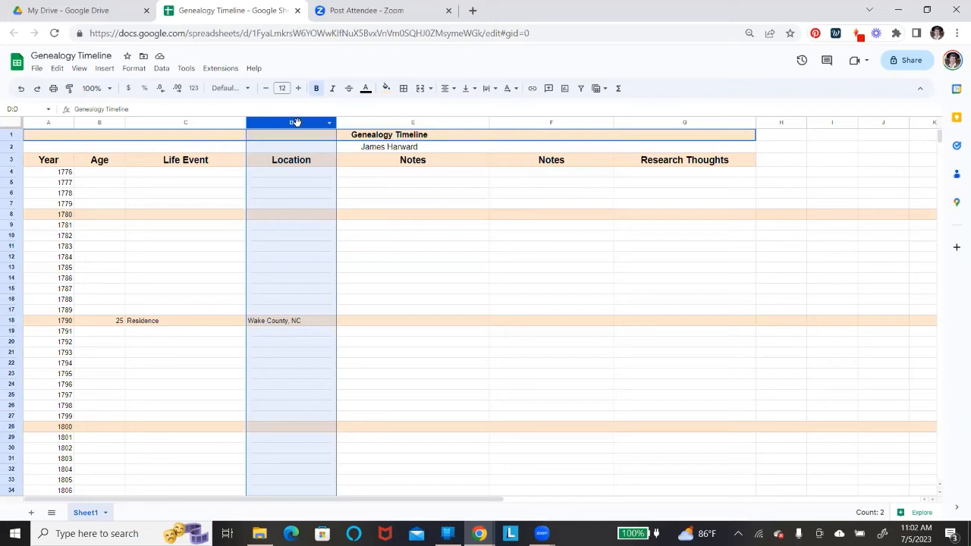
Step: Insert a column right of Location and head it 'Source' in E3
left_click(411, 214)
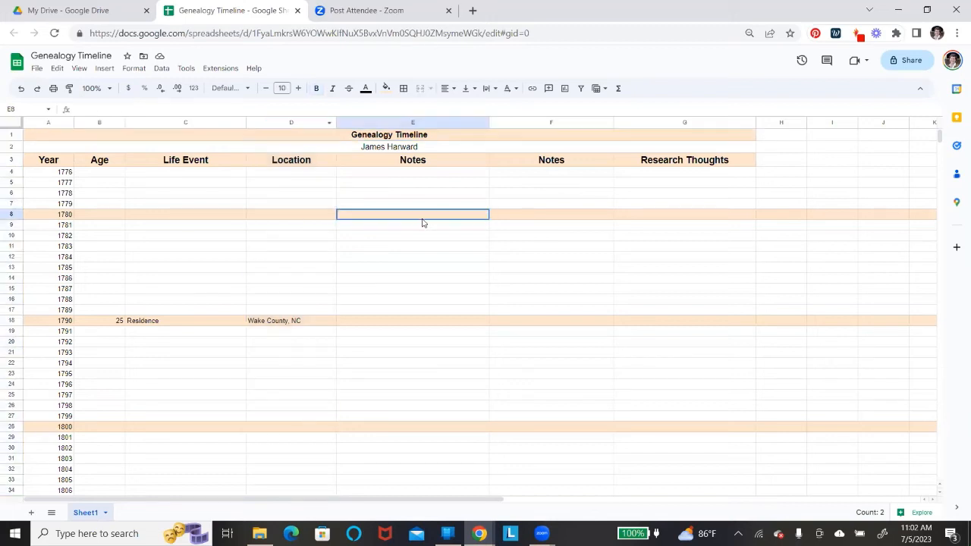
left_click(290, 122)
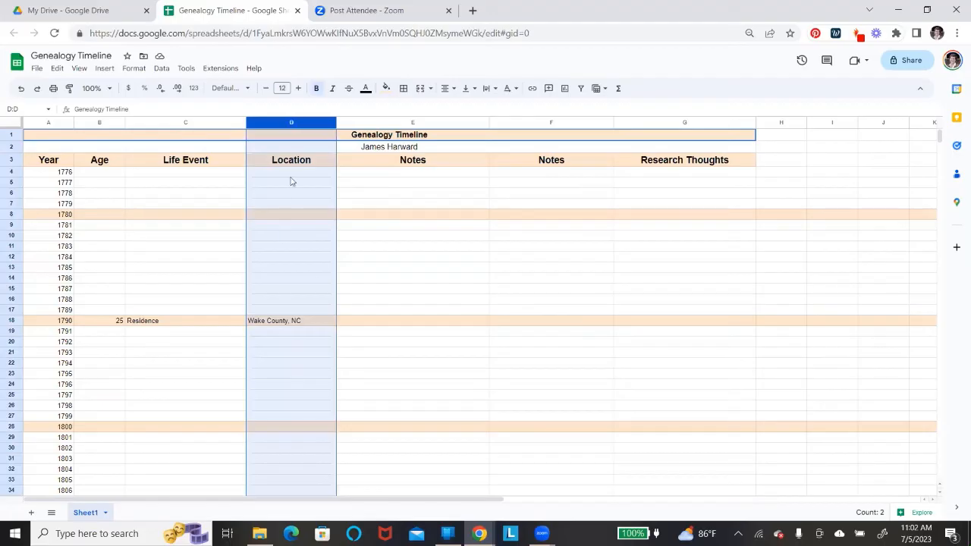
mouse_move(258, 98)
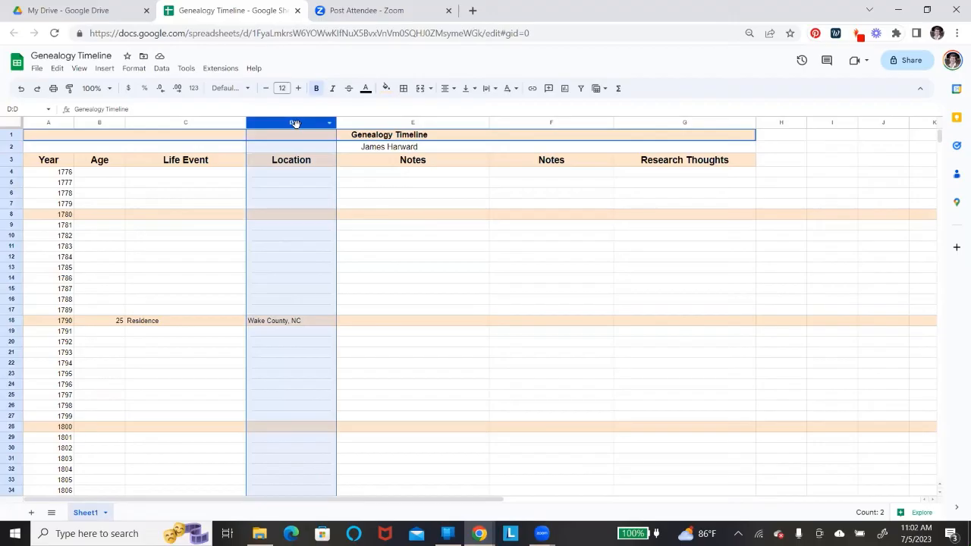
right_click(291, 122)
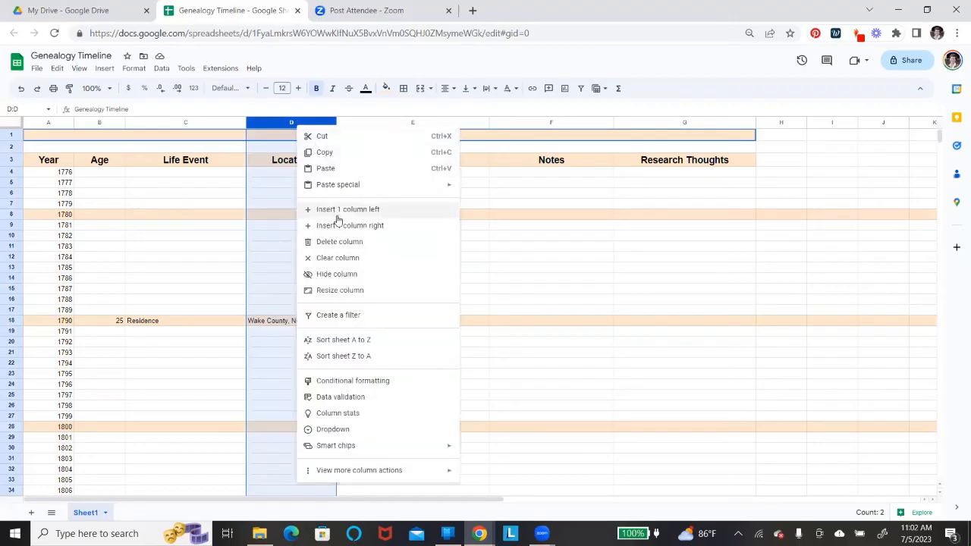
mouse_move(350, 226)
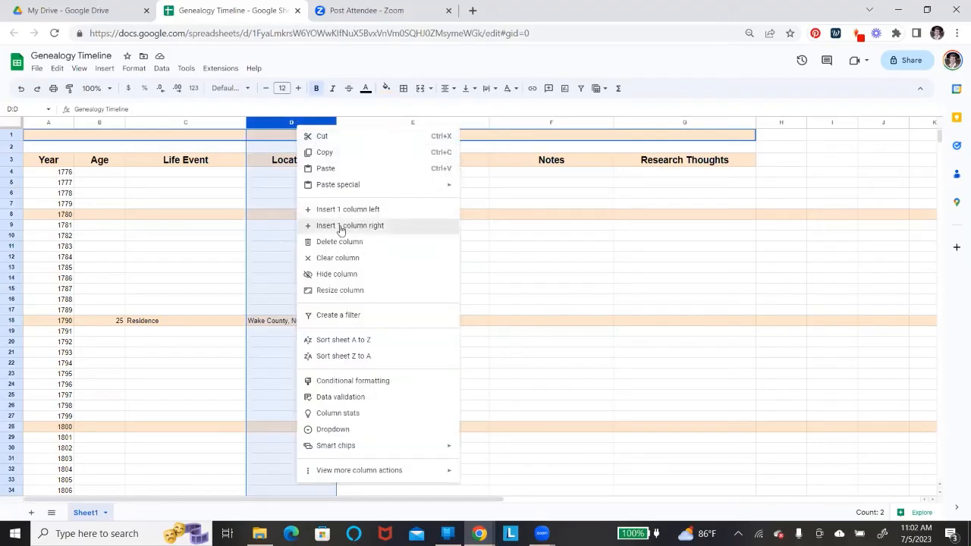
left_click(350, 225)
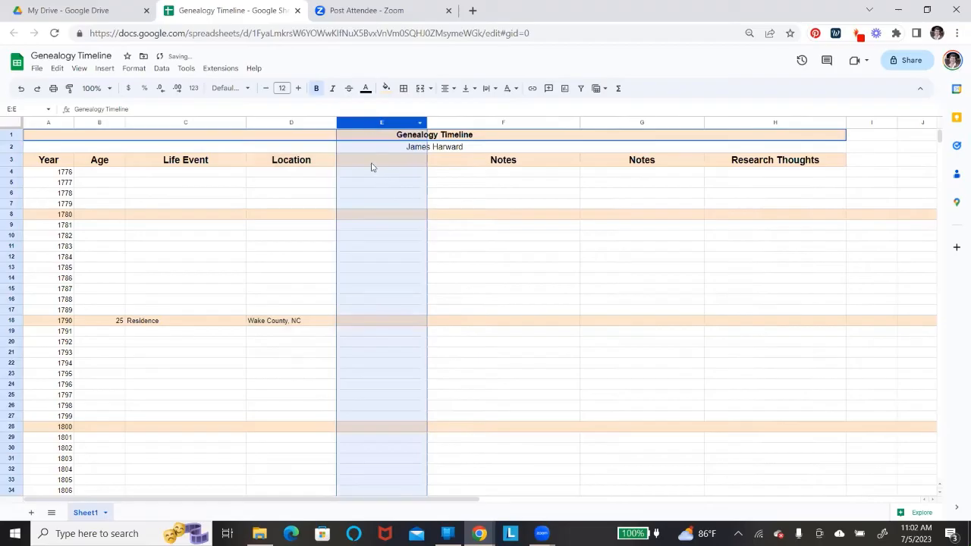
type("Source")
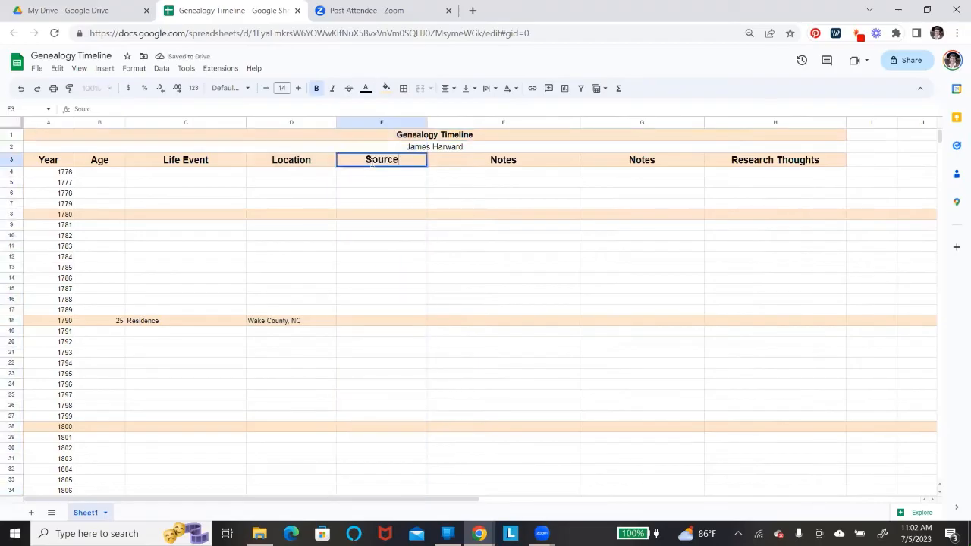
left_click(381, 320)
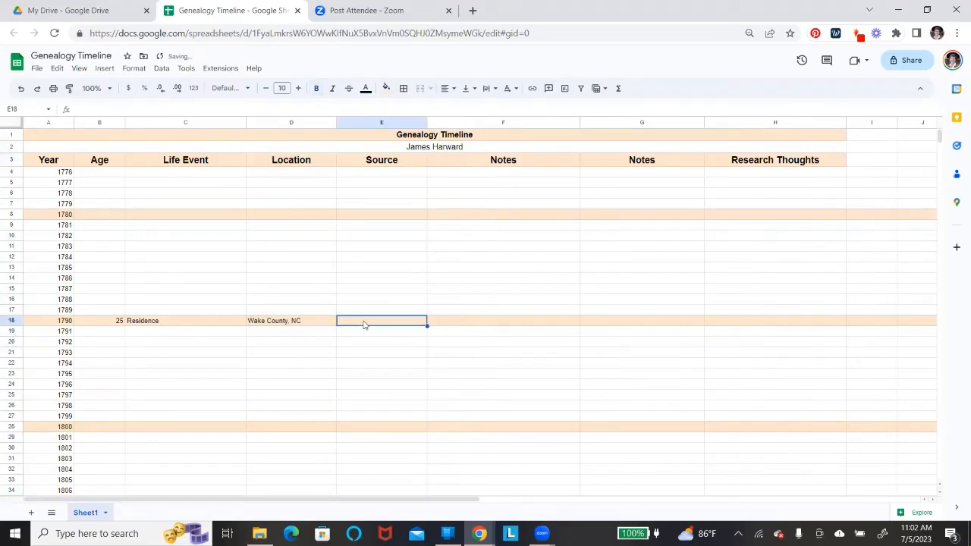
Step: Enter '1790 US Census' in E18 and 'Lives next to John Smith' in F18
type("1790 US Census")
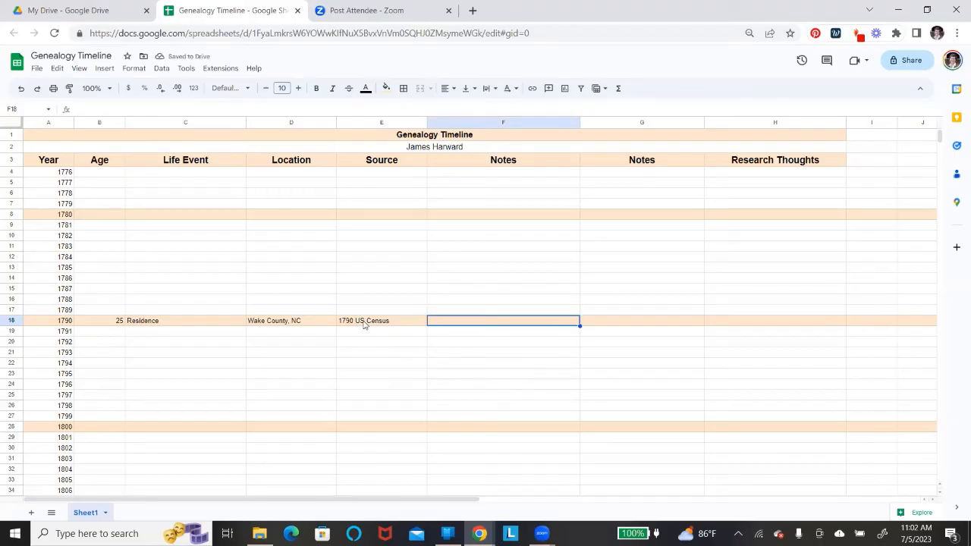
type("Lives next to Jo")
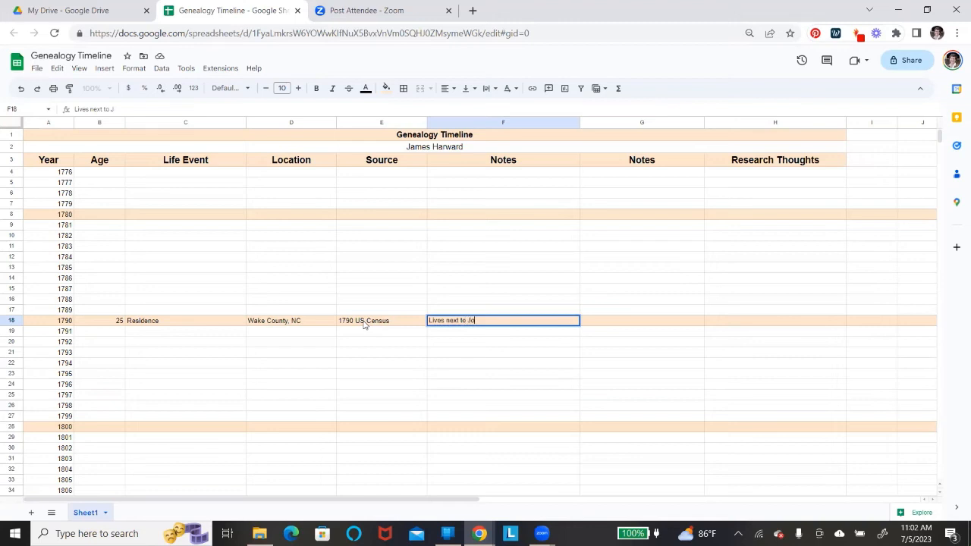
type("hn Smith")
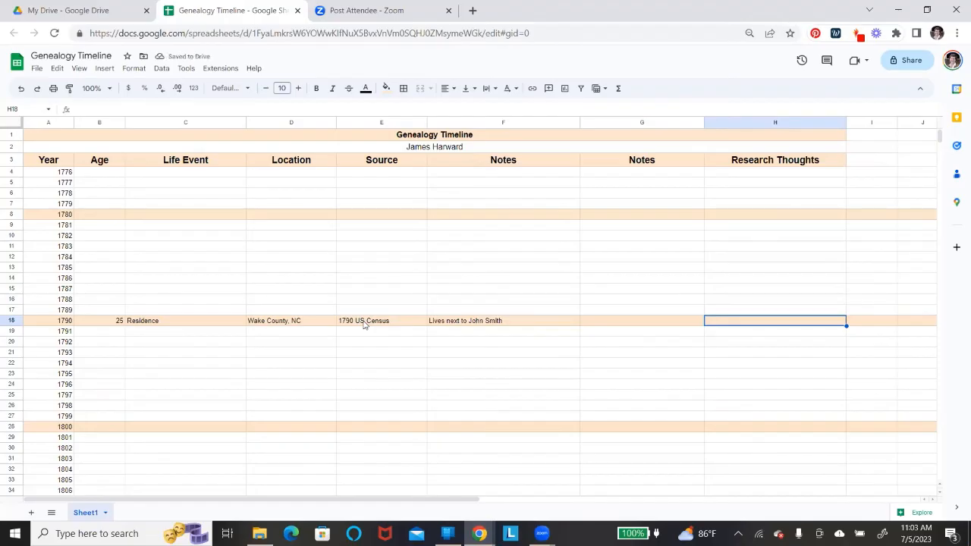
mouse_move(365, 304)
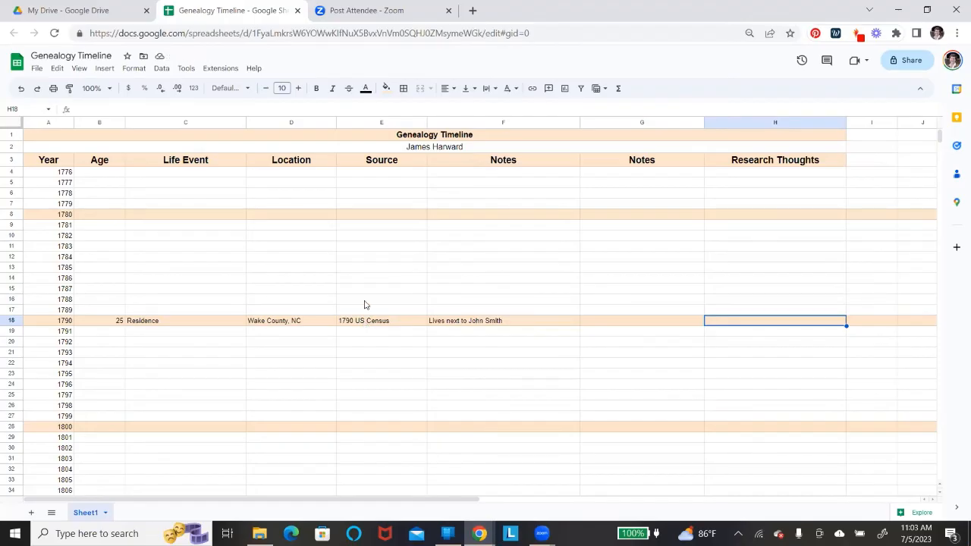
Step: Type '? John Smith the same as the John Smith in Johnston Co, NC in 1800' in H18
type("? John")
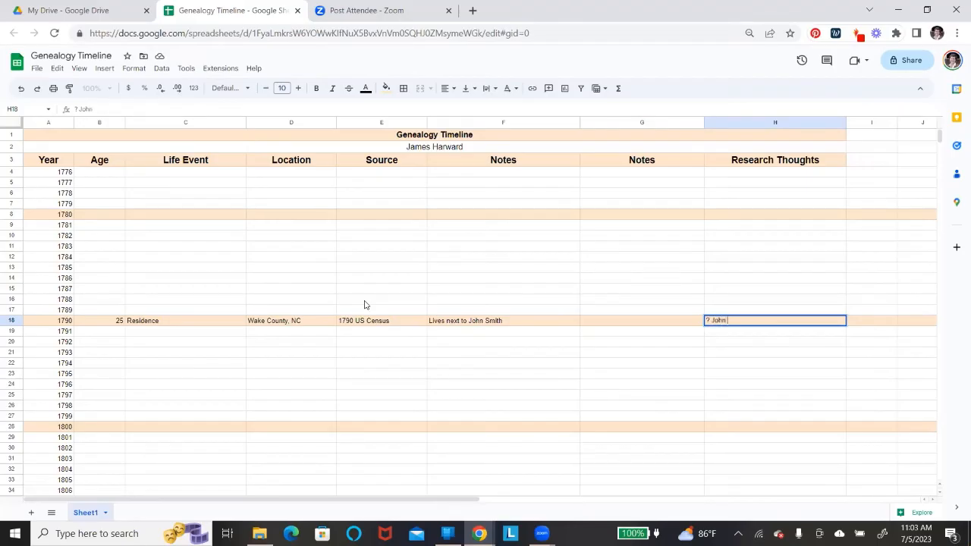
type("Smith the a")
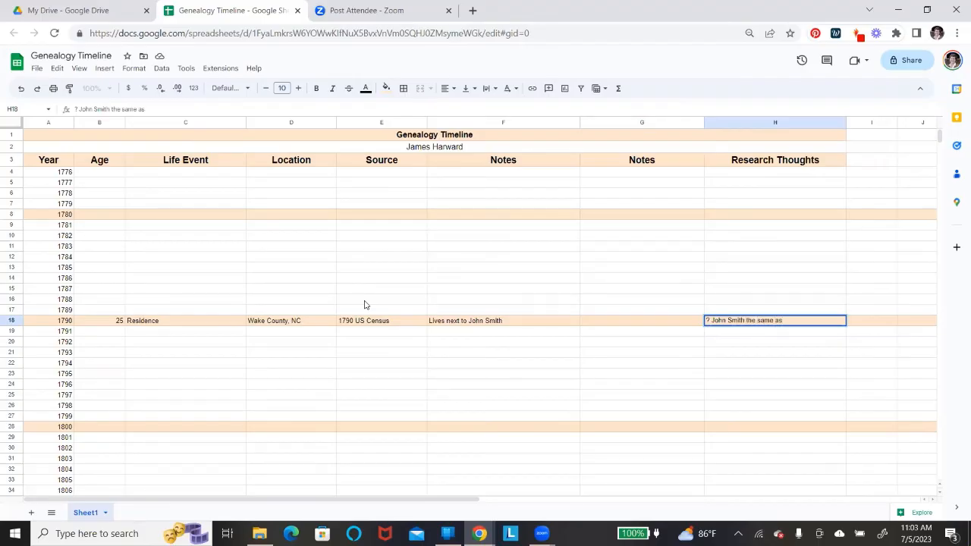
type("J")
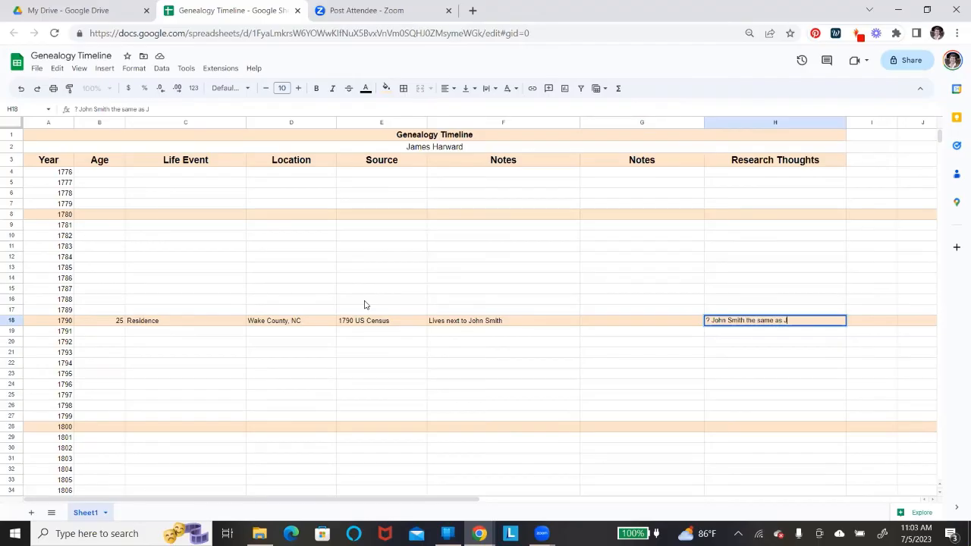
type("the John")
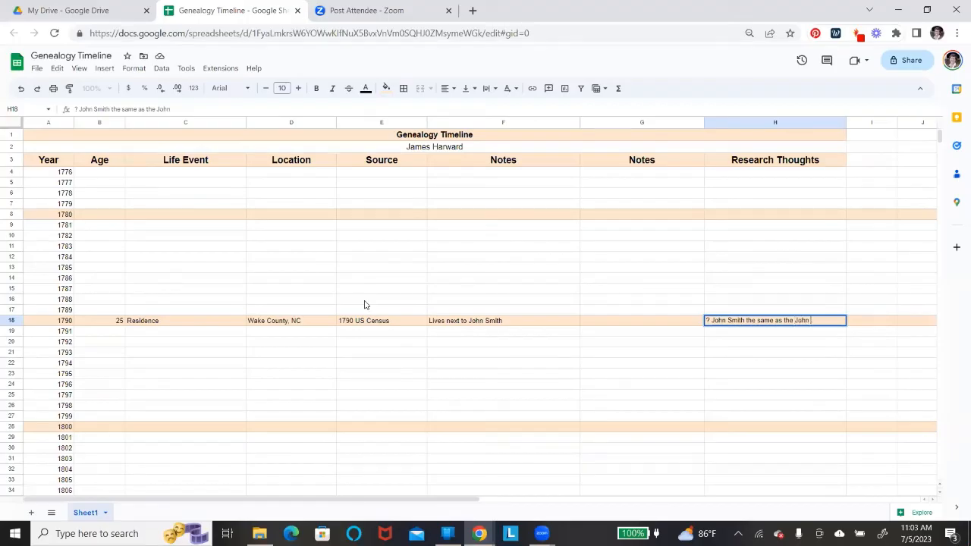
type("Smith in")
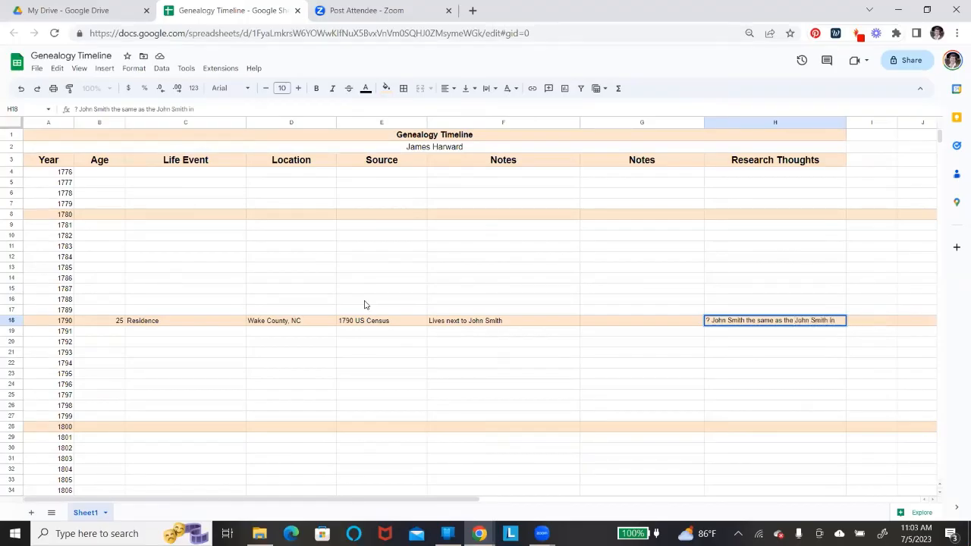
type("Joh")
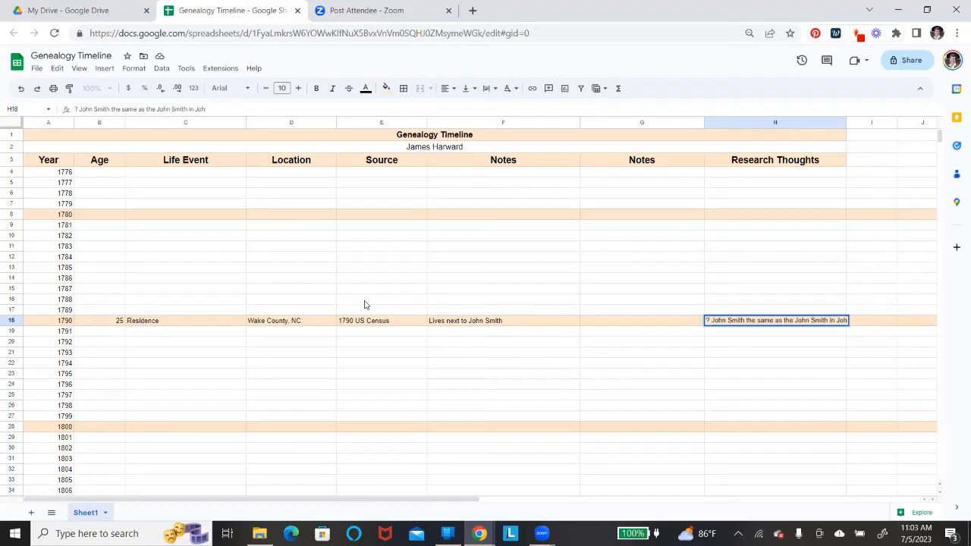
type("nston Co, NC in 1800")
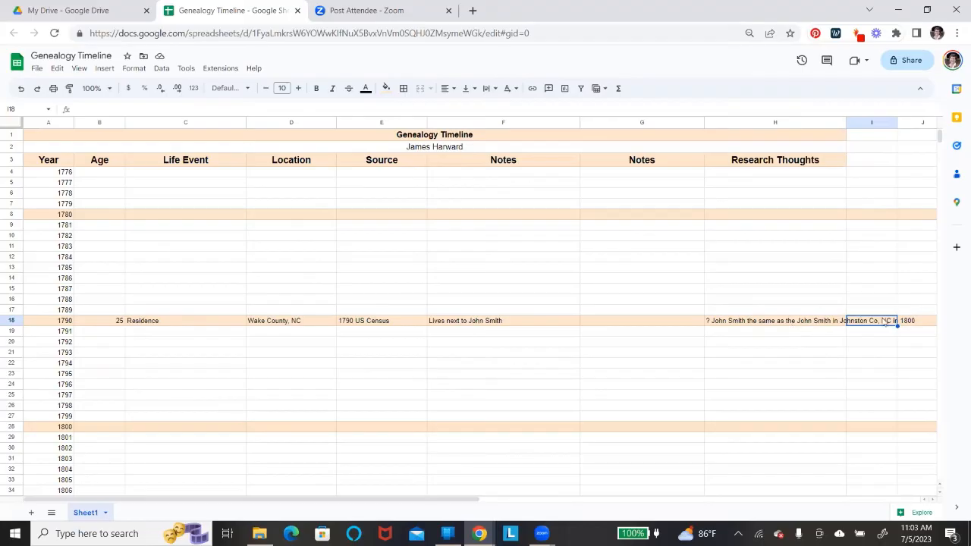
mouse_move(636, 184)
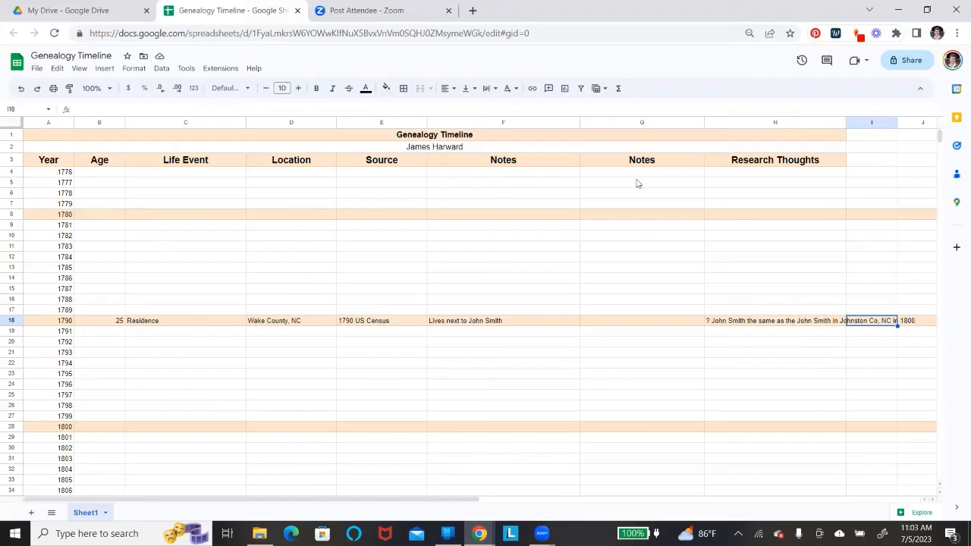
mouse_move(755, 327)
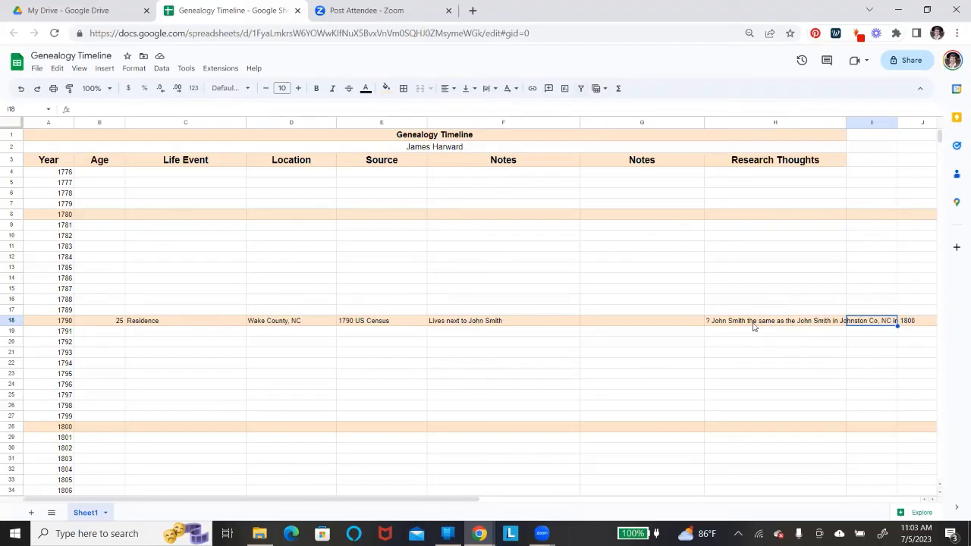
mouse_move(499, 88)
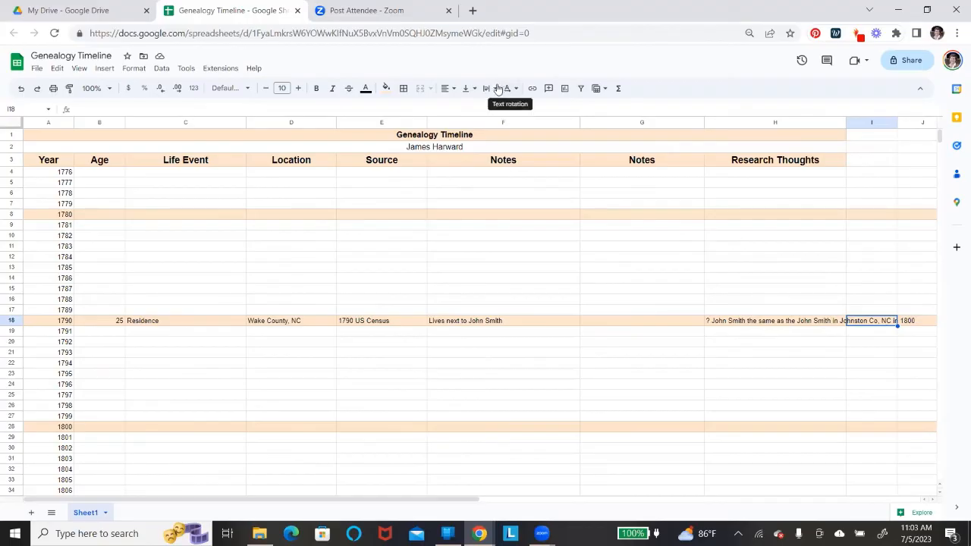
mouse_move(489, 88)
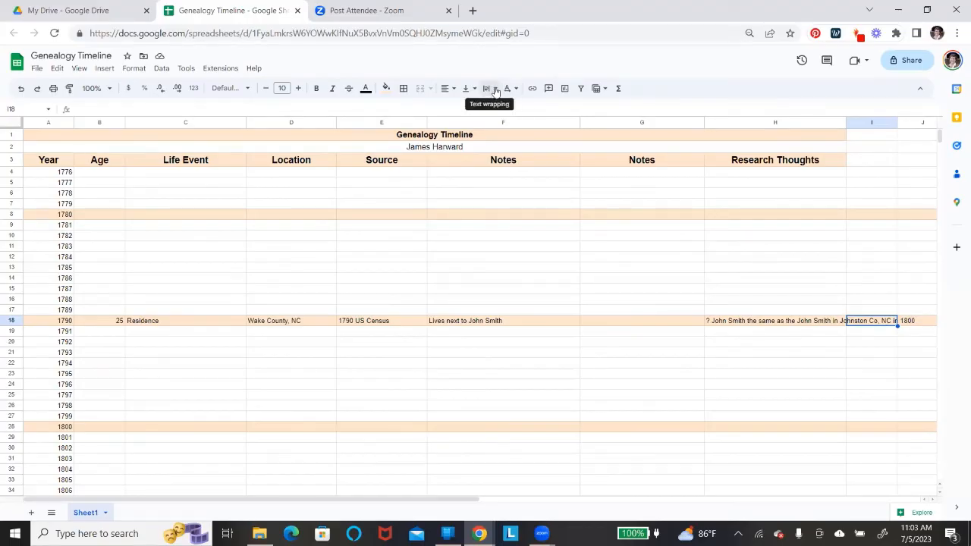
Step: Set text wrapping to Wrap on cell H18 so the note fits on two lines
left_click(489, 88)
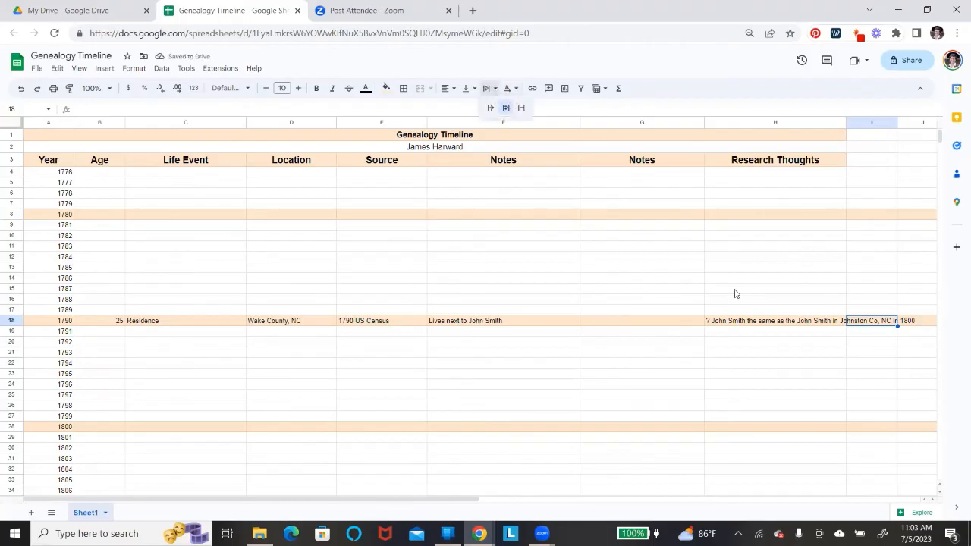
left_click(773, 320)
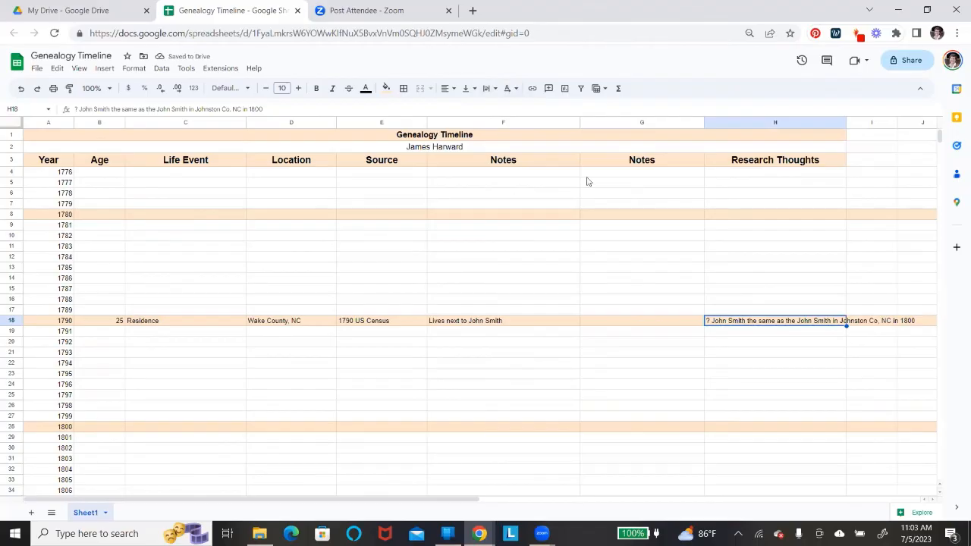
mouse_move(487, 88)
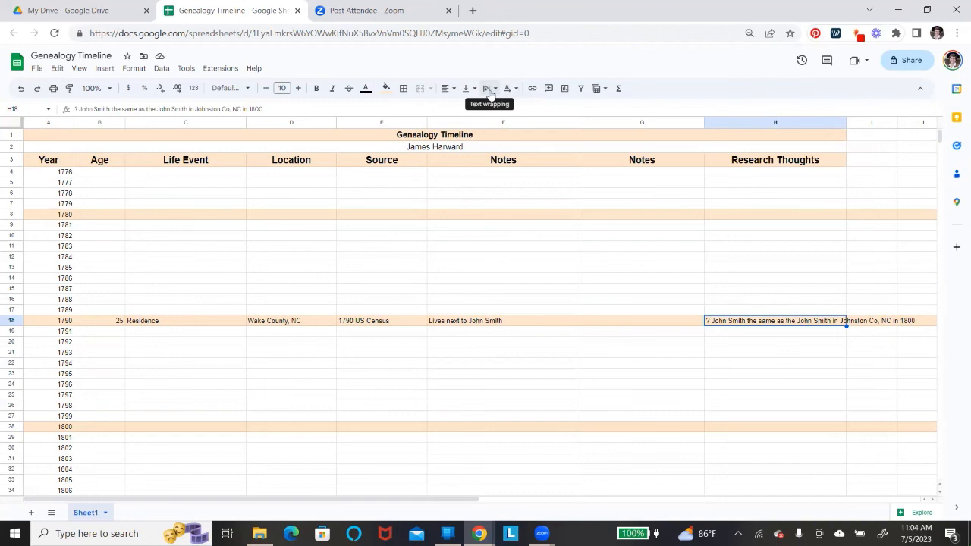
left_click(489, 88)
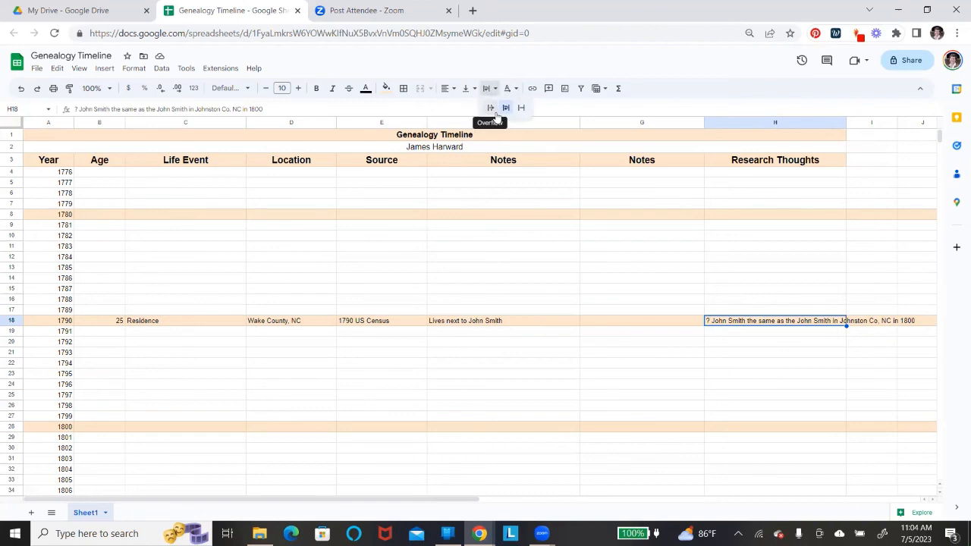
mouse_move(505, 108)
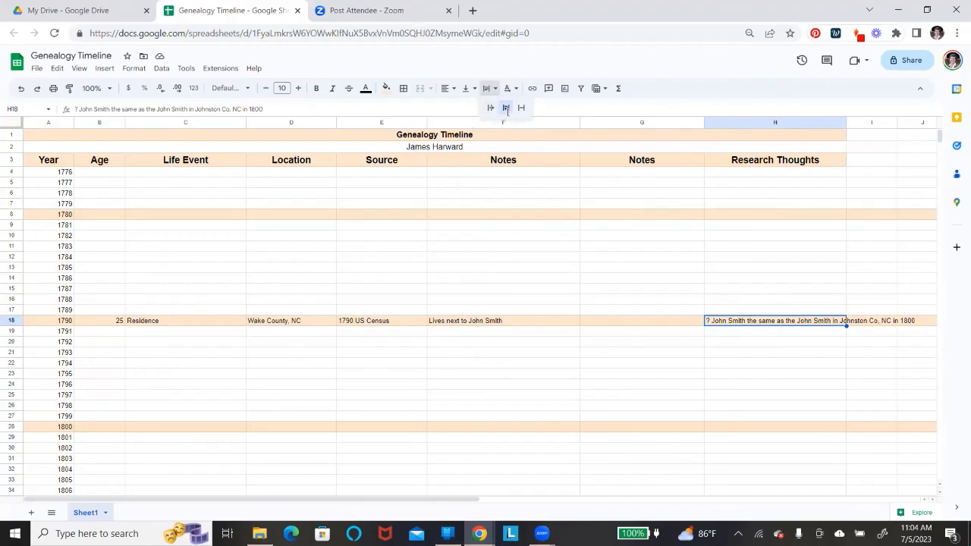
left_click(505, 107)
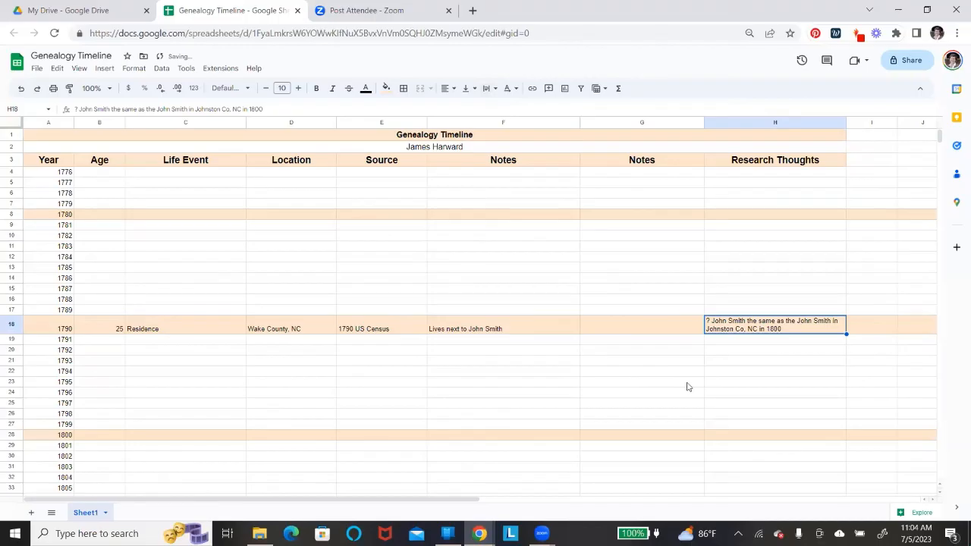
left_click(642, 381)
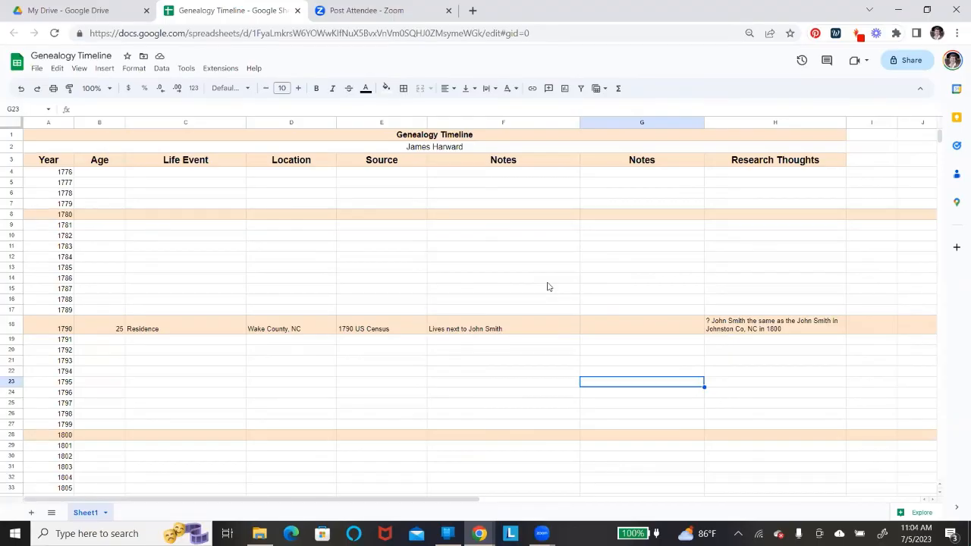
mouse_move(74, 363)
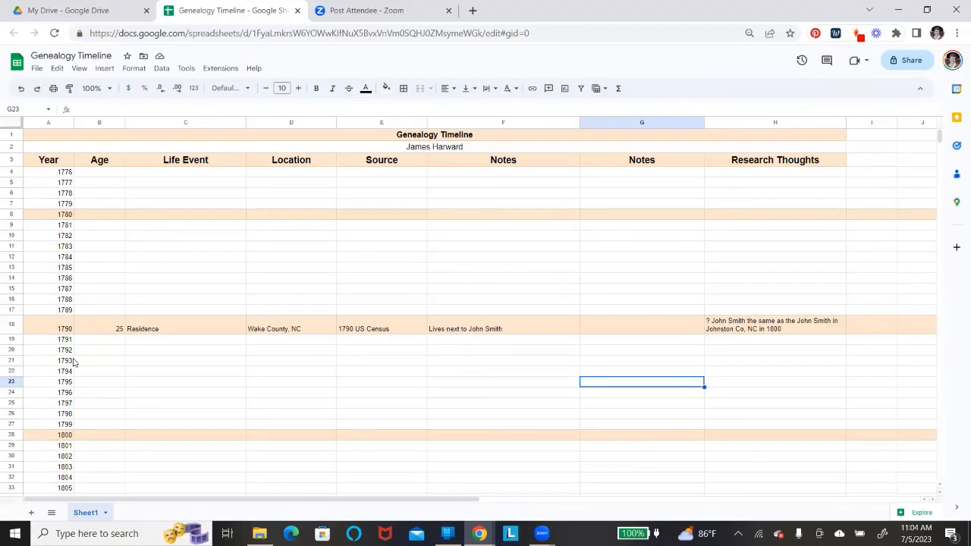
mouse_move(912, 154)
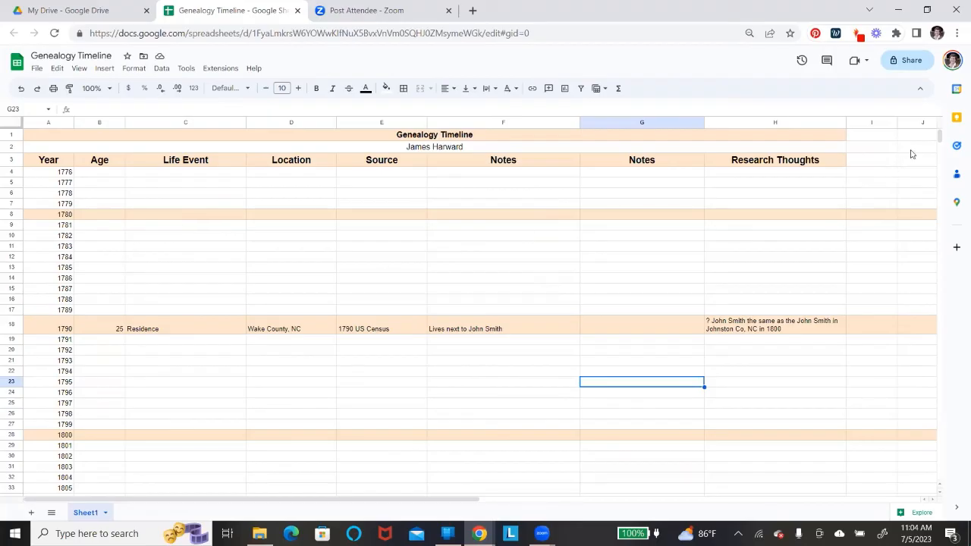
scroll("down", 3)
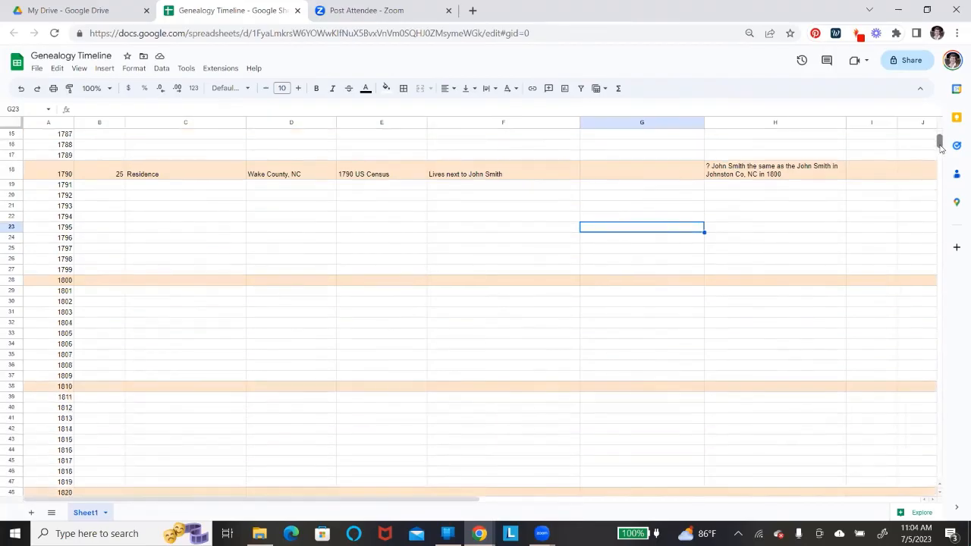
scroll("down", 3)
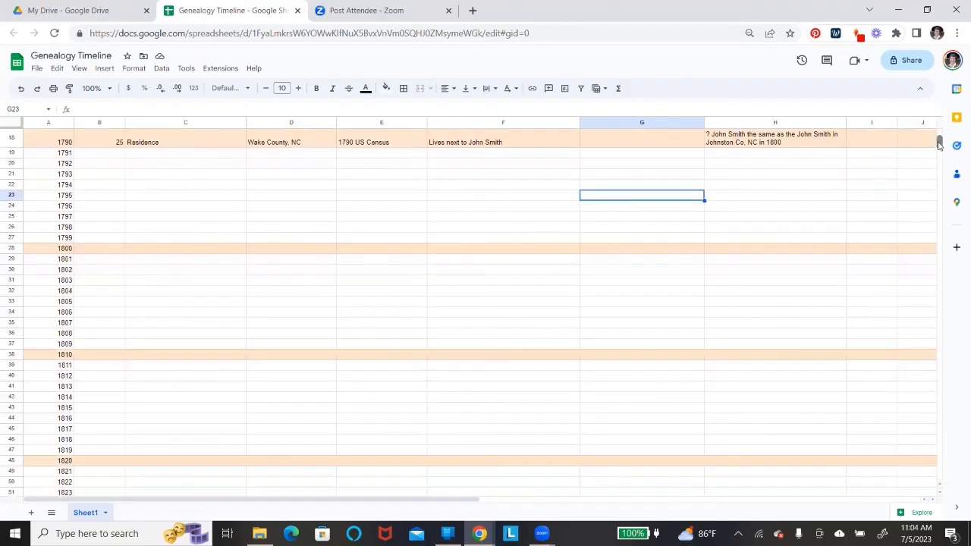
scroll("up", 3)
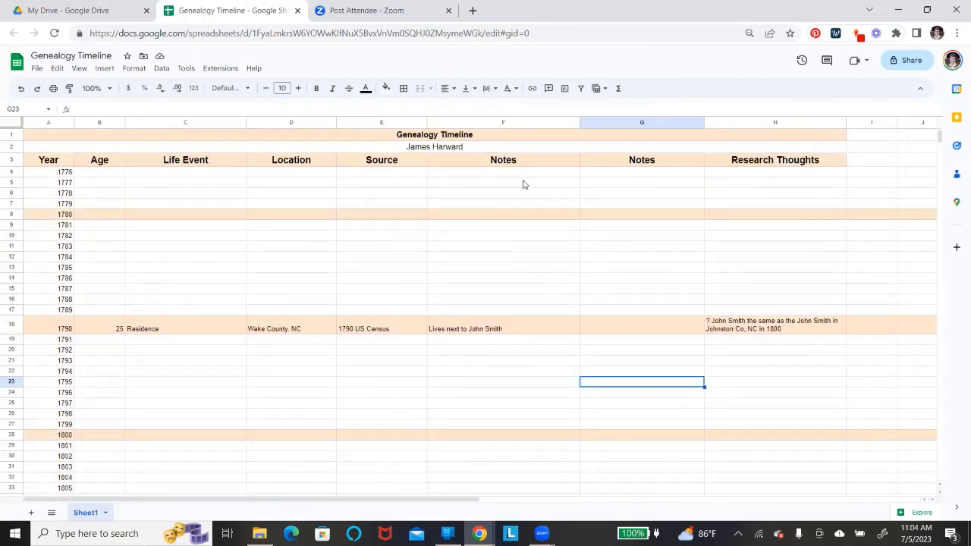
mouse_move(506, 166)
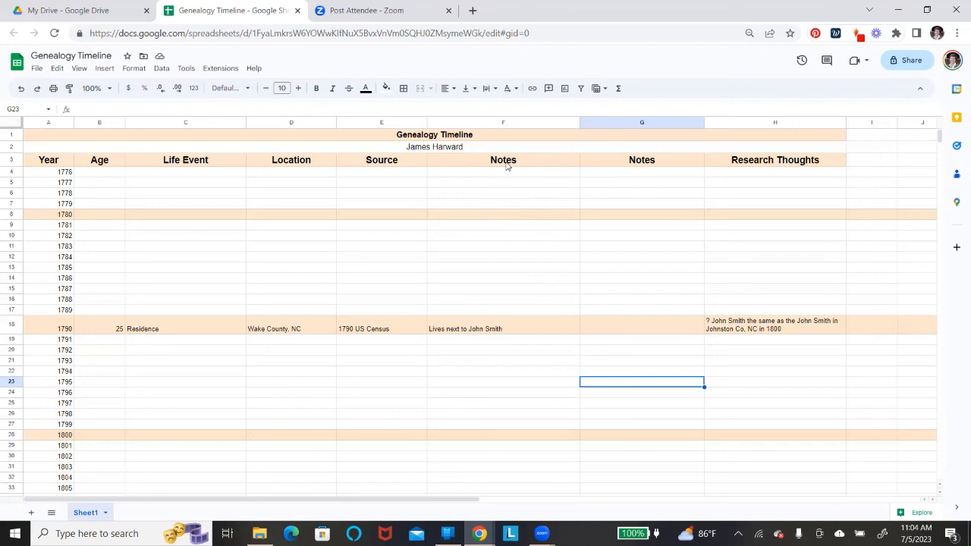
mouse_move(645, 163)
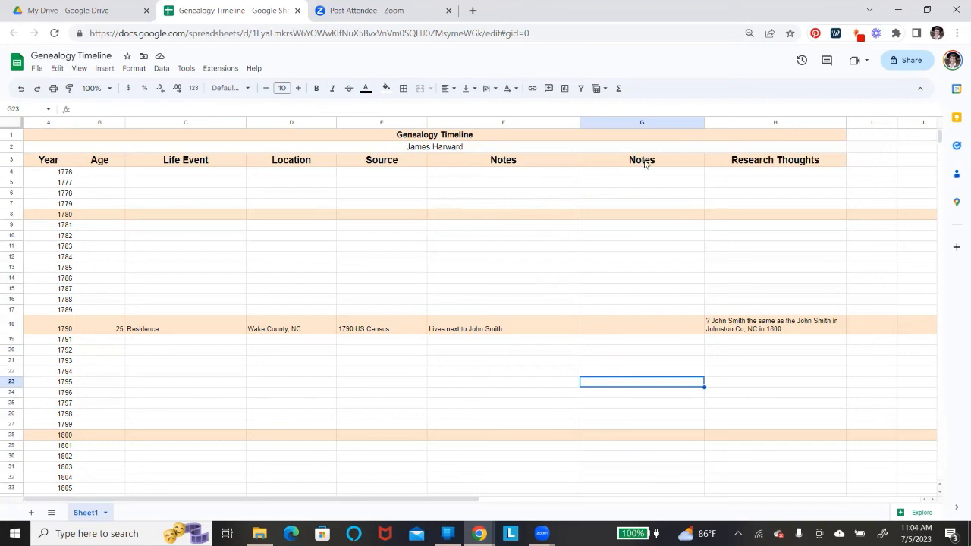
left_click(641, 160)
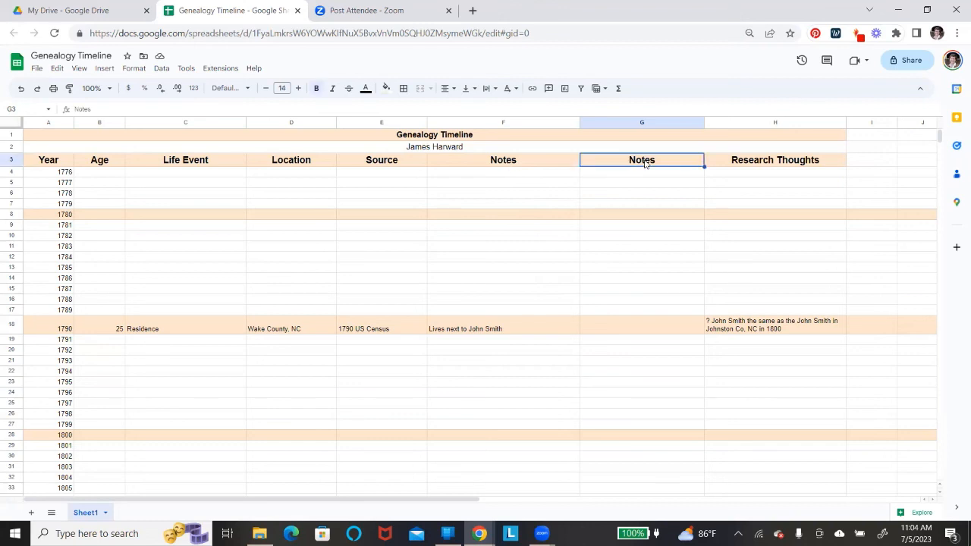